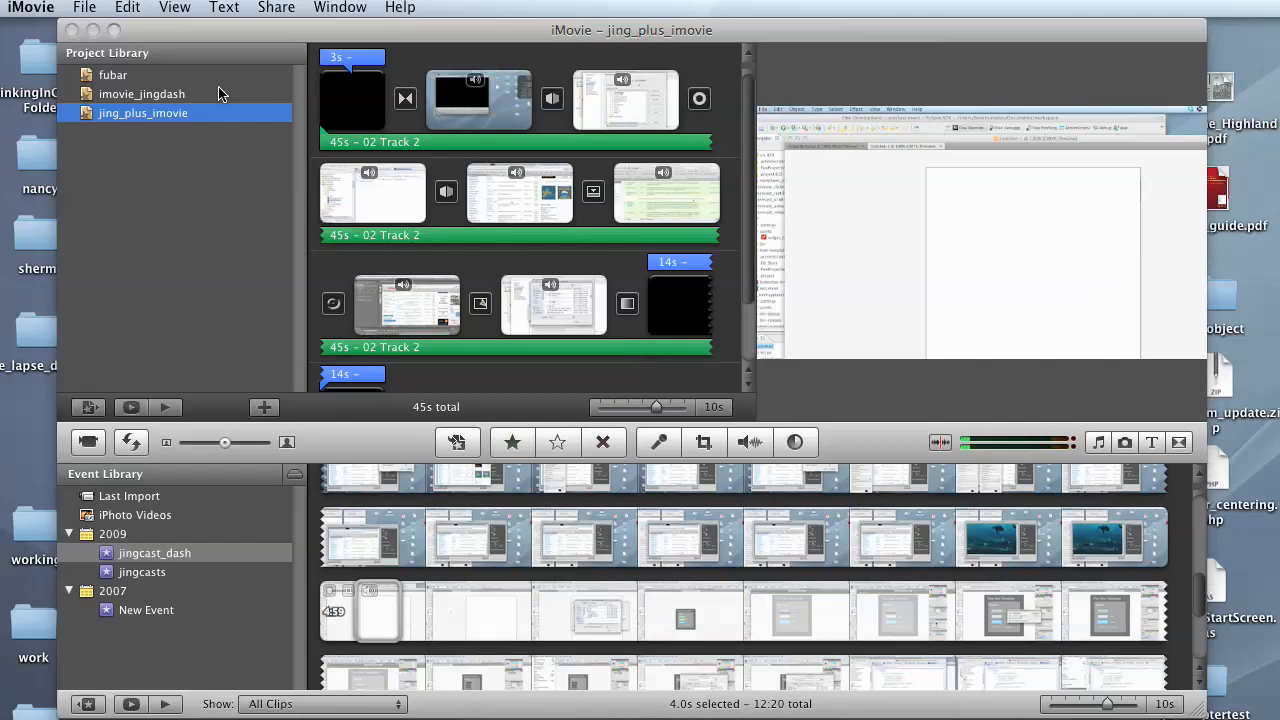
{"action": "mouse_move", "coordinate": [145, 110]}
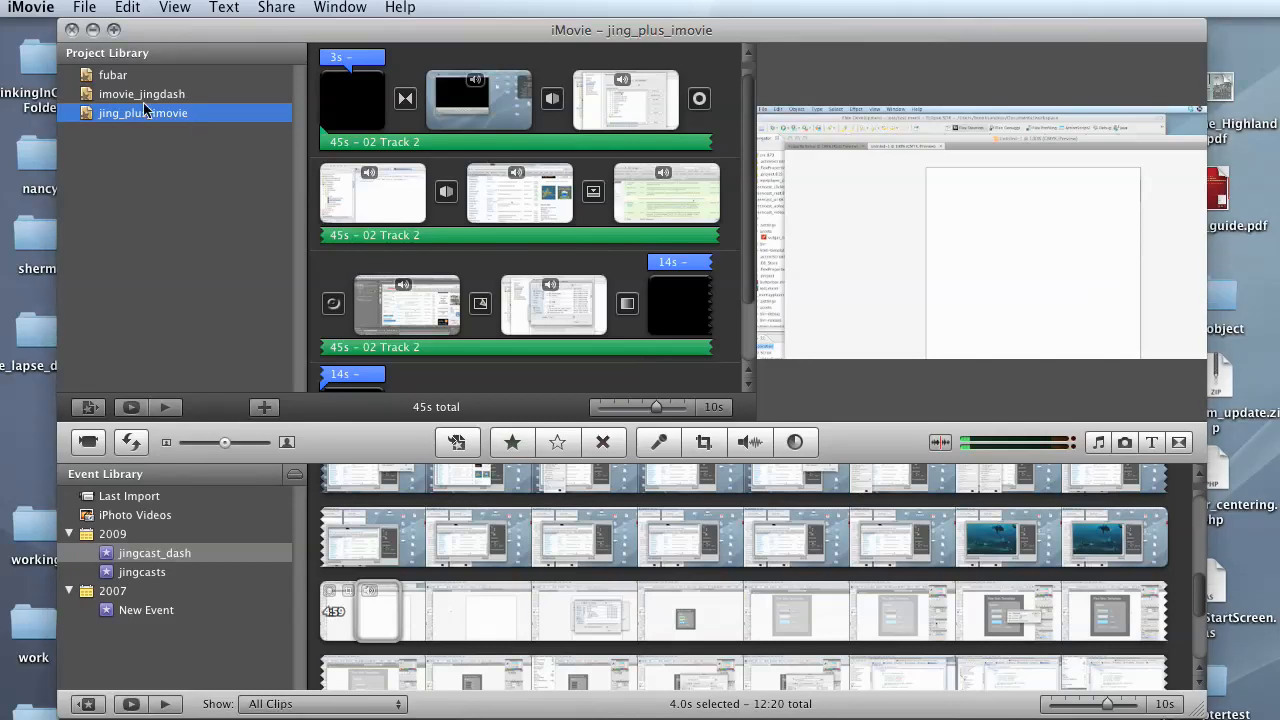
Create a new Widescreen (16:9) project named jing_imovie.
{"action": "left_click", "coordinate": [84, 8]}
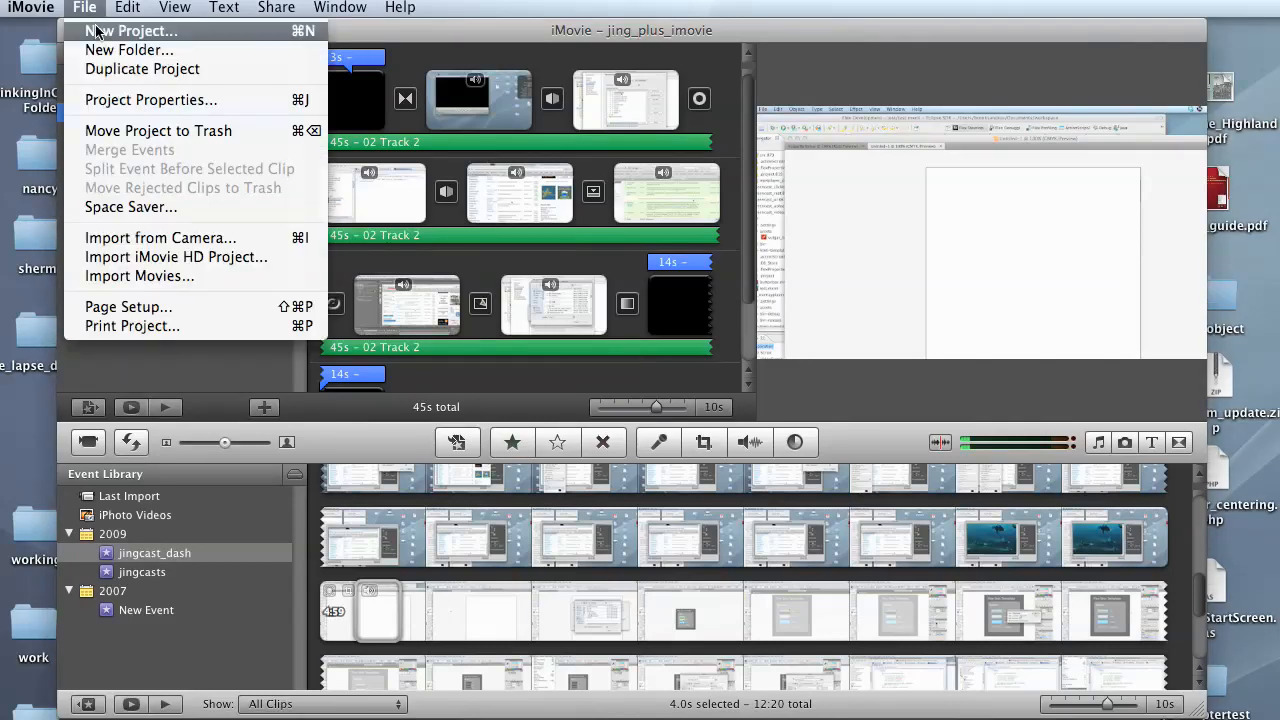
{"action": "left_click", "coordinate": [133, 30]}
{"action": "type", "text": "jing_imovie"}
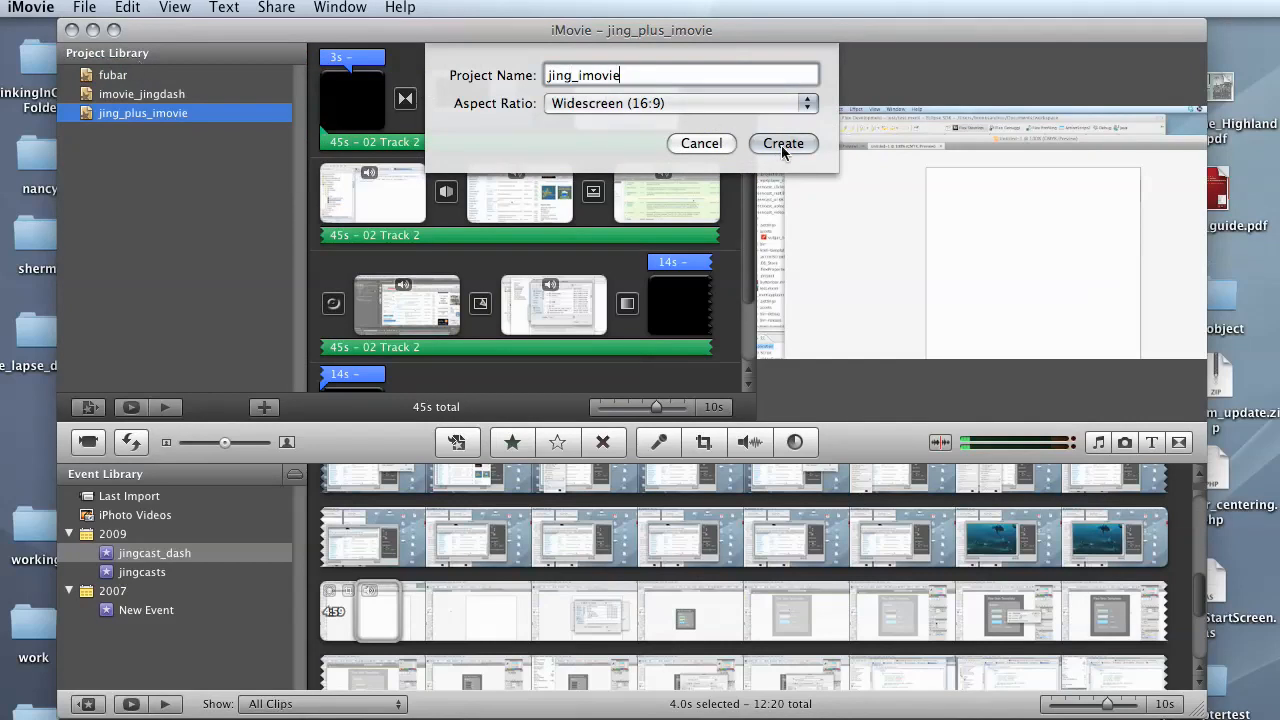
{"action": "left_click", "coordinate": [783, 143]}
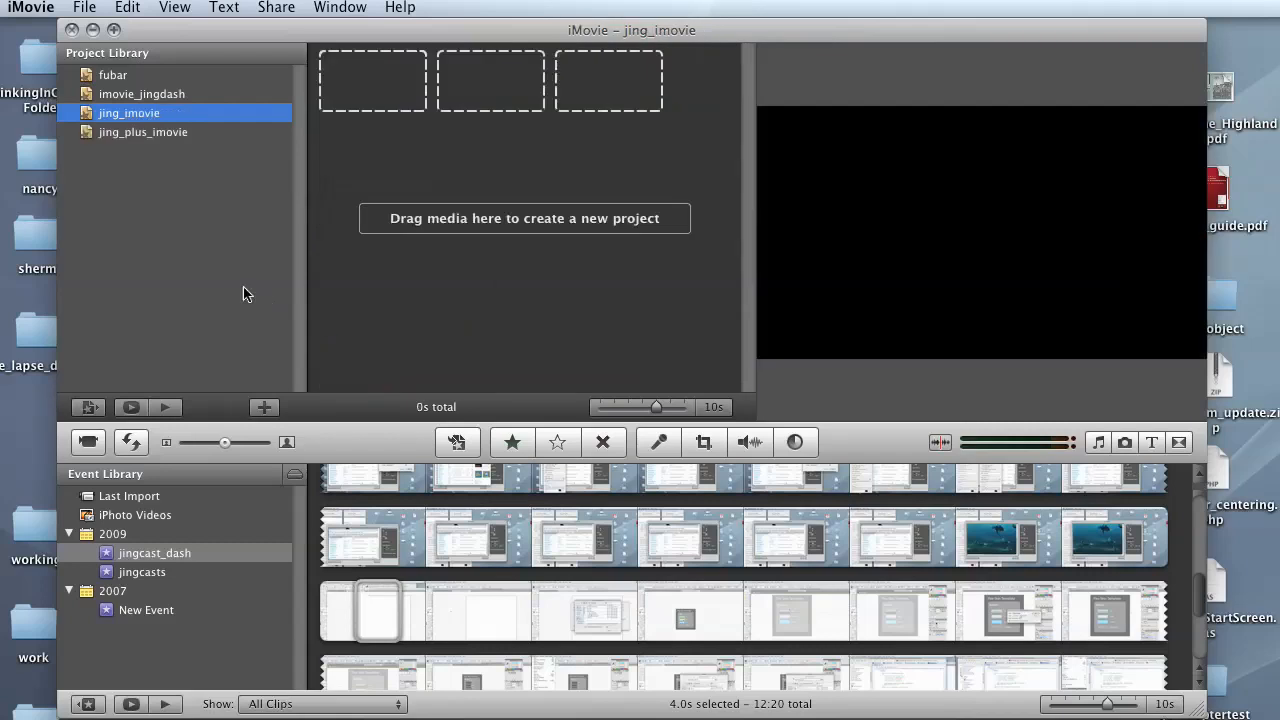
{"action": "mouse_move", "coordinate": [163, 206]}
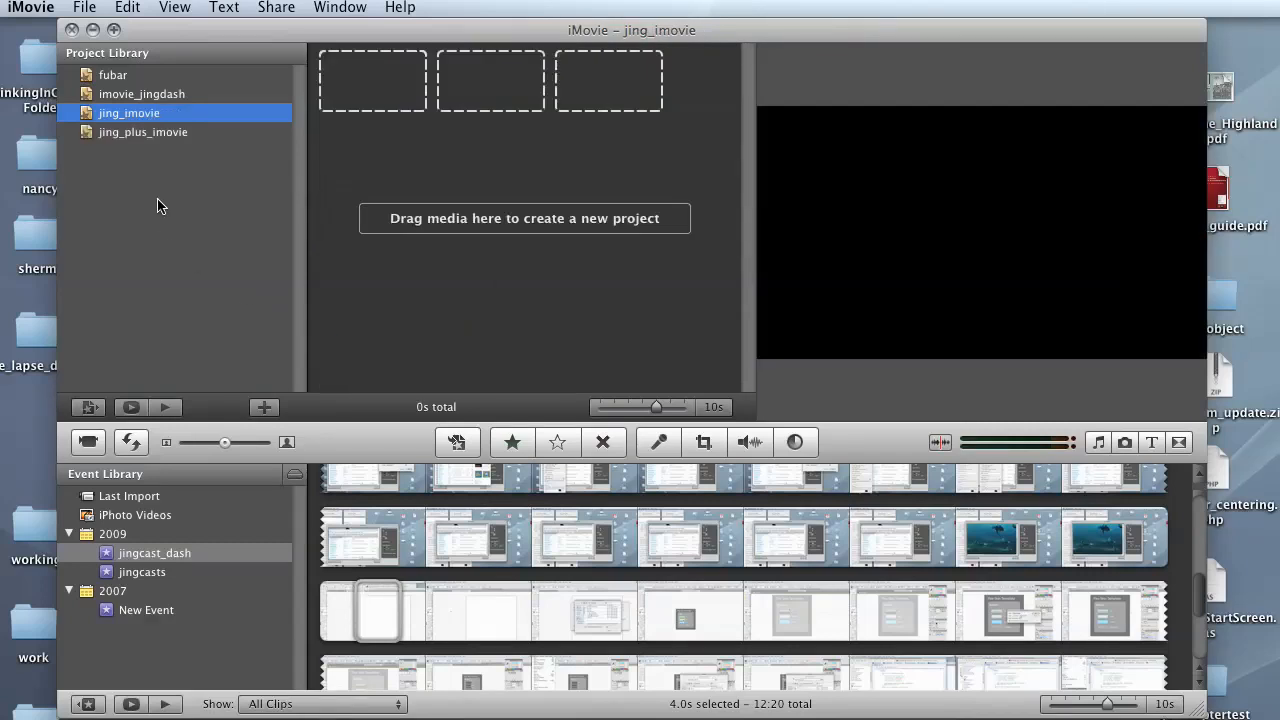
{"action": "mouse_move", "coordinate": [157, 127]}
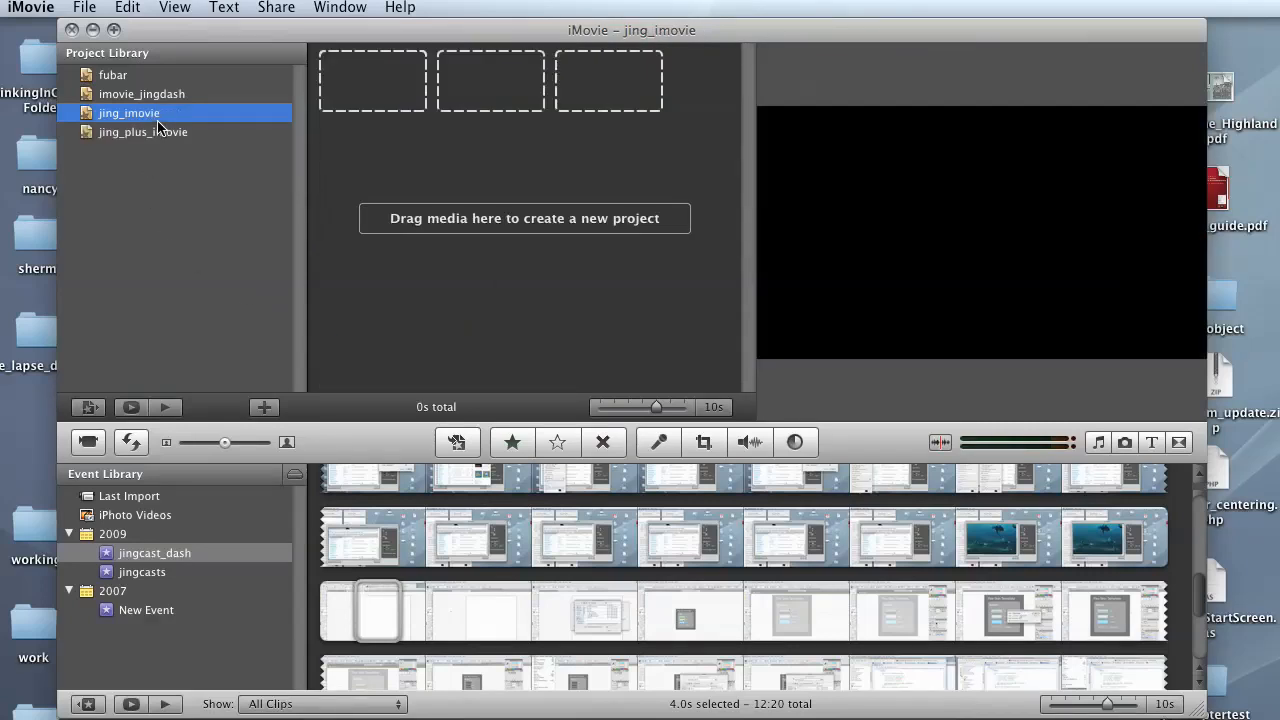
{"action": "mouse_move", "coordinate": [180, 395]}
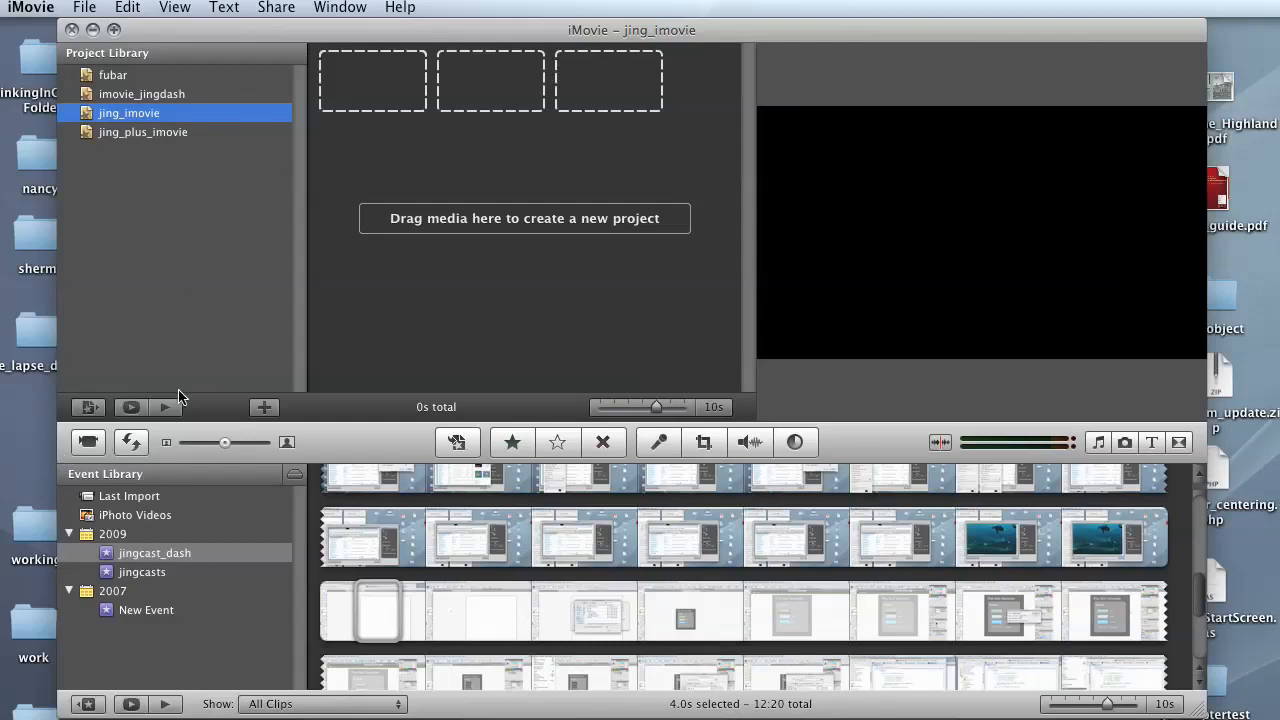
{"action": "mouse_move", "coordinate": [88, 12]}
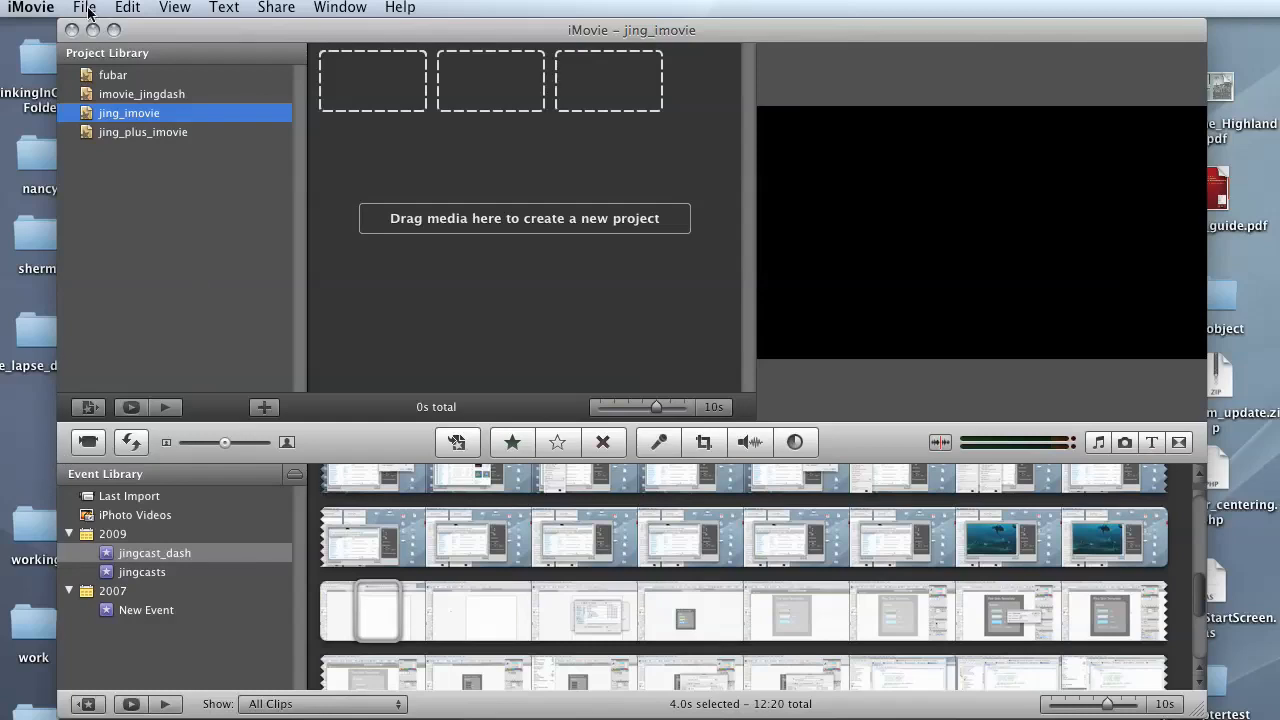
Import illustrator_flex_raw.mp4 into a new event named 'jings'.
{"action": "left_click", "coordinate": [84, 8]}
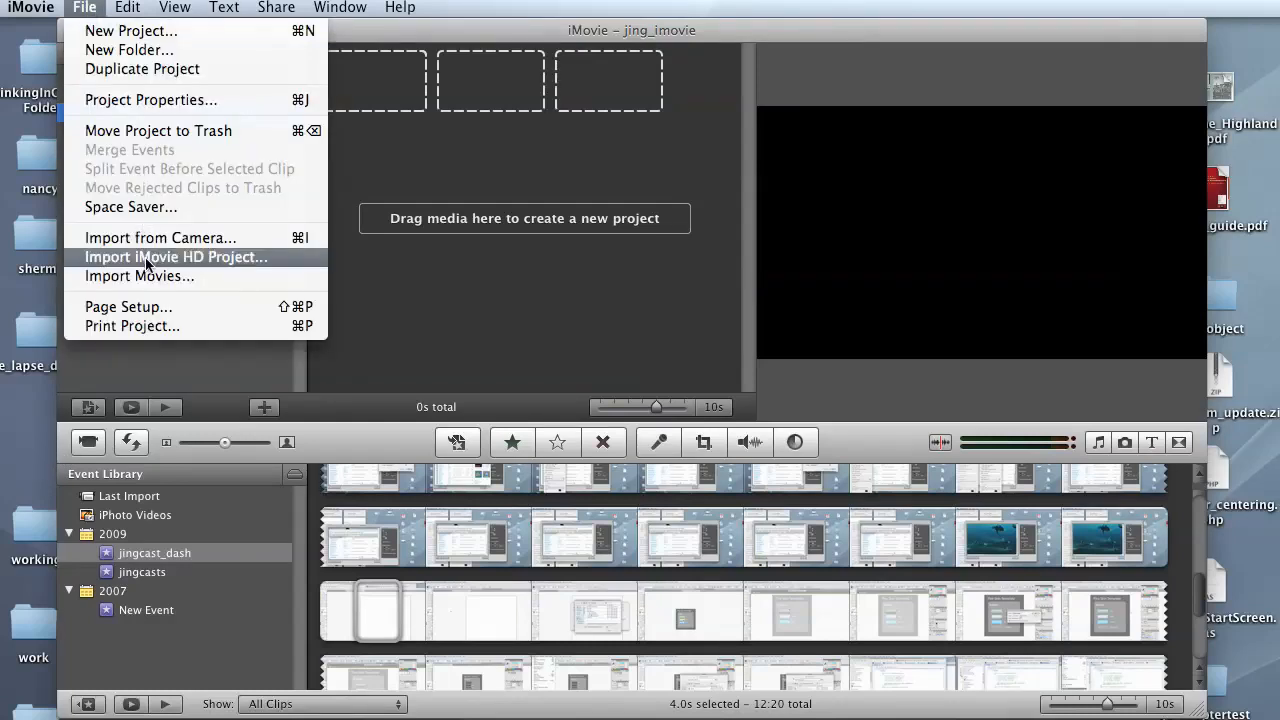
{"action": "left_click", "coordinate": [139, 276]}
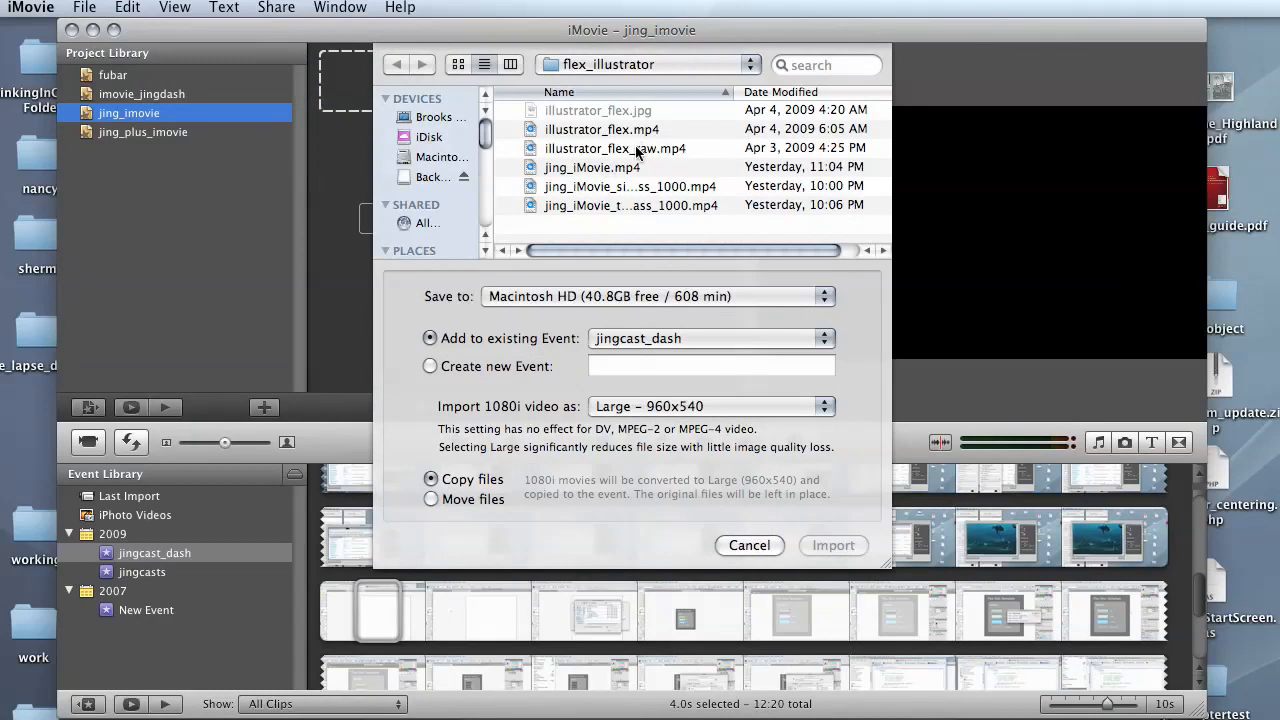
{"action": "left_click", "coordinate": [615, 148]}
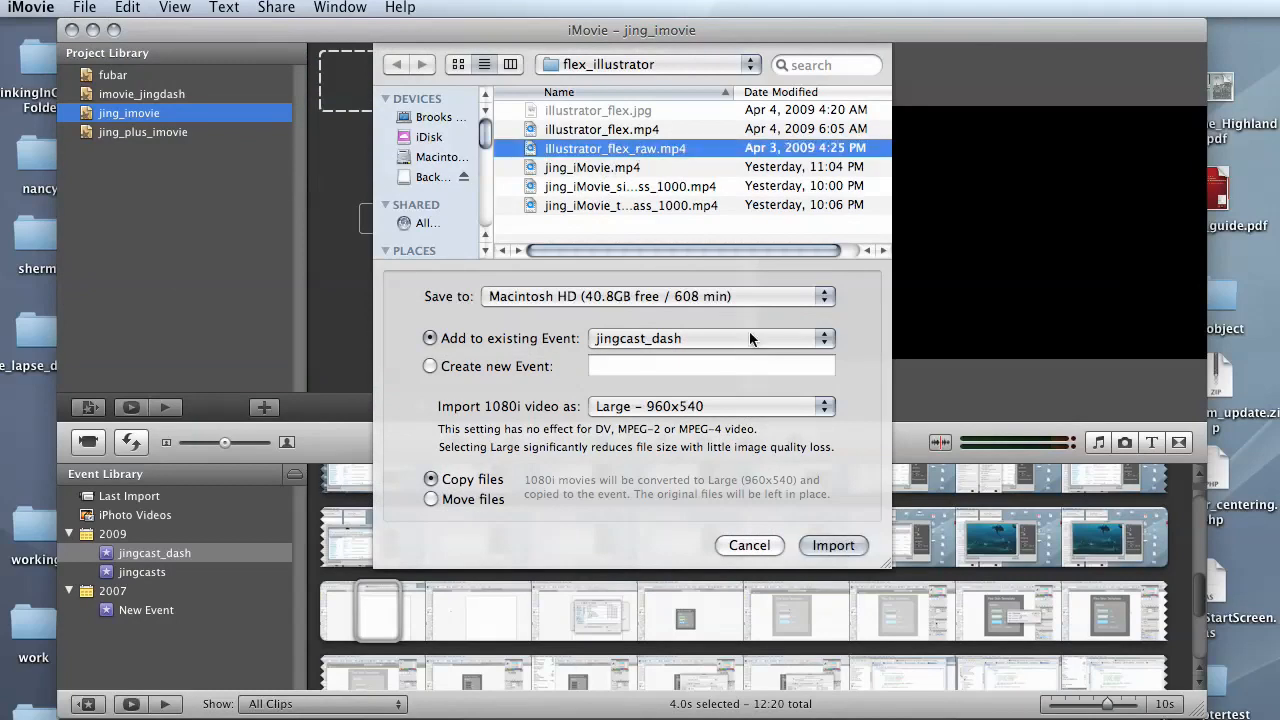
{"action": "mouse_move", "coordinate": [530, 371]}
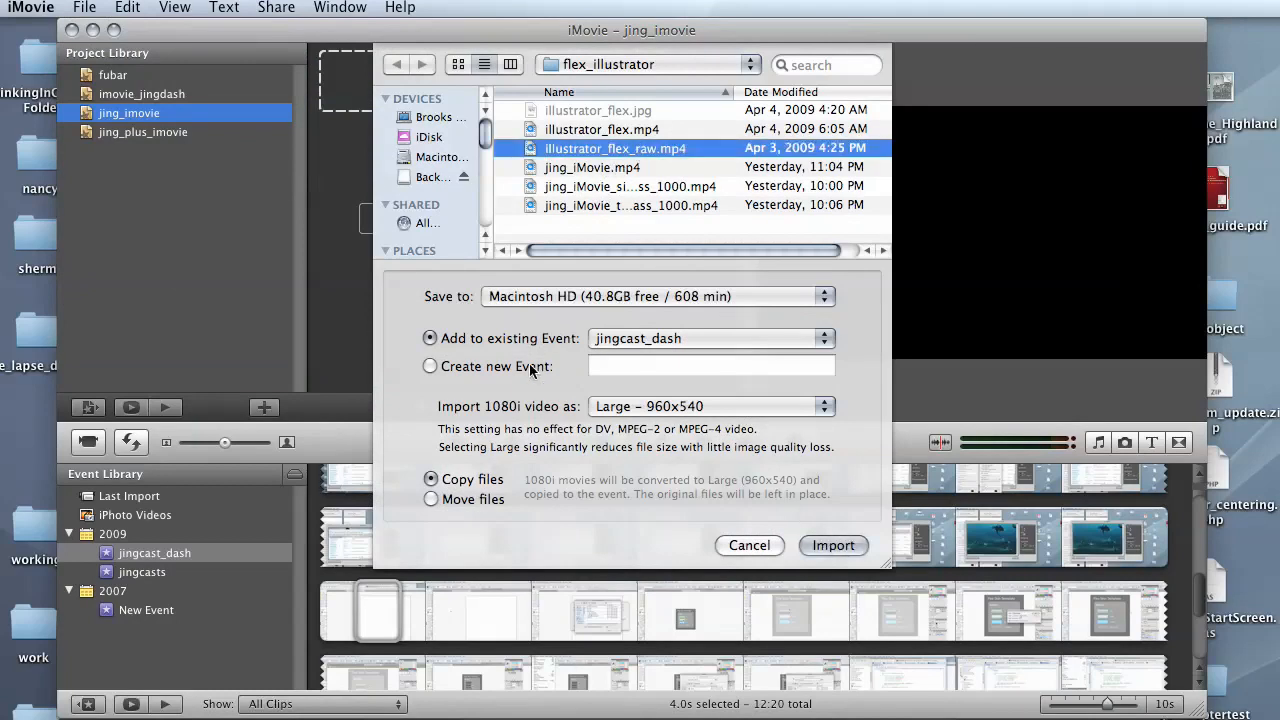
{"action": "left_click", "coordinate": [430, 366]}
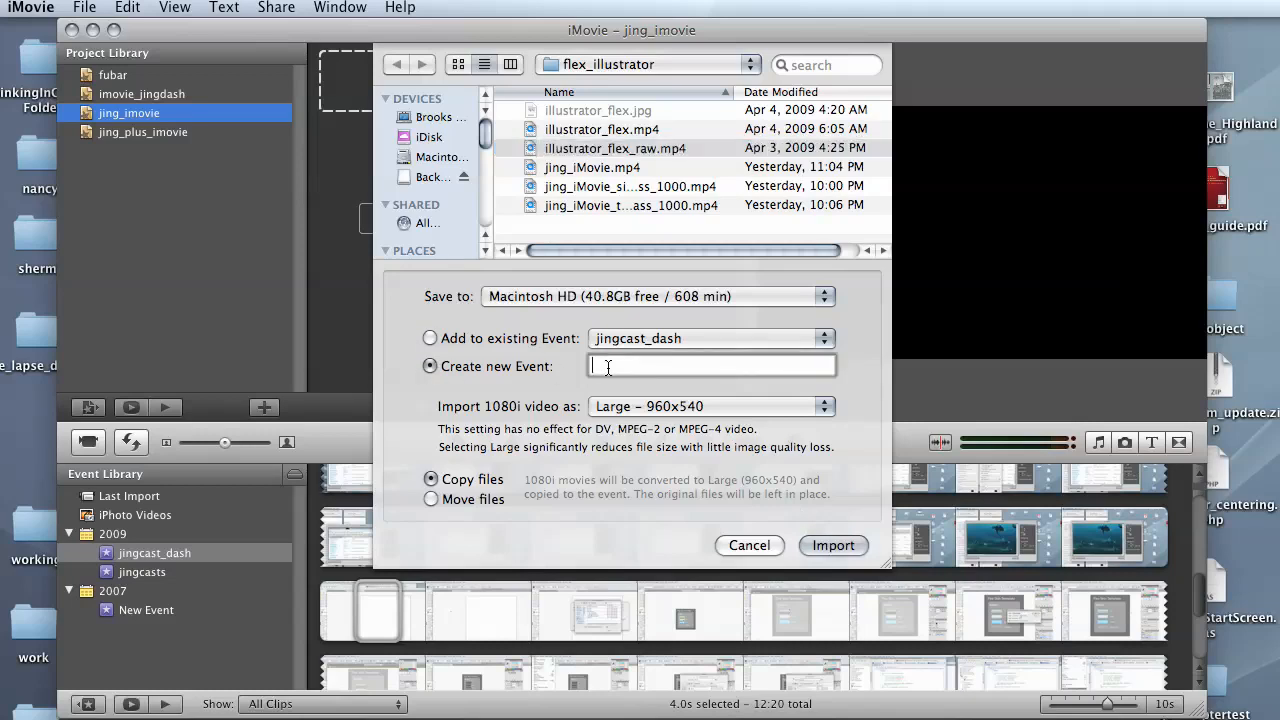
{"action": "type", "text": "jings"}
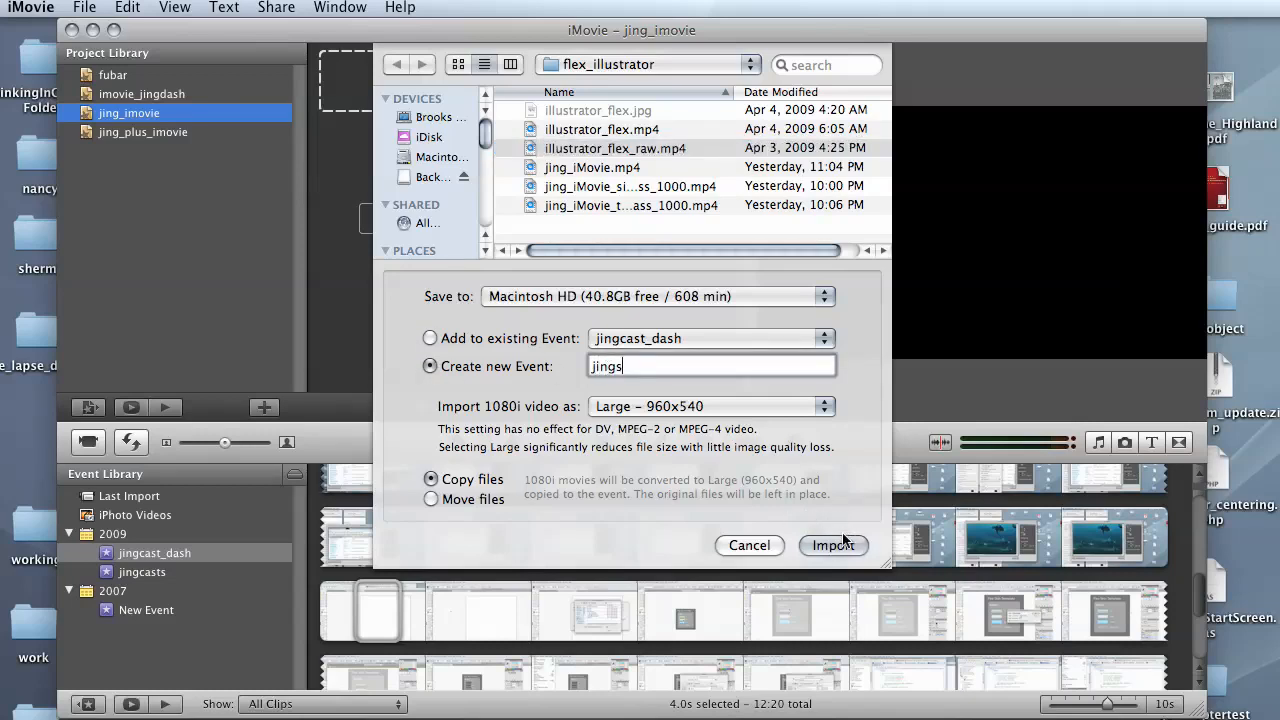
{"action": "left_click", "coordinate": [833, 545]}
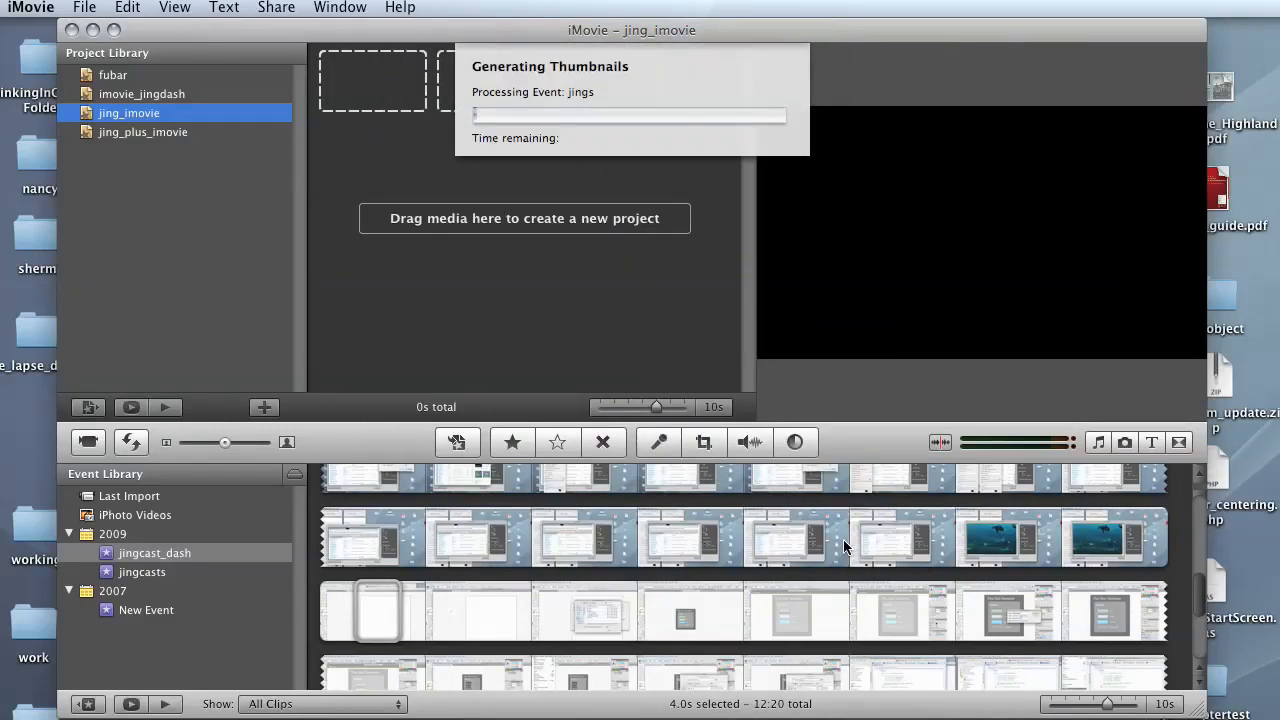
Add the jings footage's opening seconds to jing_imovie, then select a later stretch.
{"action": "left_click", "coordinate": [130, 590]}
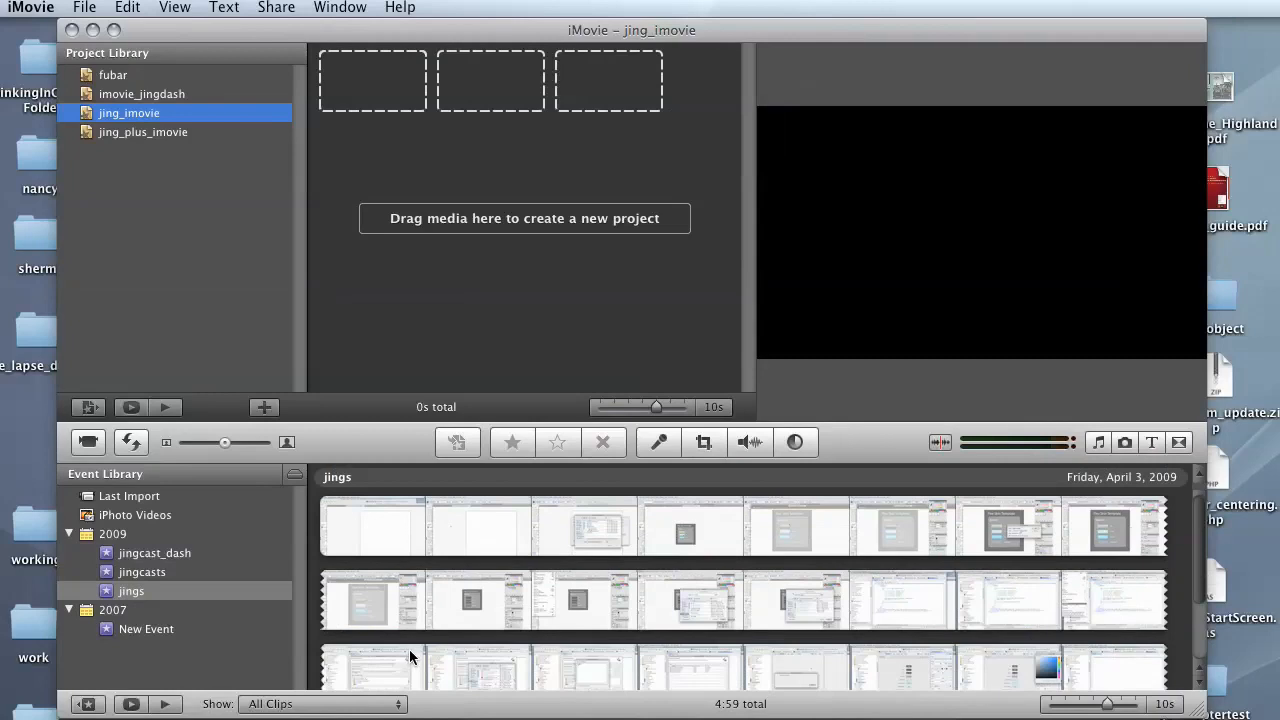
{"action": "mouse_move", "coordinate": [460, 492]}
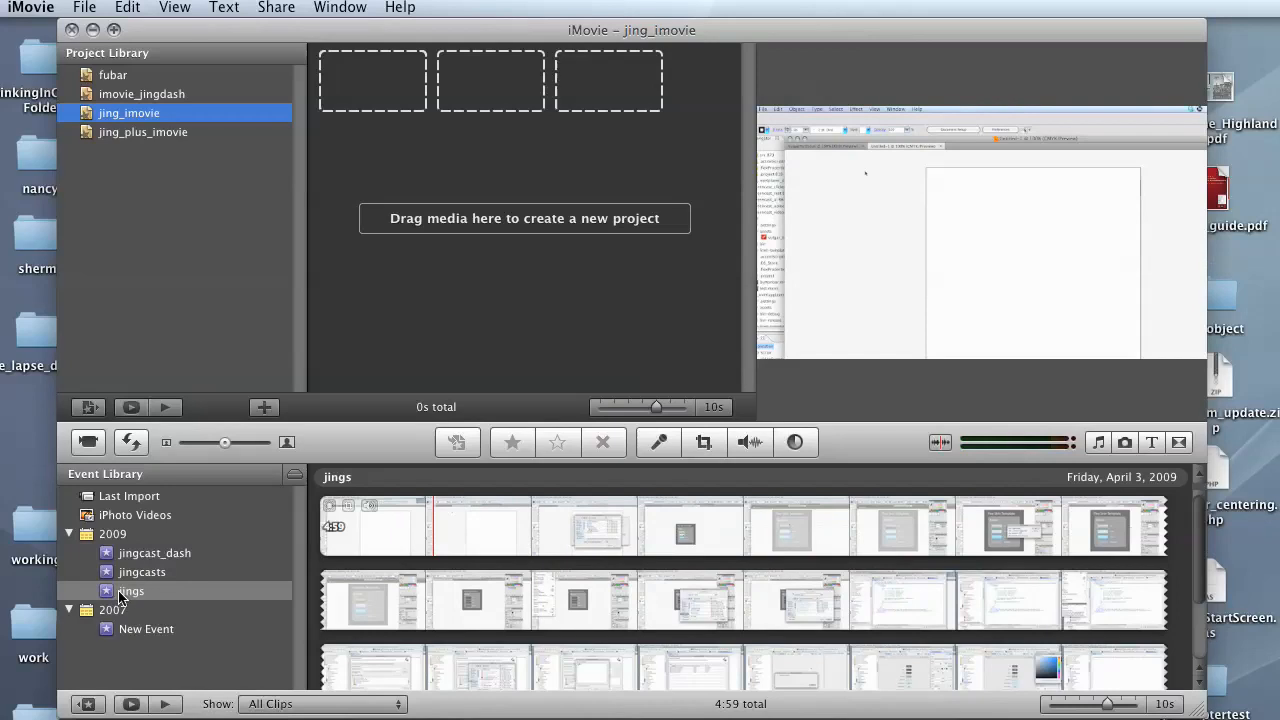
{"action": "mouse_move", "coordinate": [145, 595]}
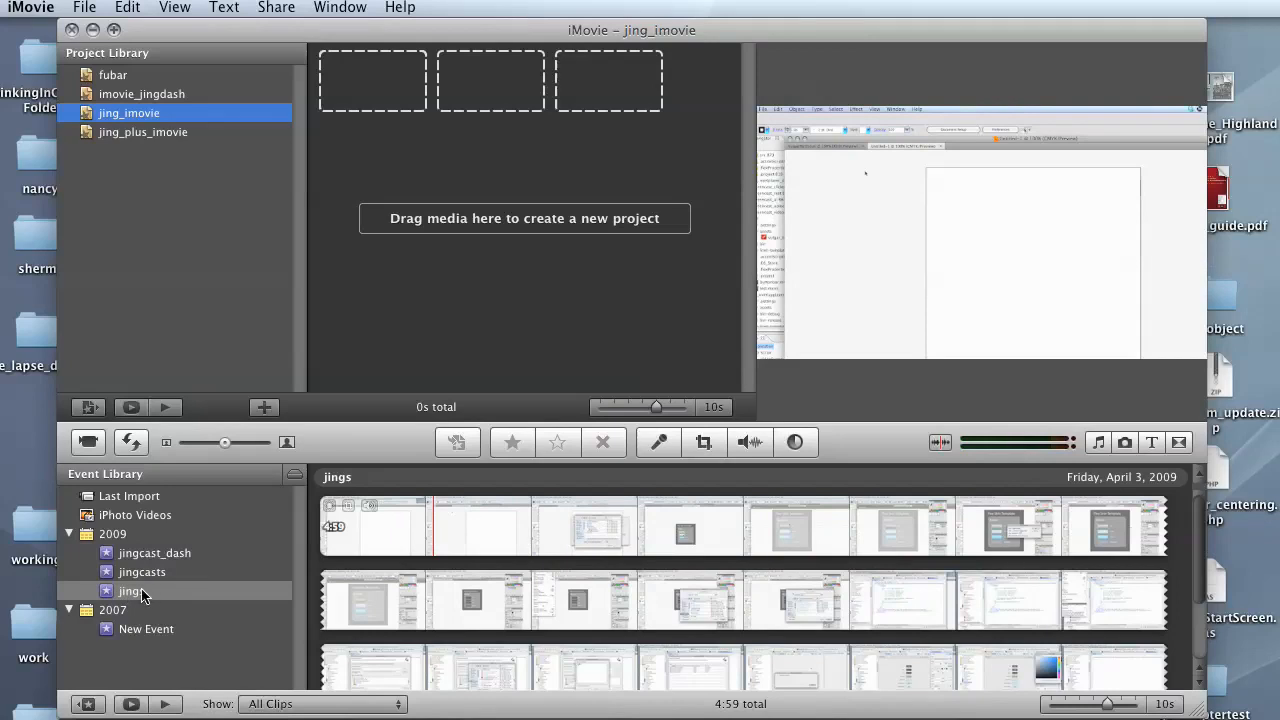
{"action": "left_click", "coordinate": [130, 591]}
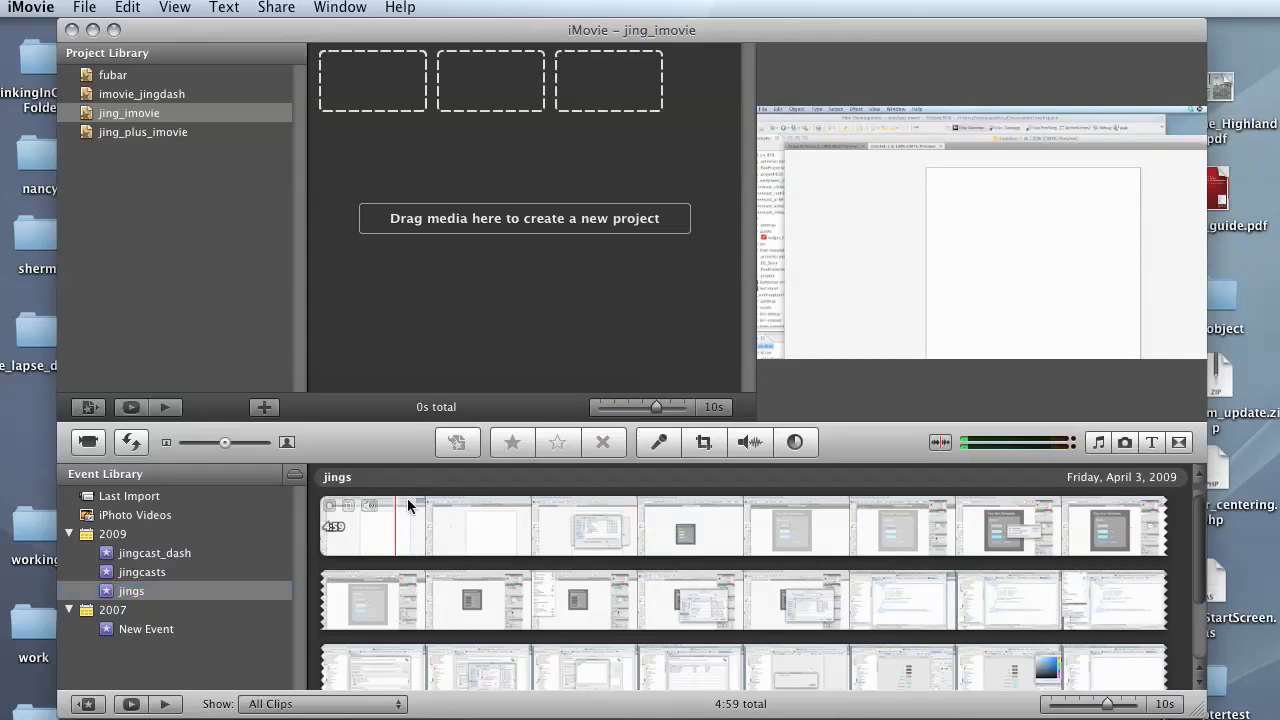
{"action": "left_click", "coordinate": [445, 525]}
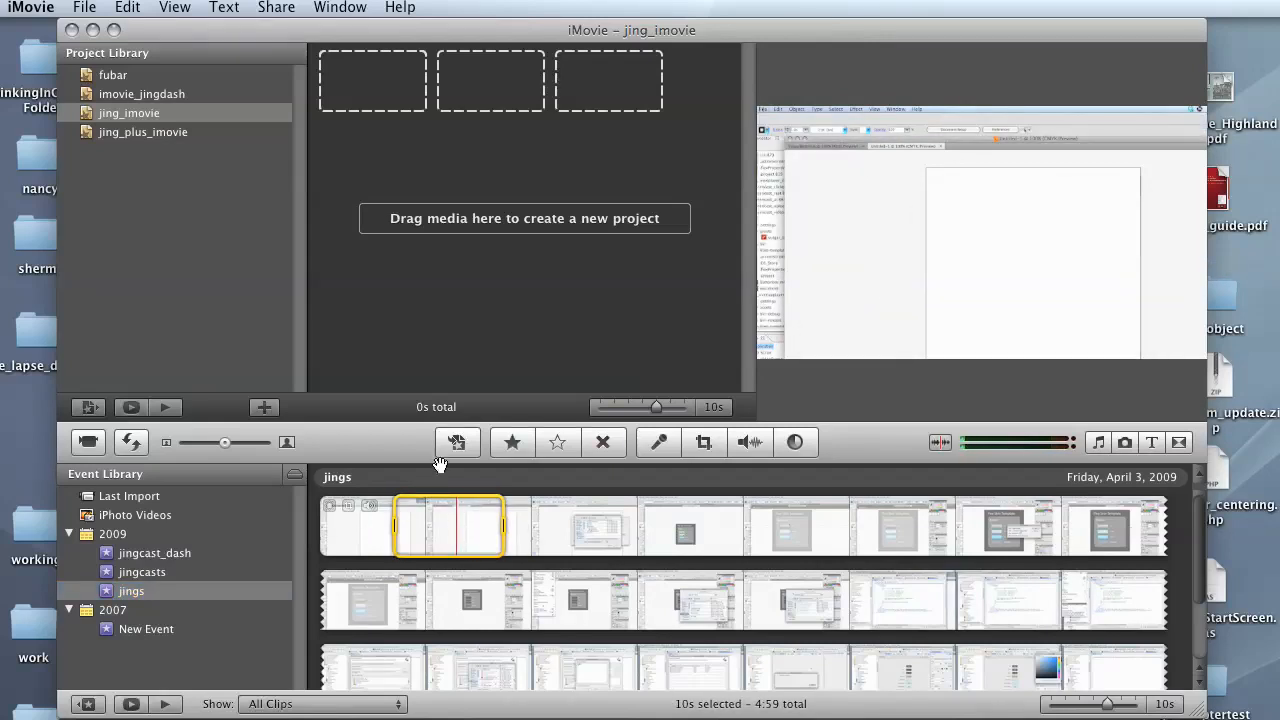
{"action": "left_click_drag", "start_coordinate": [445, 525], "coordinate": [425, 80]}
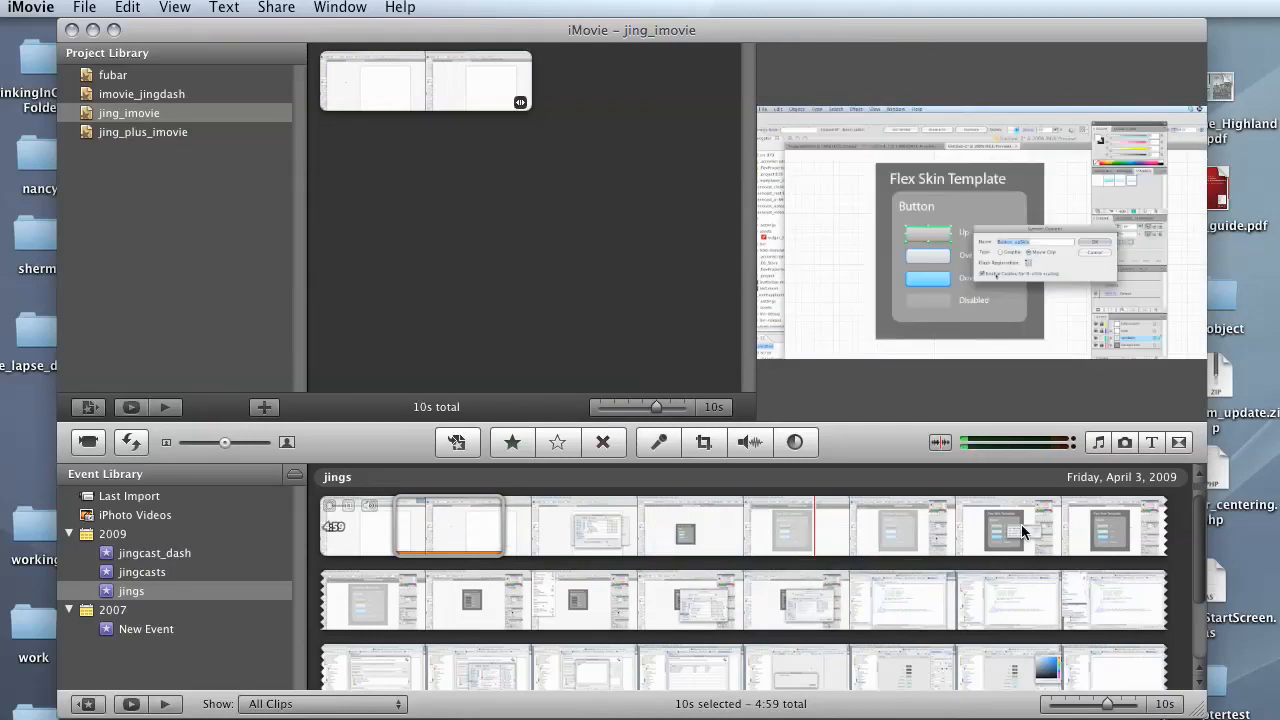
{"action": "left_click", "coordinate": [1013, 527]}
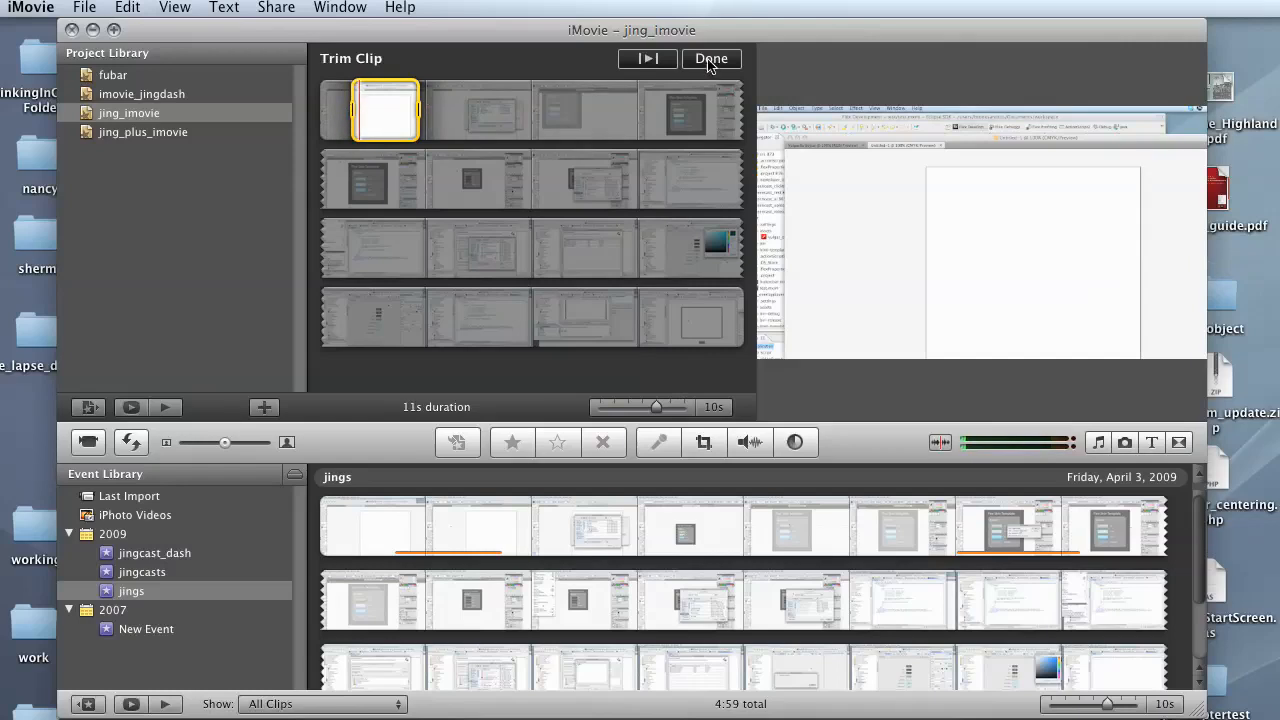
Finish Trim Clip and drop a transition between the first and second clips.
{"action": "left_click", "coordinate": [711, 58]}
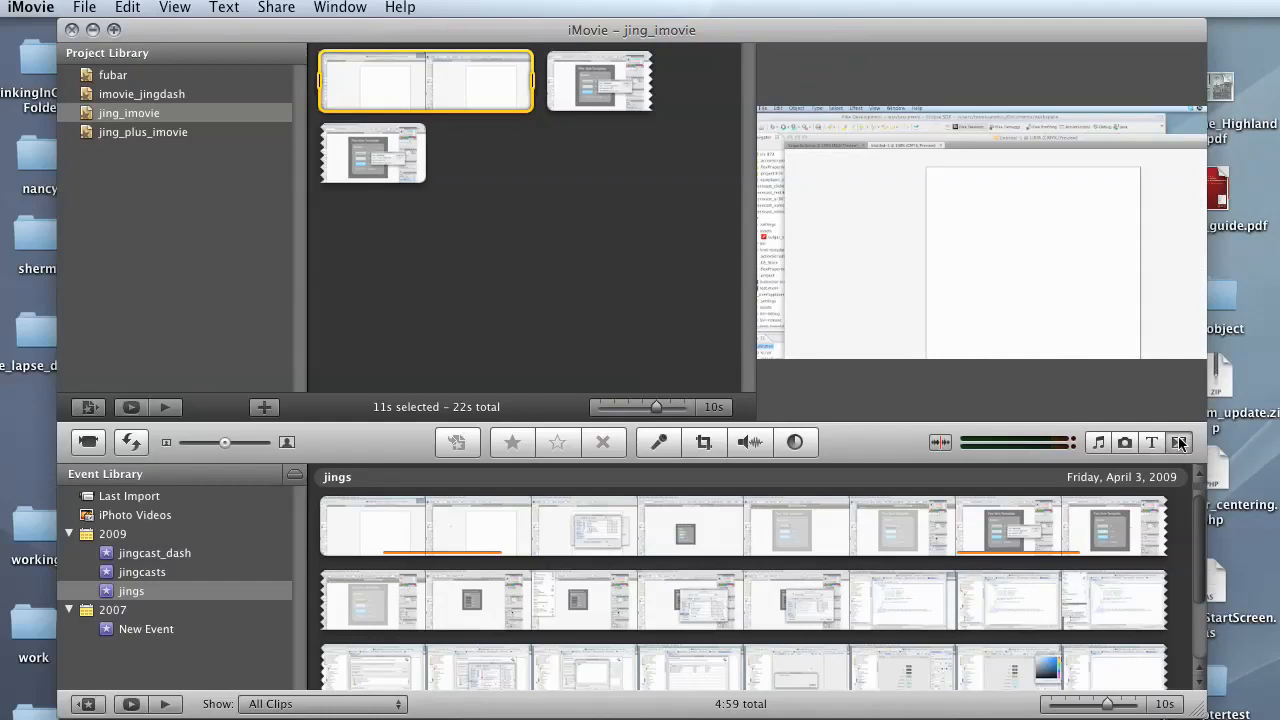
{"action": "left_click", "coordinate": [1179, 442]}
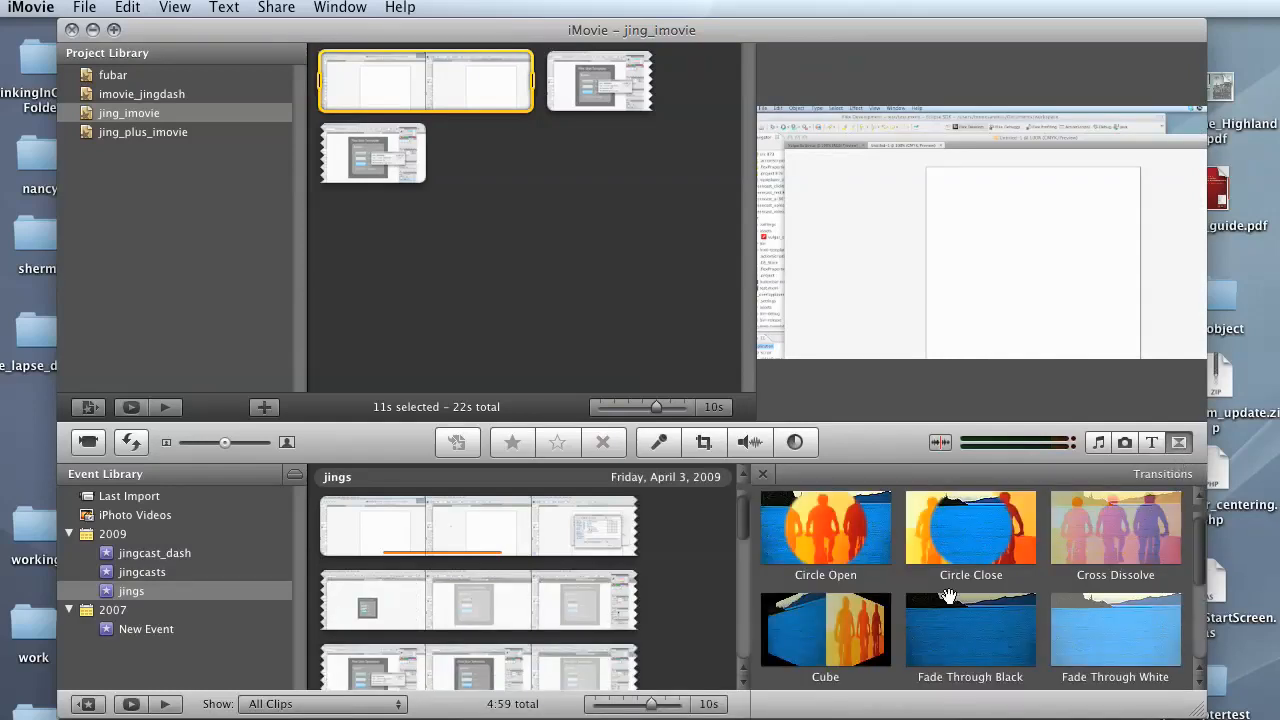
{"action": "scroll", "scroll_direction": "down", "scroll_amount": 3}
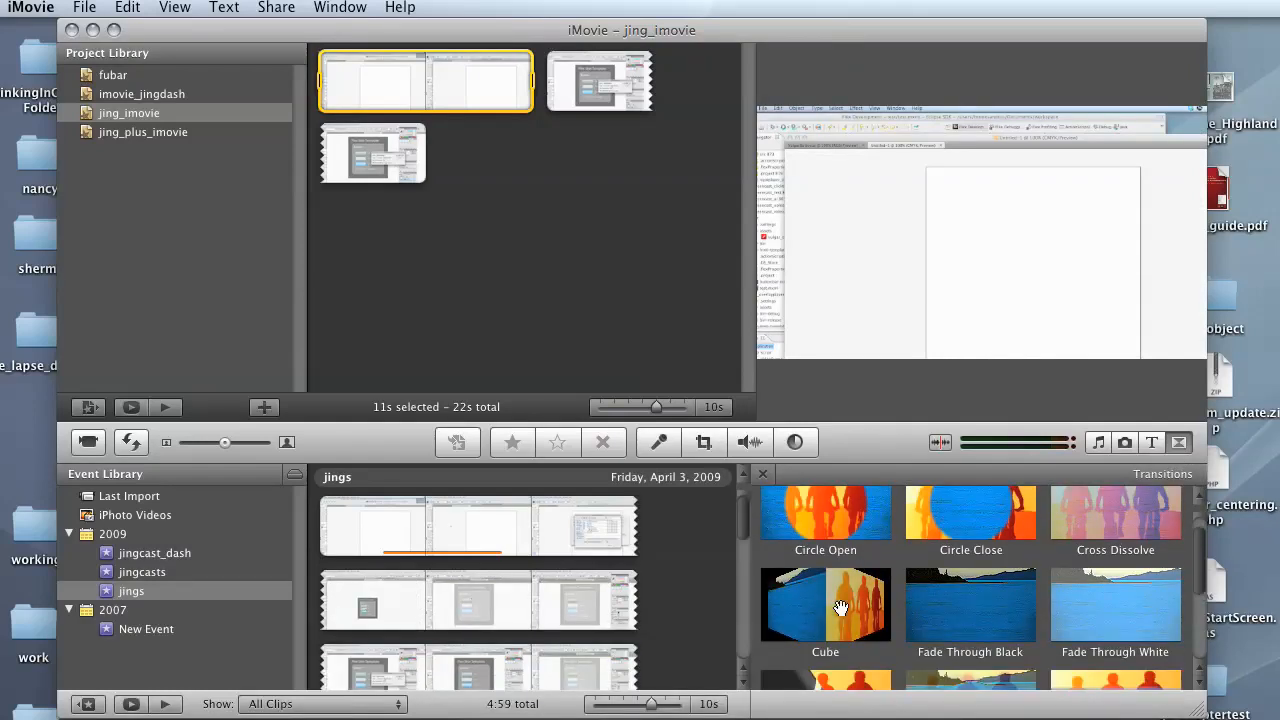
{"action": "left_click_drag", "start_coordinate": [825, 605], "coordinate": [540, 95]}
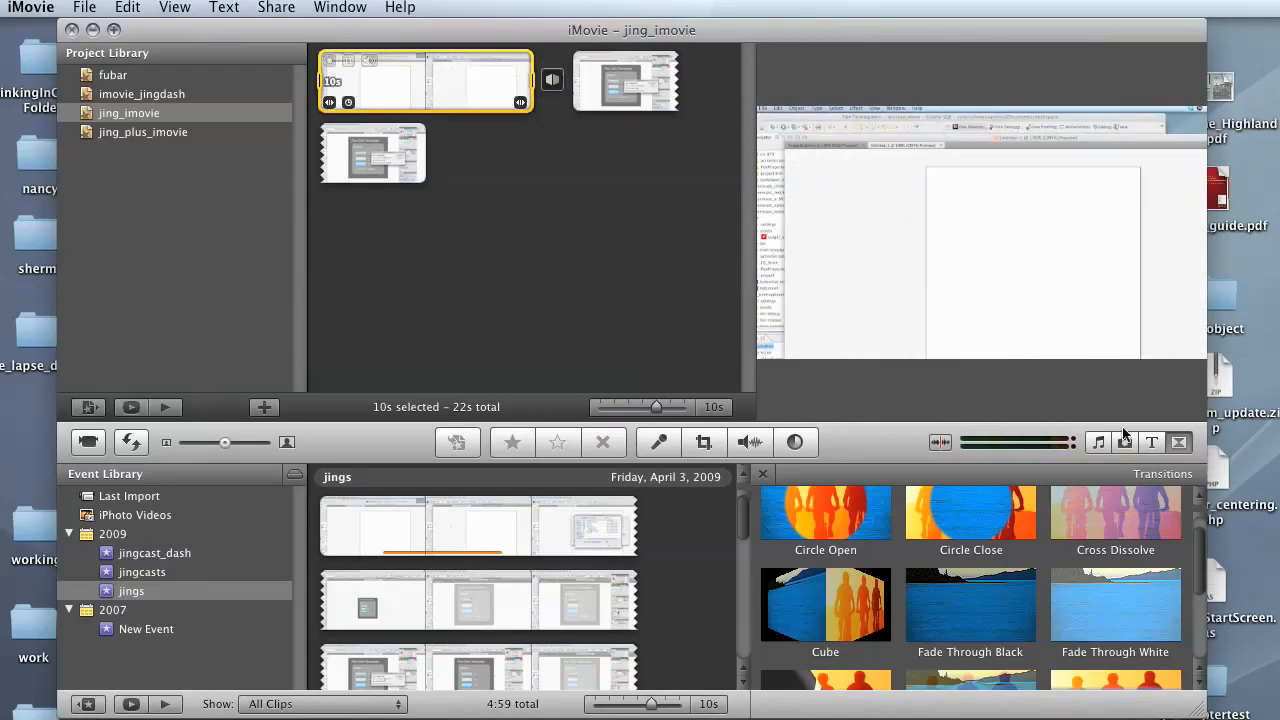
Browse title styles and finish the 'Custom Flex Components' opening title text.
{"action": "left_click", "coordinate": [1152, 442]}
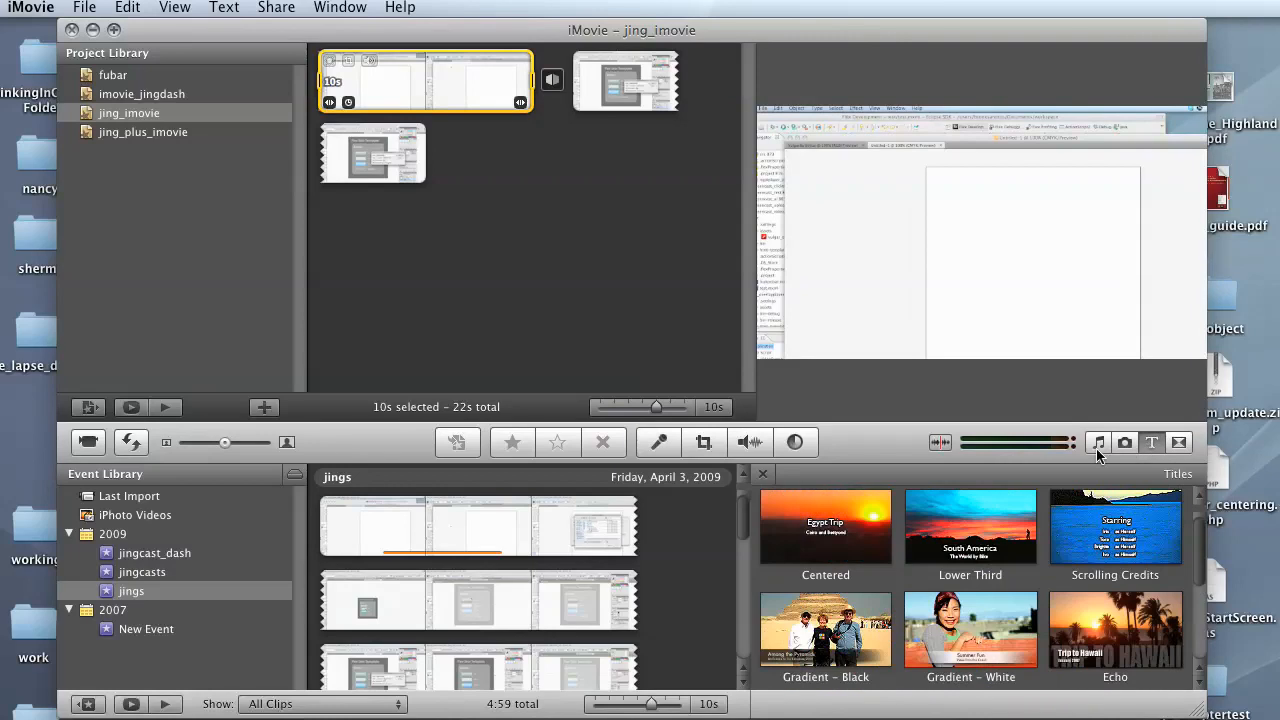
{"action": "mouse_move", "coordinate": [868, 605]}
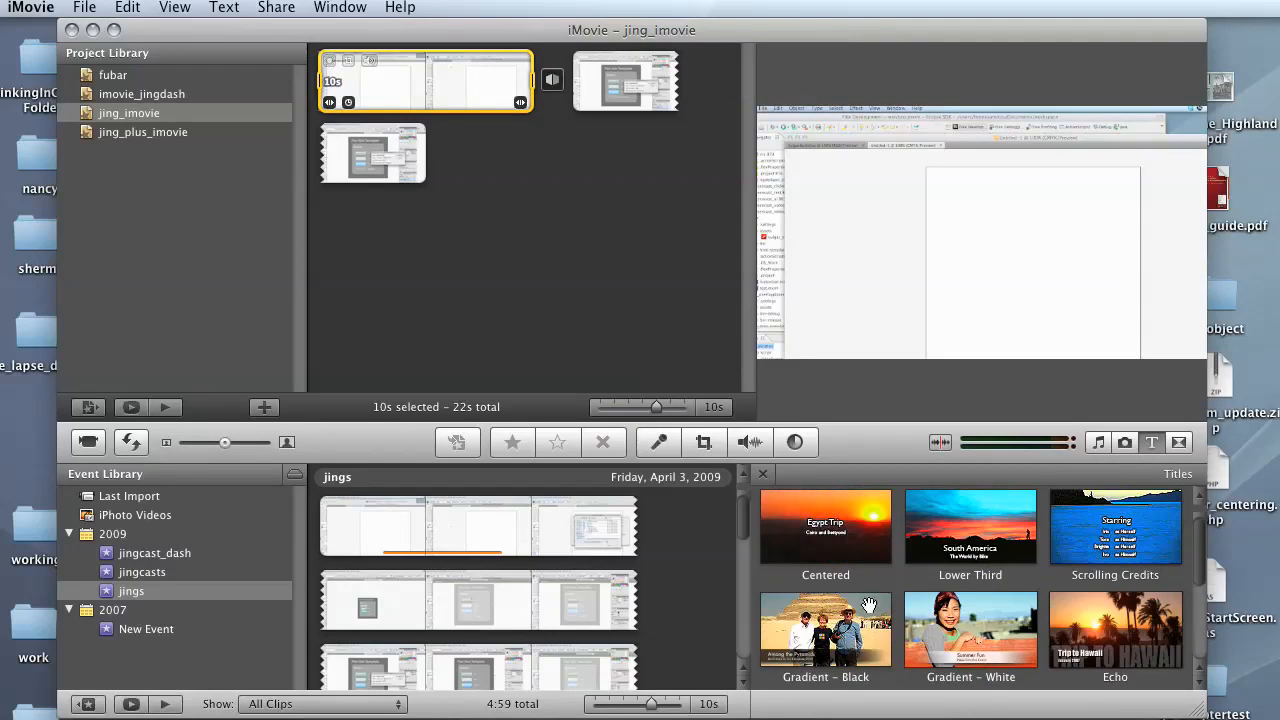
{"action": "scroll", "scroll_direction": "down", "scroll_amount": 3}
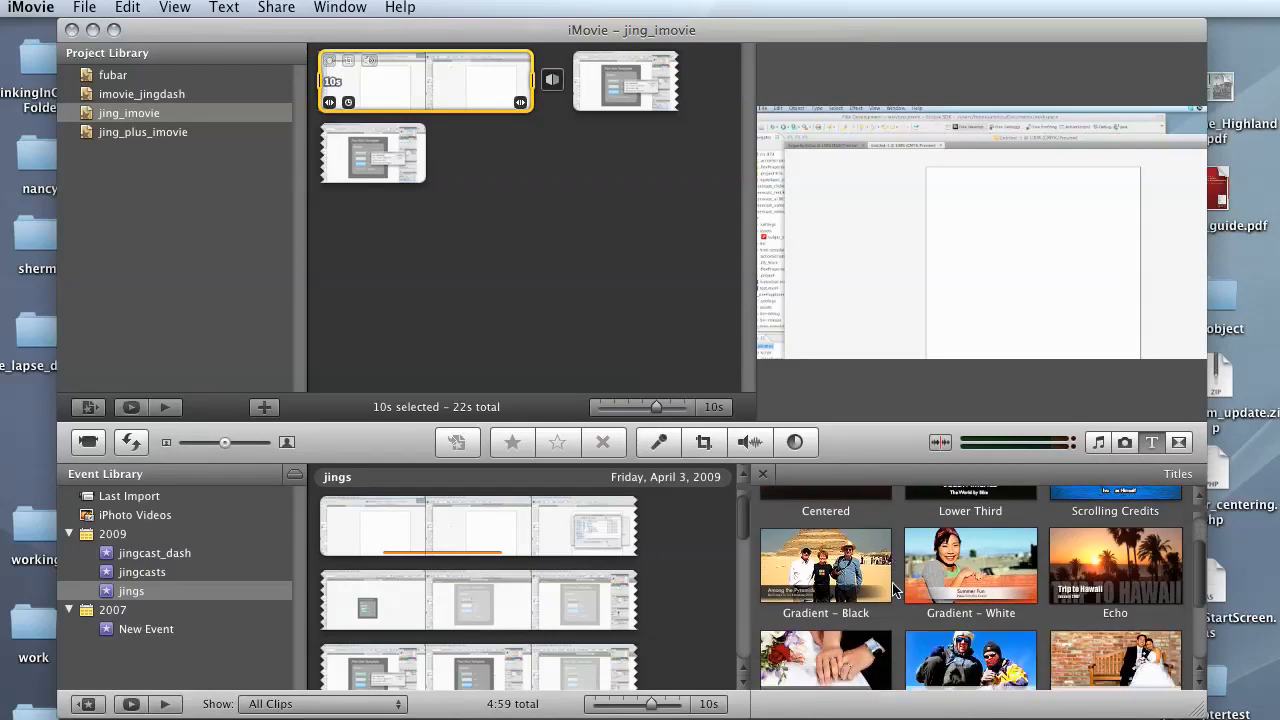
{"action": "scroll", "scroll_direction": "down", "scroll_amount": 3}
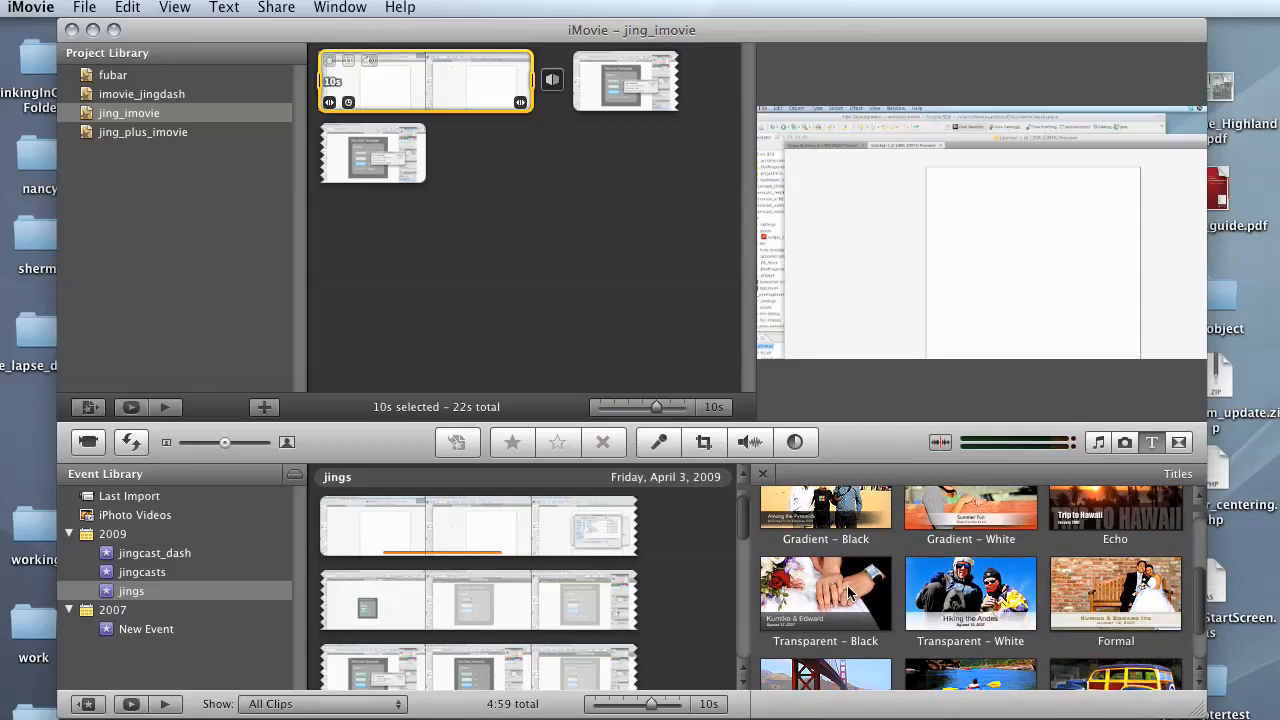
{"action": "scroll", "scroll_direction": "up", "scroll_amount": 3}
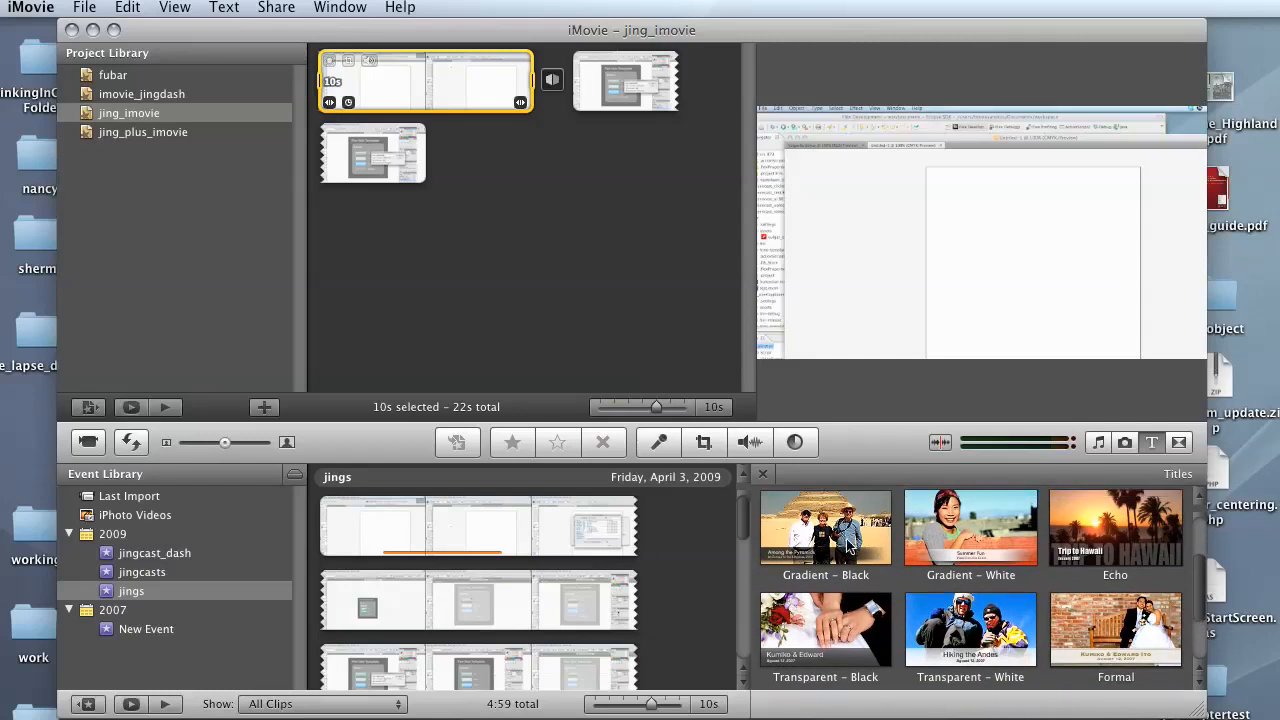
{"action": "scroll", "scroll_direction": "up", "scroll_amount": 3}
{"action": "type", "text": "Custom Flex Components"}
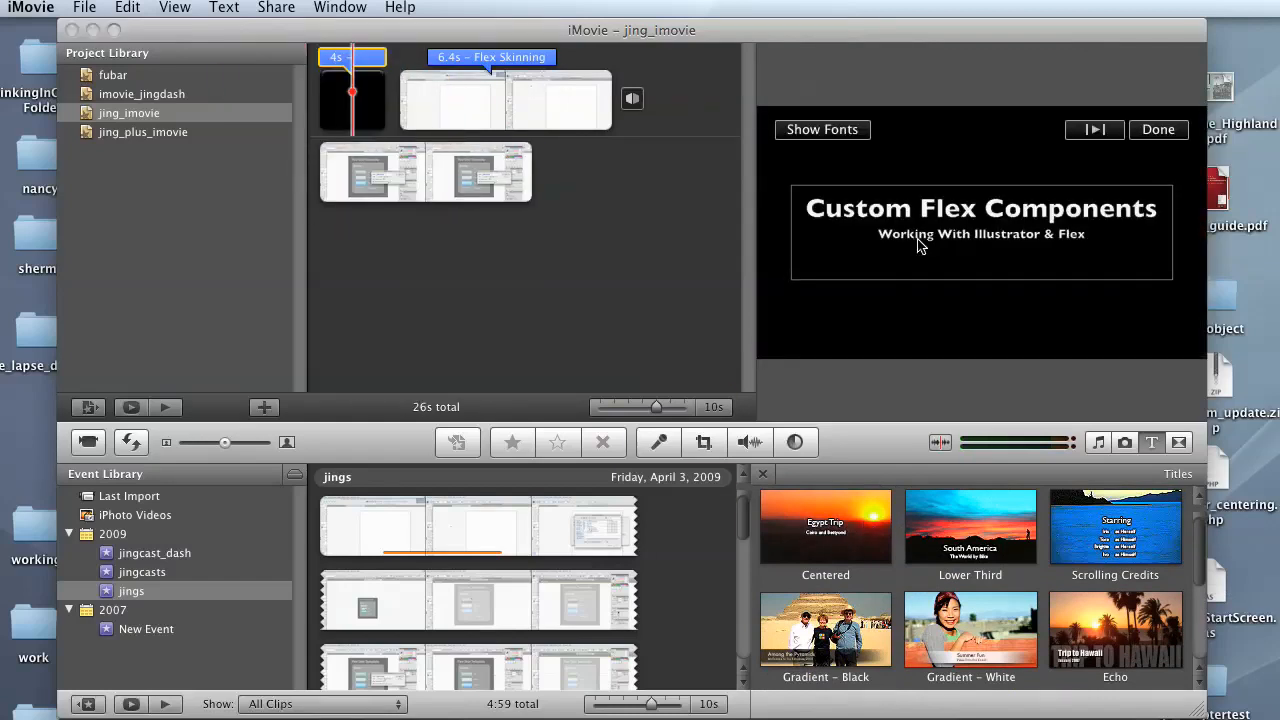
{"action": "left_click", "coordinate": [1158, 129]}
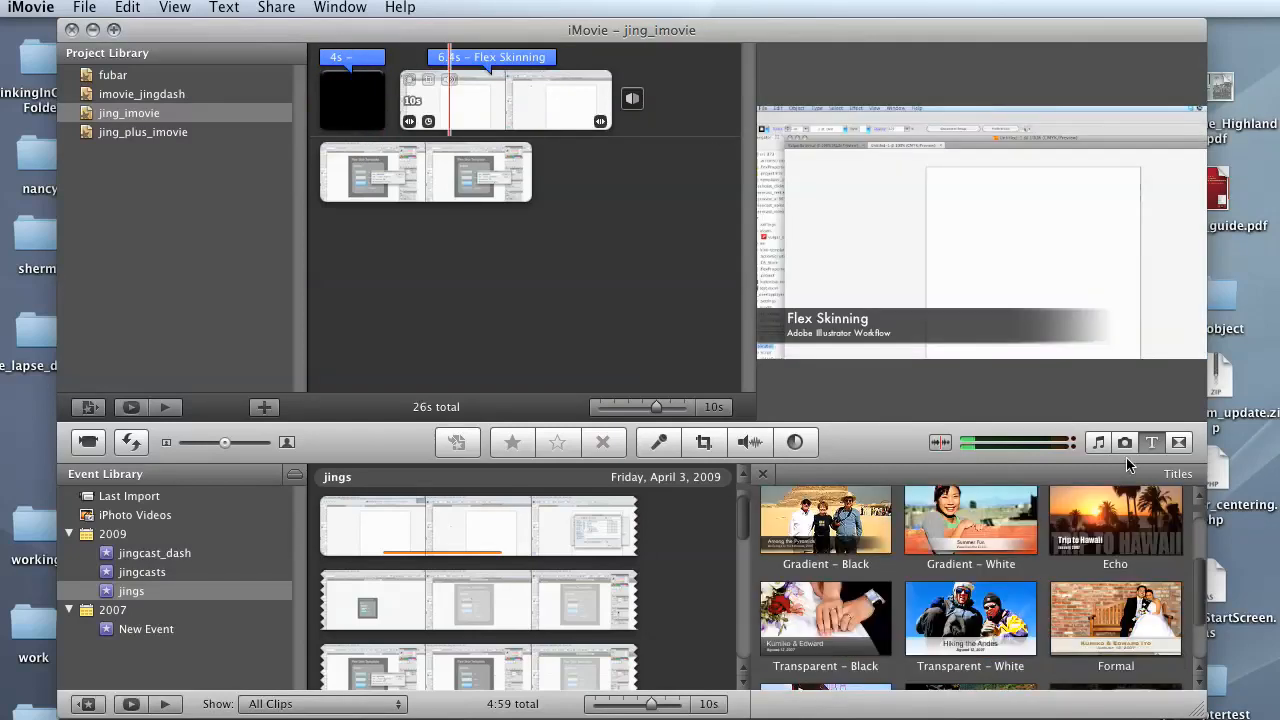
{"action": "mouse_move", "coordinate": [1180, 442]}
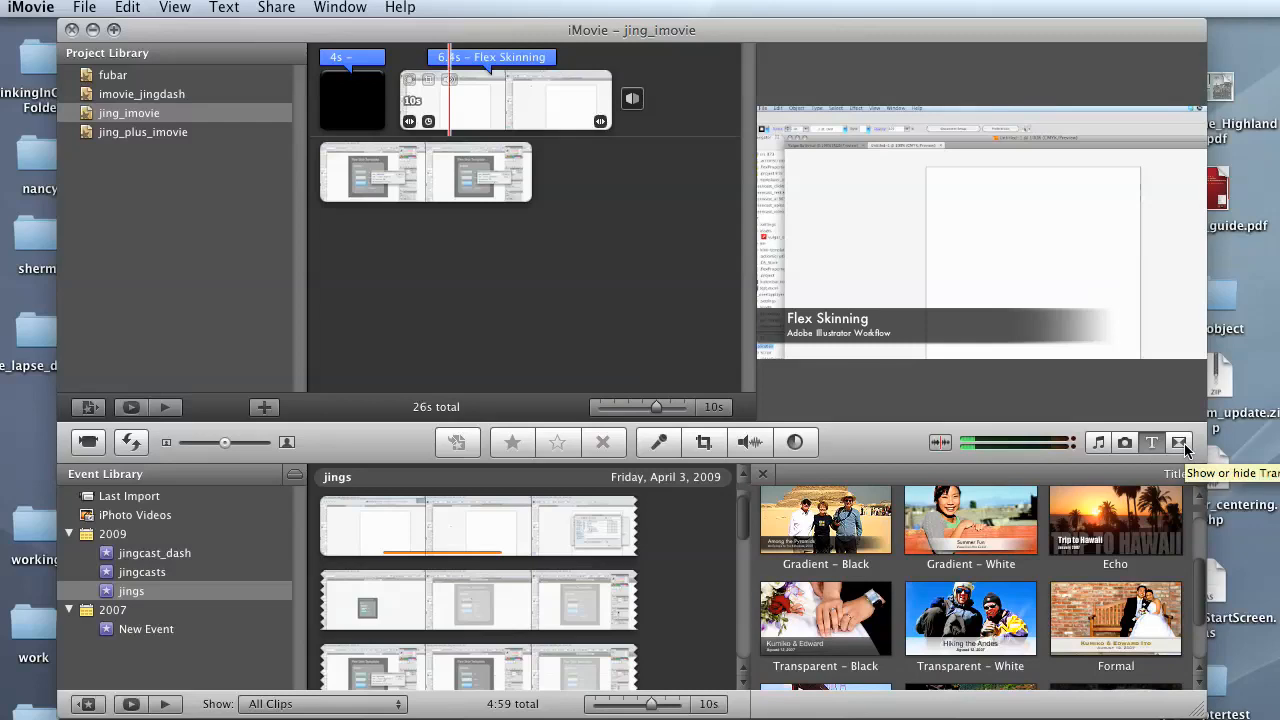
Show the Transitions browser and scroll to a transition for the title card.
{"action": "left_click", "coordinate": [1180, 442]}
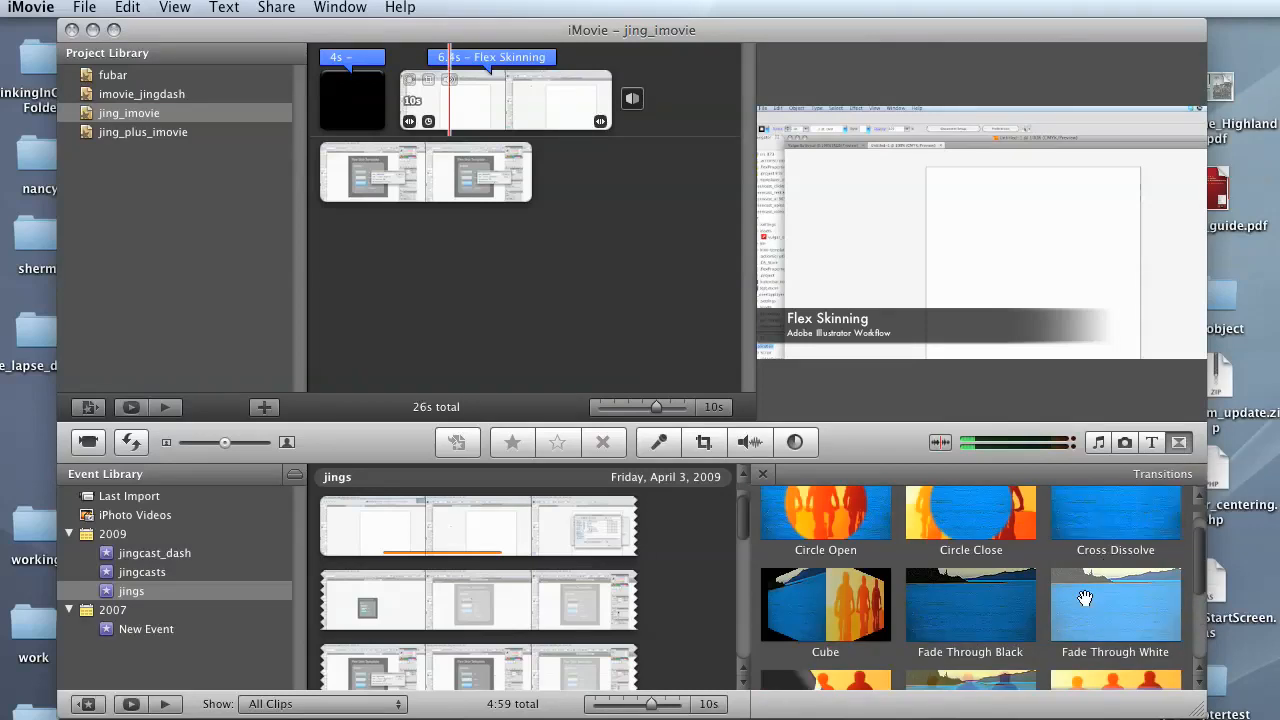
{"action": "scroll", "scroll_direction": "down", "scroll_amount": 3}
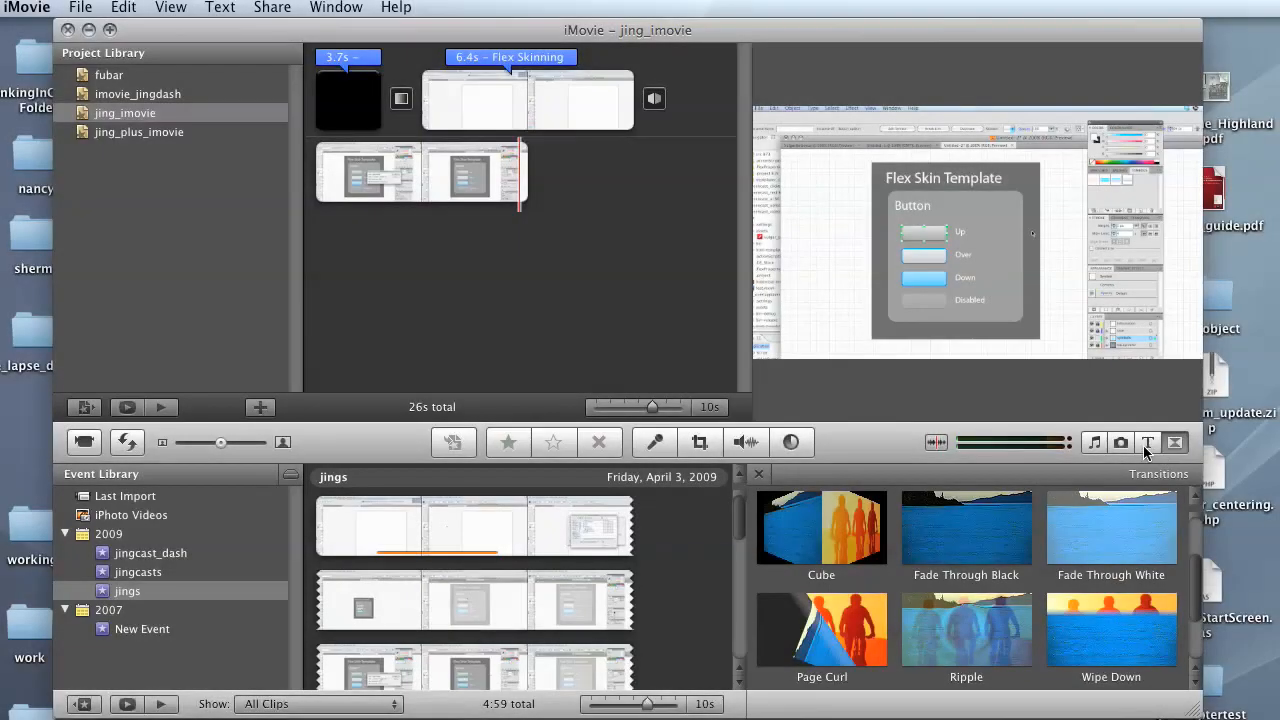
Add a closing title after the last clip, with a transition before it.
{"action": "left_click", "coordinate": [1147, 442]}
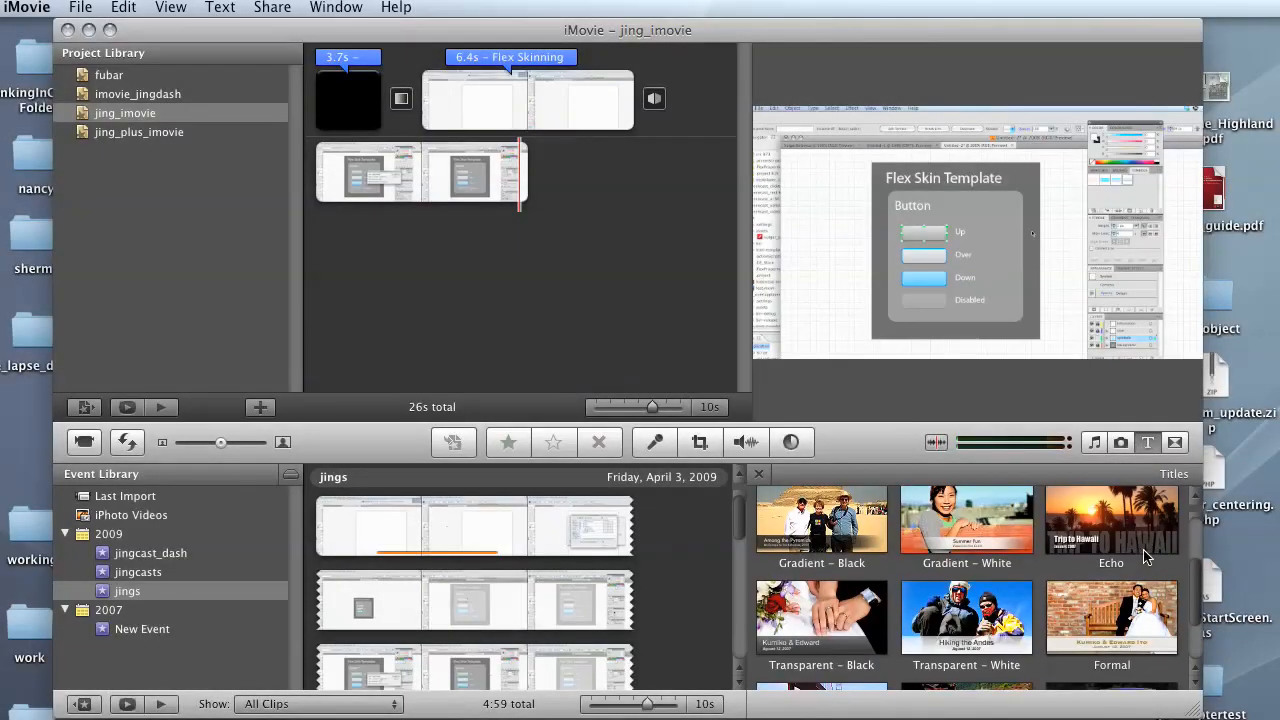
{"action": "scroll", "scroll_direction": "up", "scroll_amount": 3}
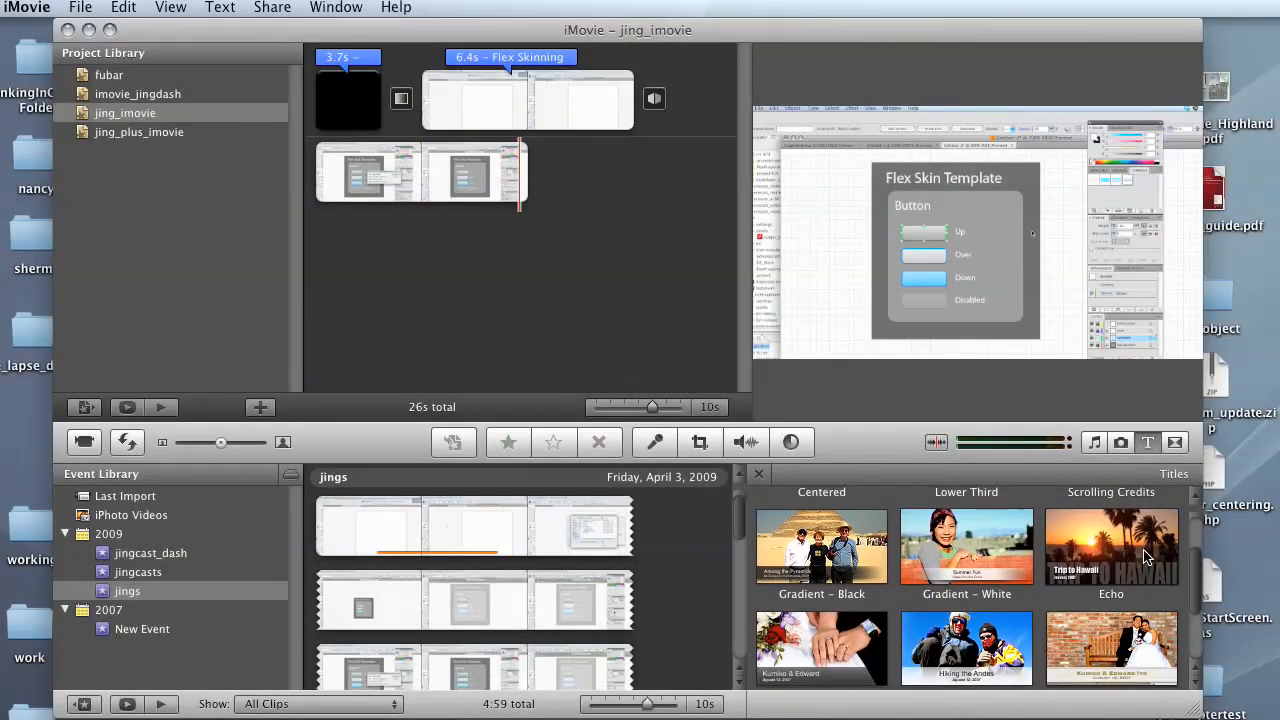
{"action": "scroll", "scroll_direction": "down", "scroll_amount": 3}
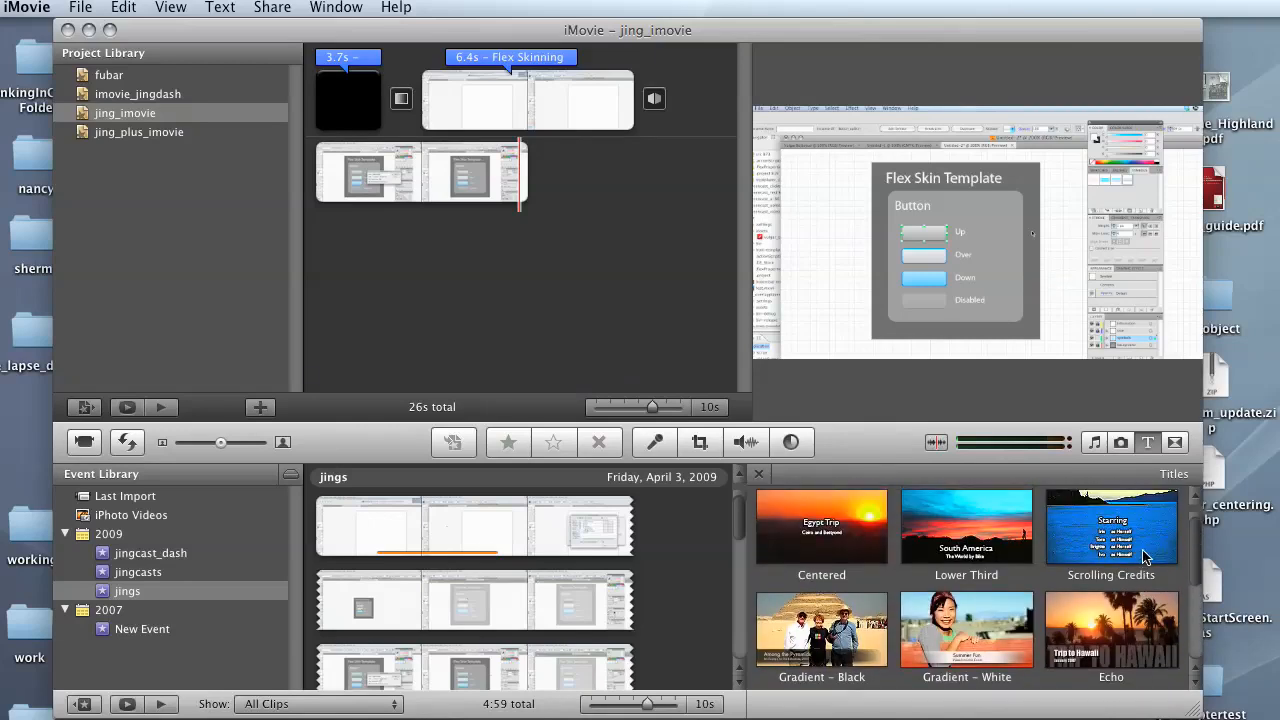
{"action": "left_click_drag", "start_coordinate": [1111, 526], "coordinate": [655, 205]}
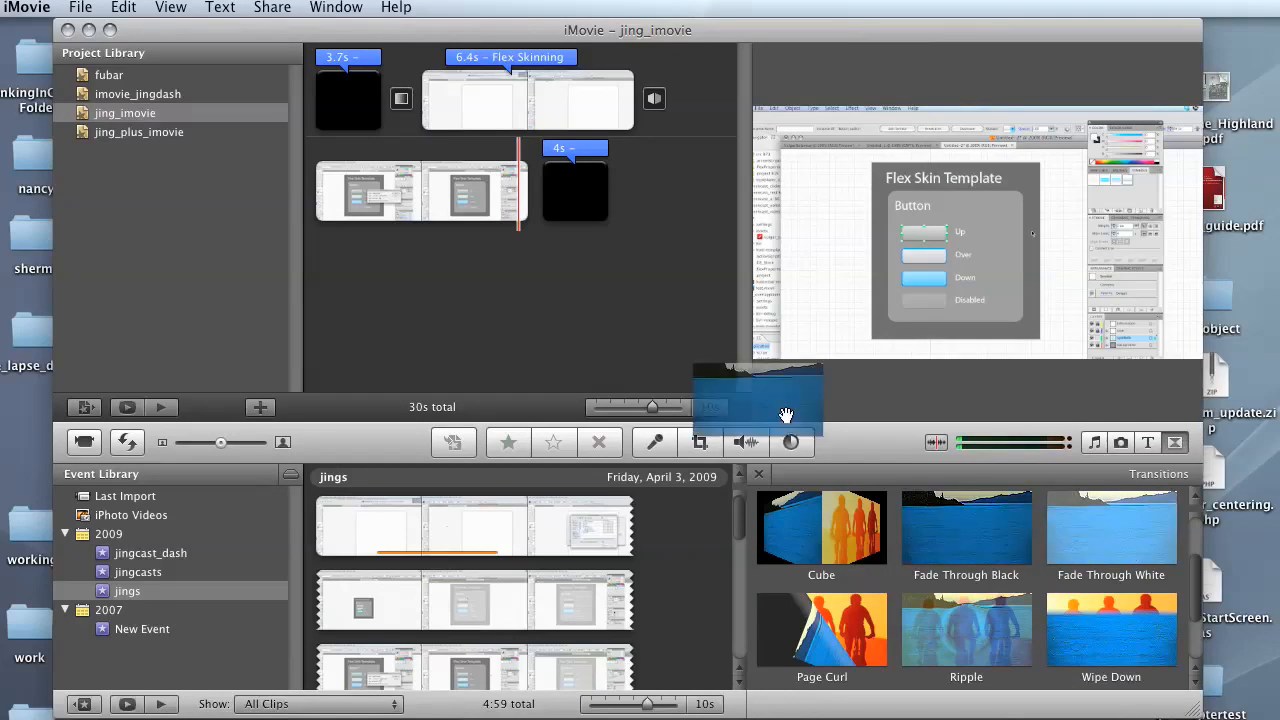
{"action": "left_click_drag", "start_coordinate": [757, 400], "coordinate": [530, 210]}
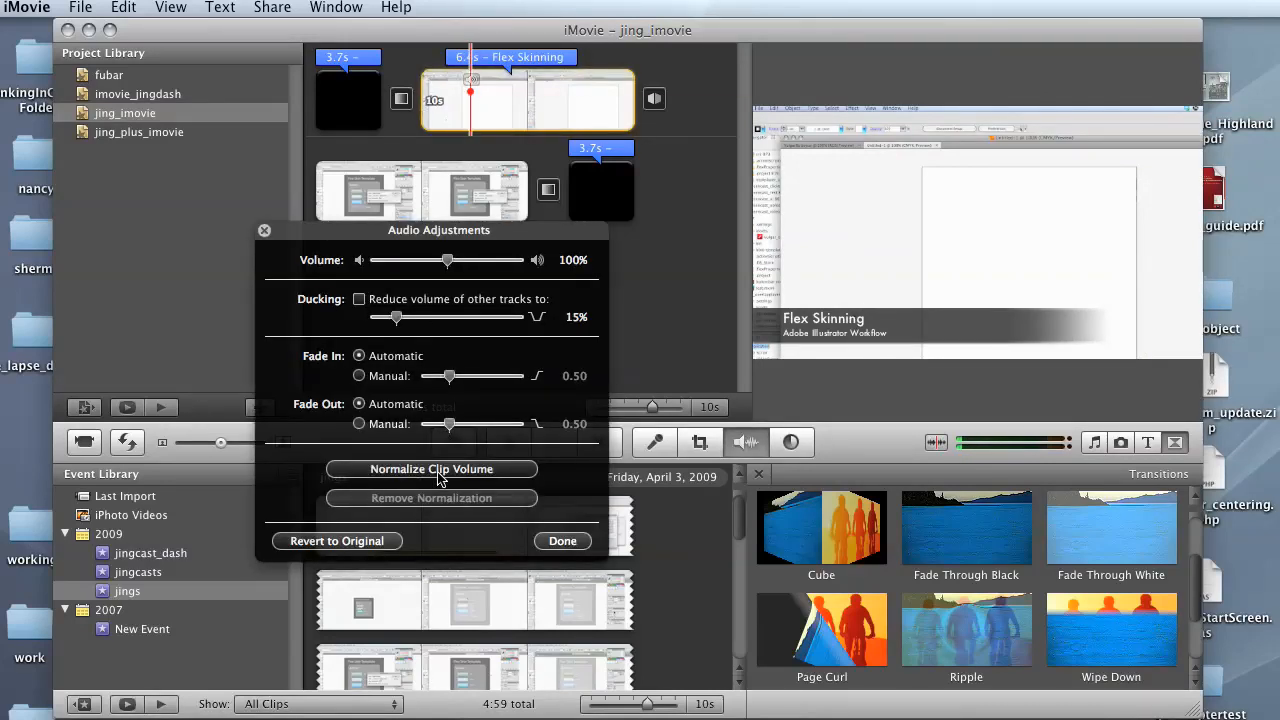
{"action": "mouse_move", "coordinate": [431, 468]}
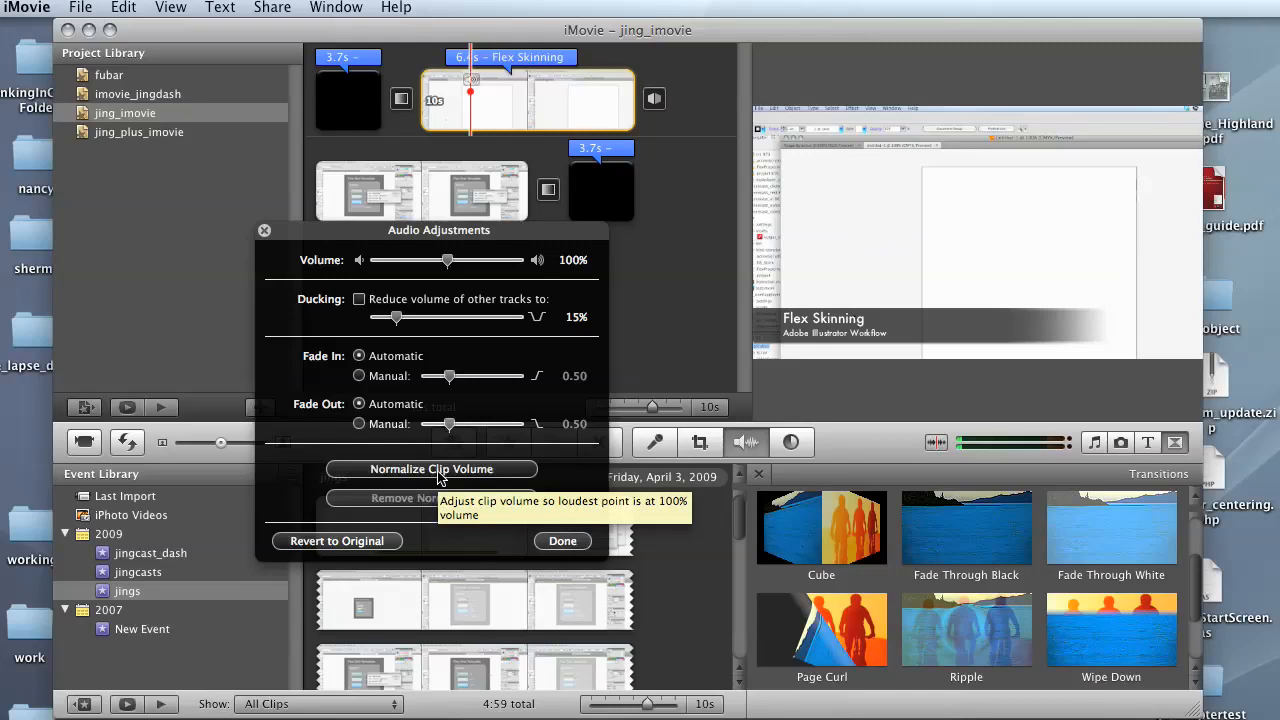
Close the Flex Skinning clip's audio adjustments at 100% volume and select the second clip.
{"action": "left_click", "coordinate": [562, 540]}
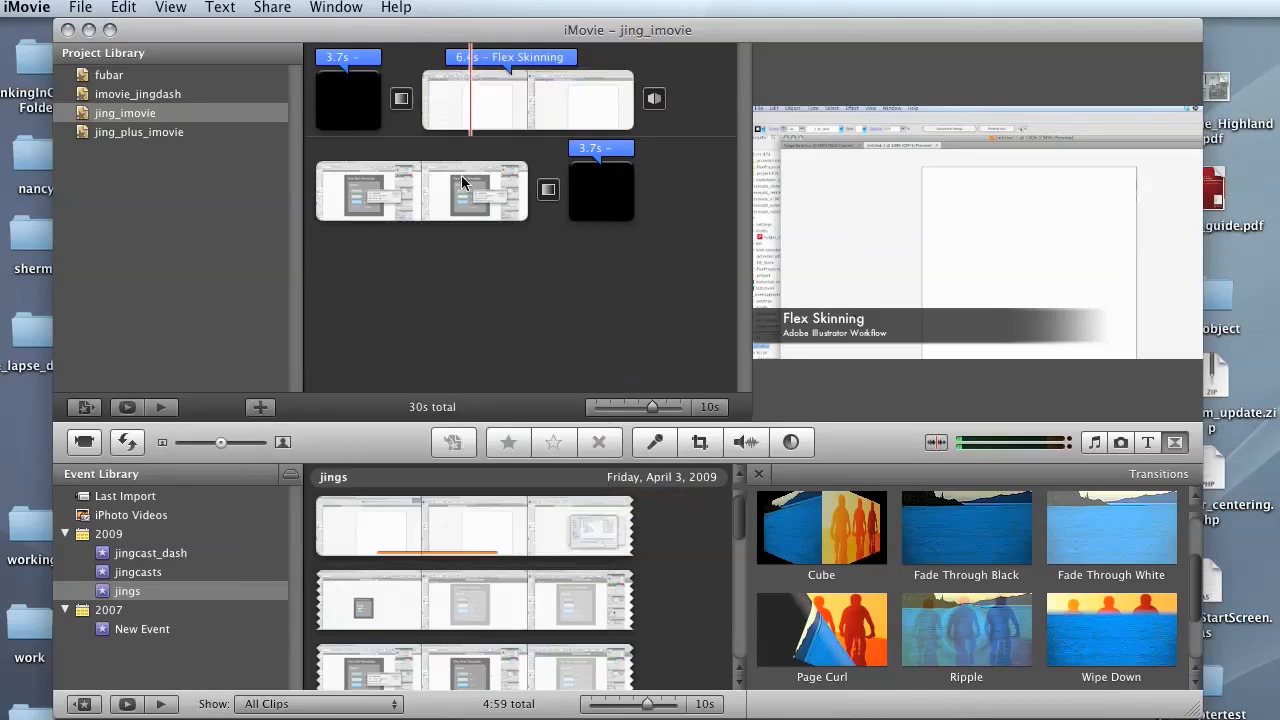
{"action": "mouse_move", "coordinate": [455, 255]}
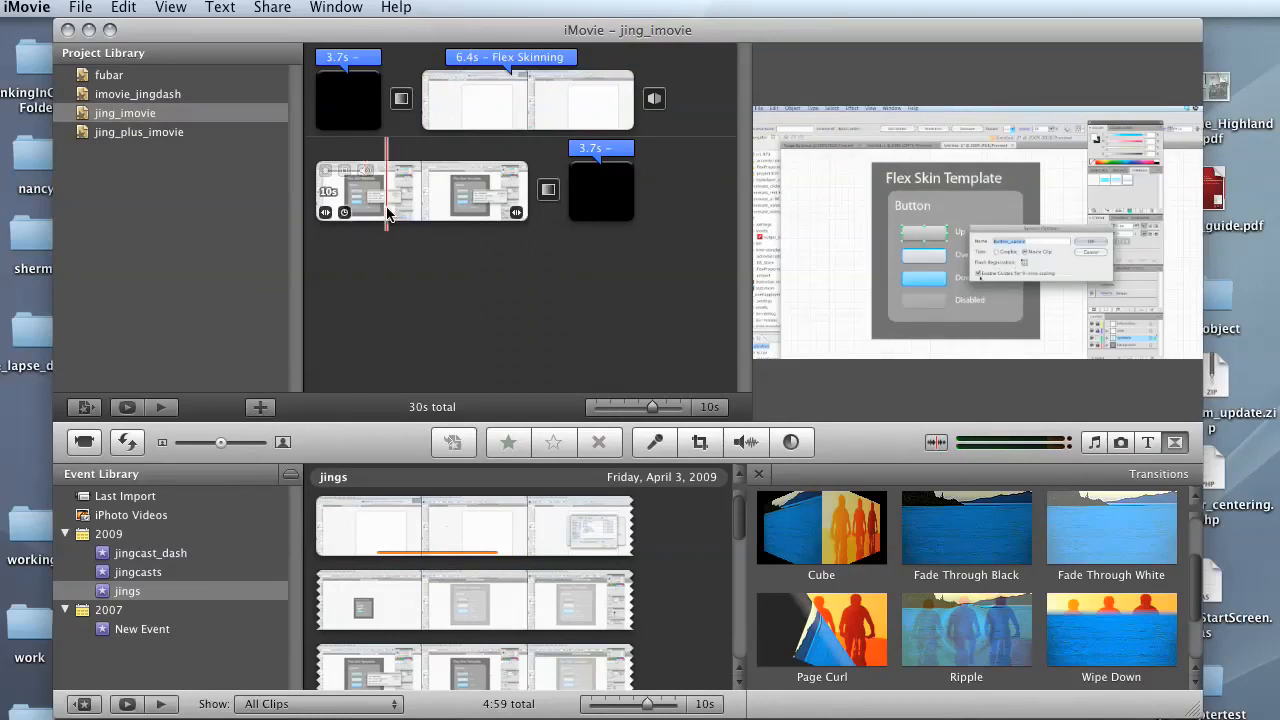
{"action": "left_click", "coordinate": [420, 190]}
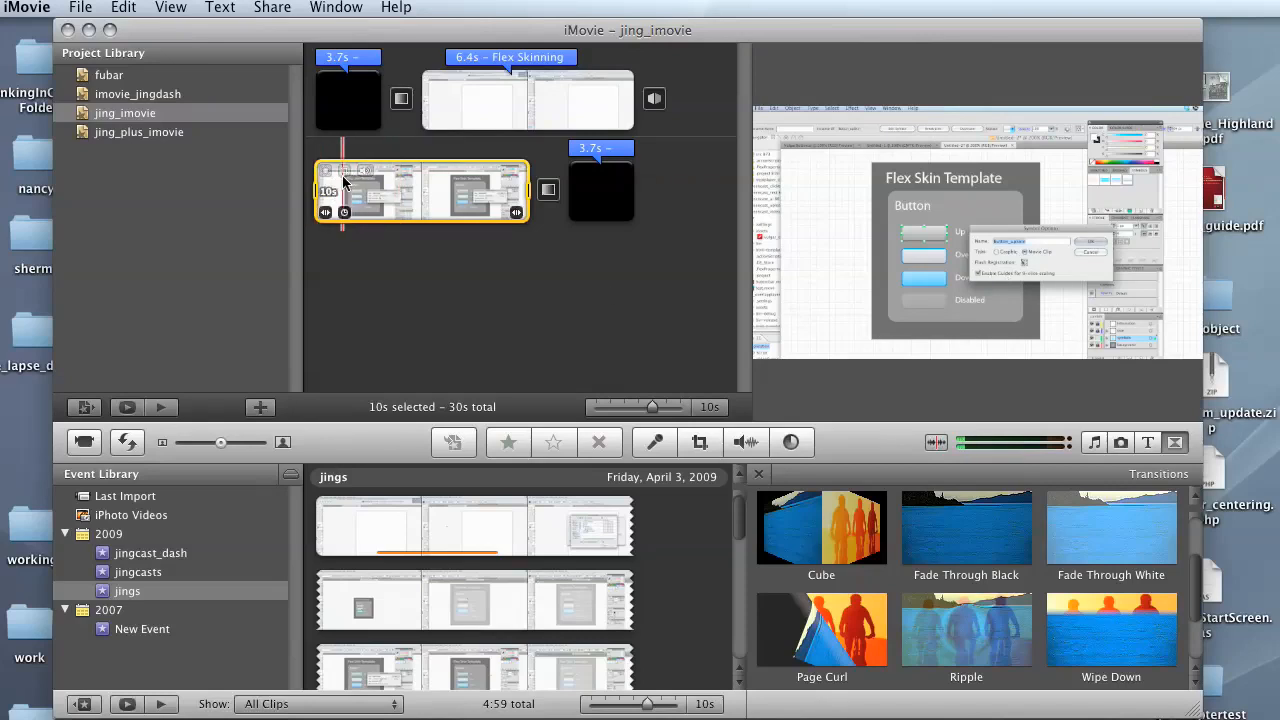
{"action": "mouse_move", "coordinate": [325, 191]}
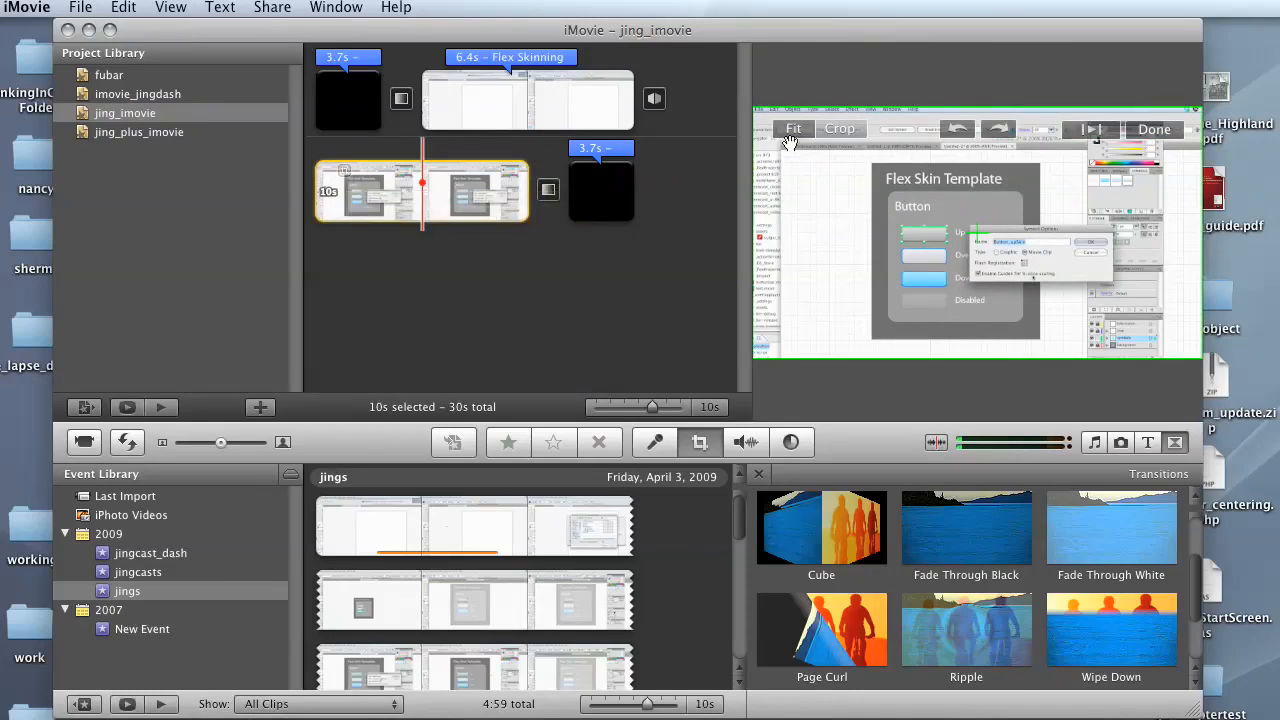
{"action": "mouse_move", "coordinate": [903, 142]}
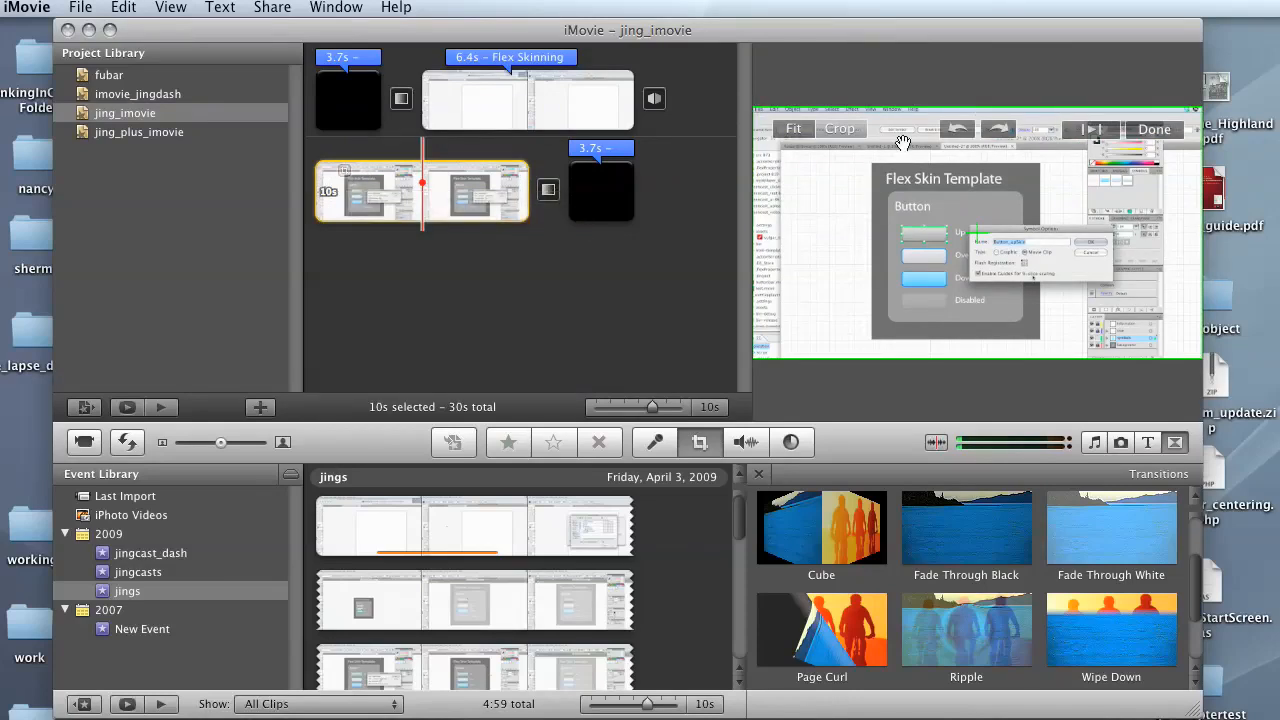
{"action": "mouse_move", "coordinate": [753, 220]}
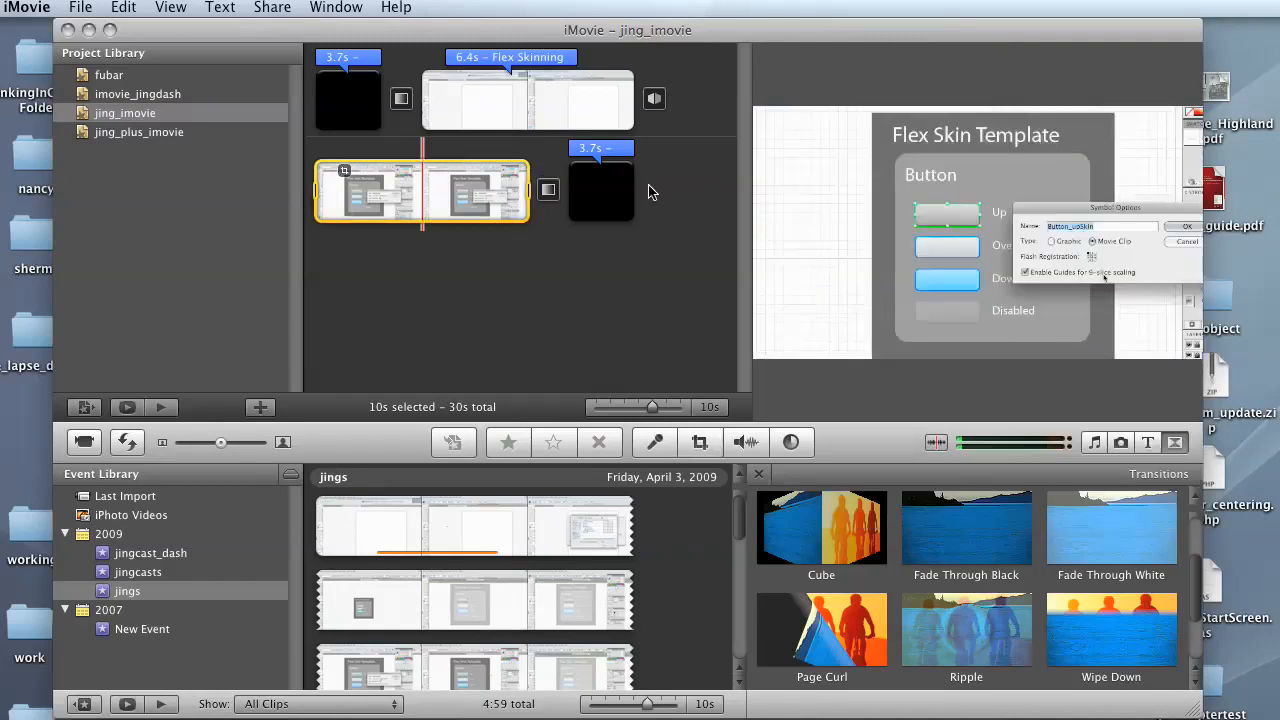
{"action": "mouse_move", "coordinate": [665, 90]}
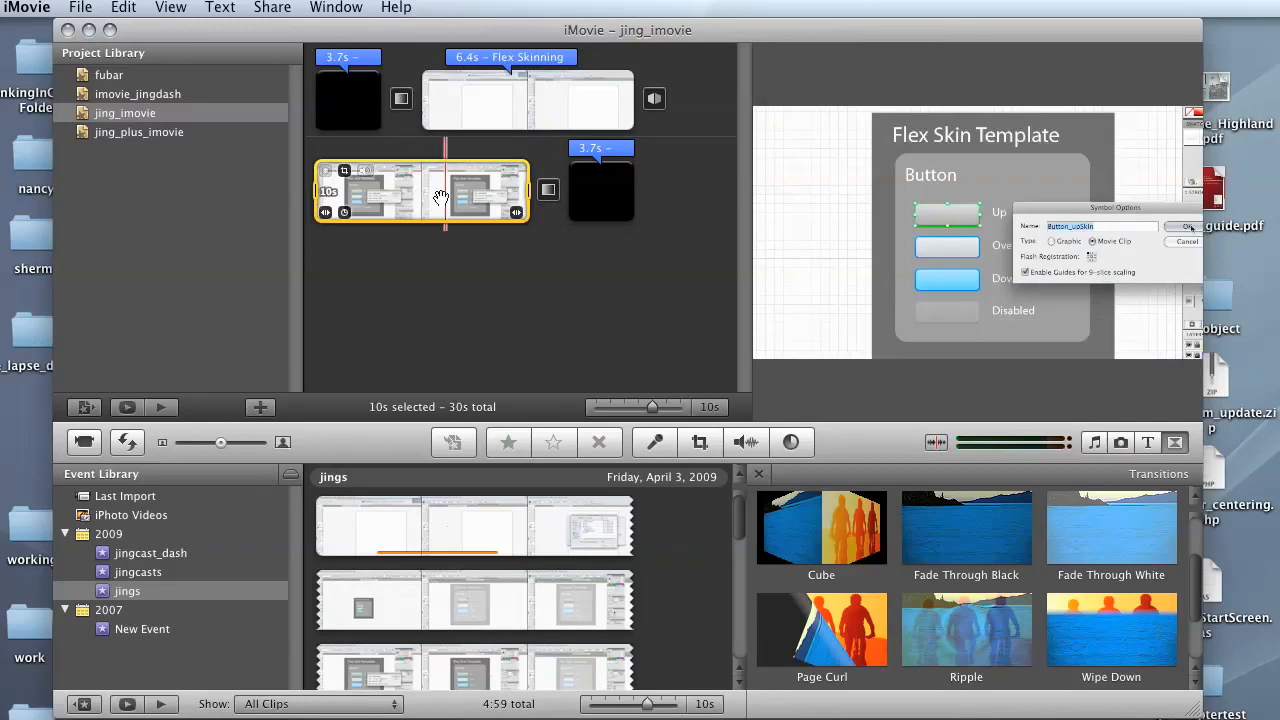
{"action": "mouse_move", "coordinate": [448, 190]}
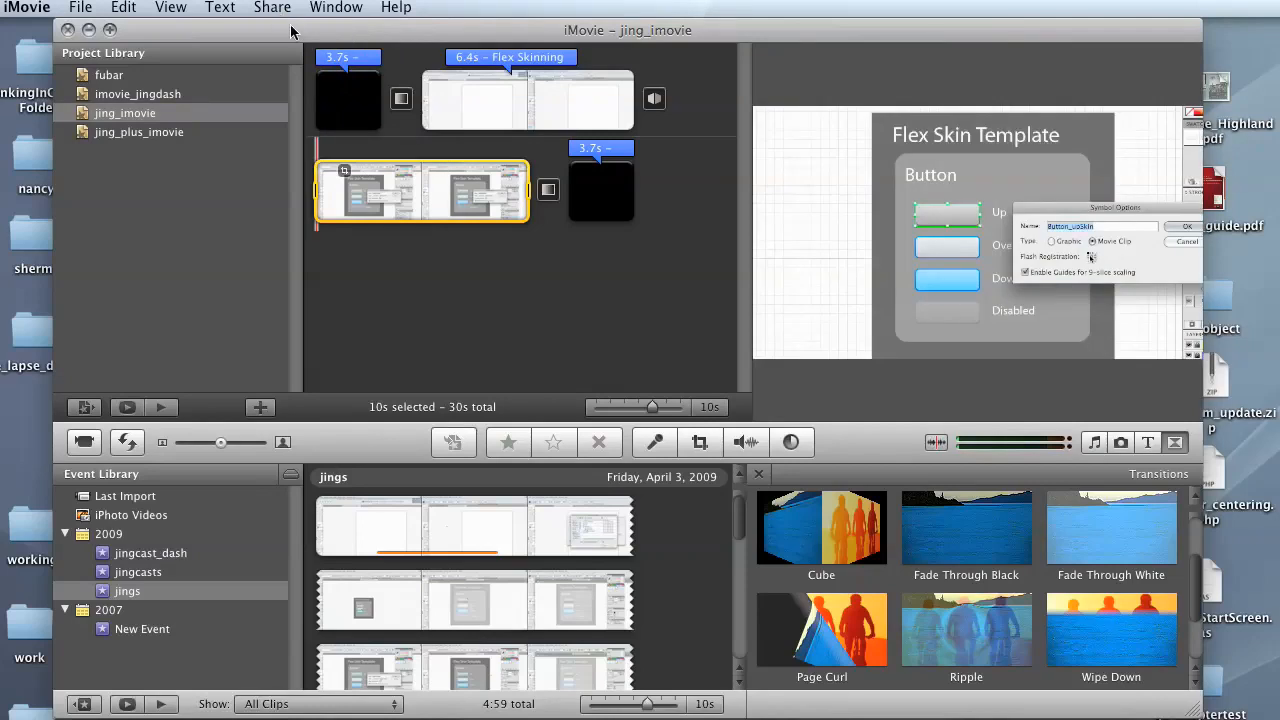
Review Share > Export Movie at Large size, then cancel without saving.
{"action": "left_click", "coordinate": [272, 7]}
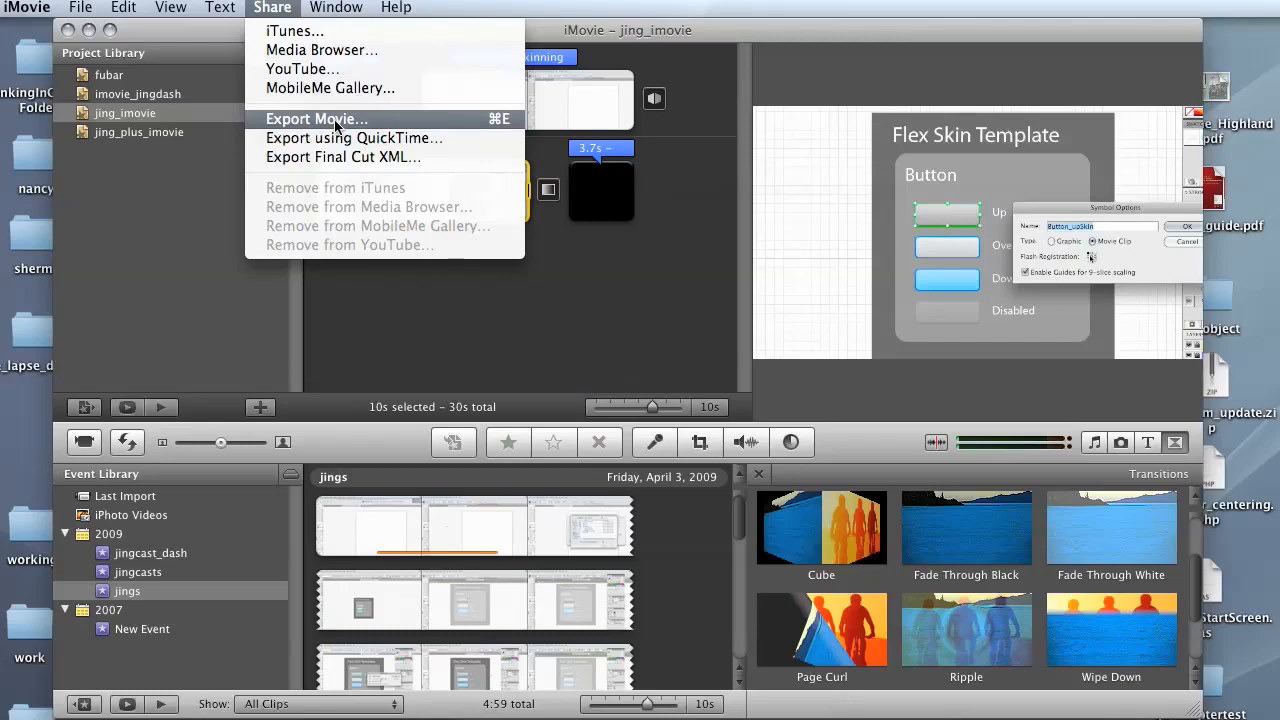
{"action": "left_click", "coordinate": [315, 118]}
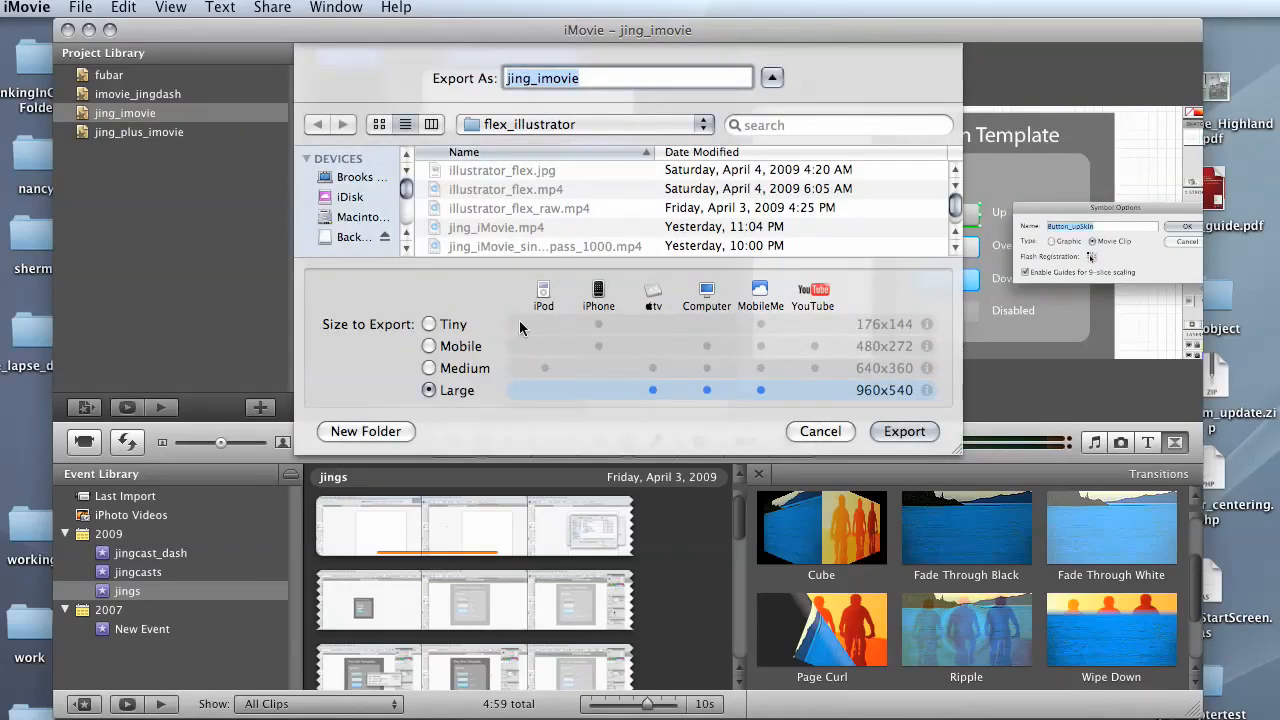
{"action": "mouse_move", "coordinate": [465, 385]}
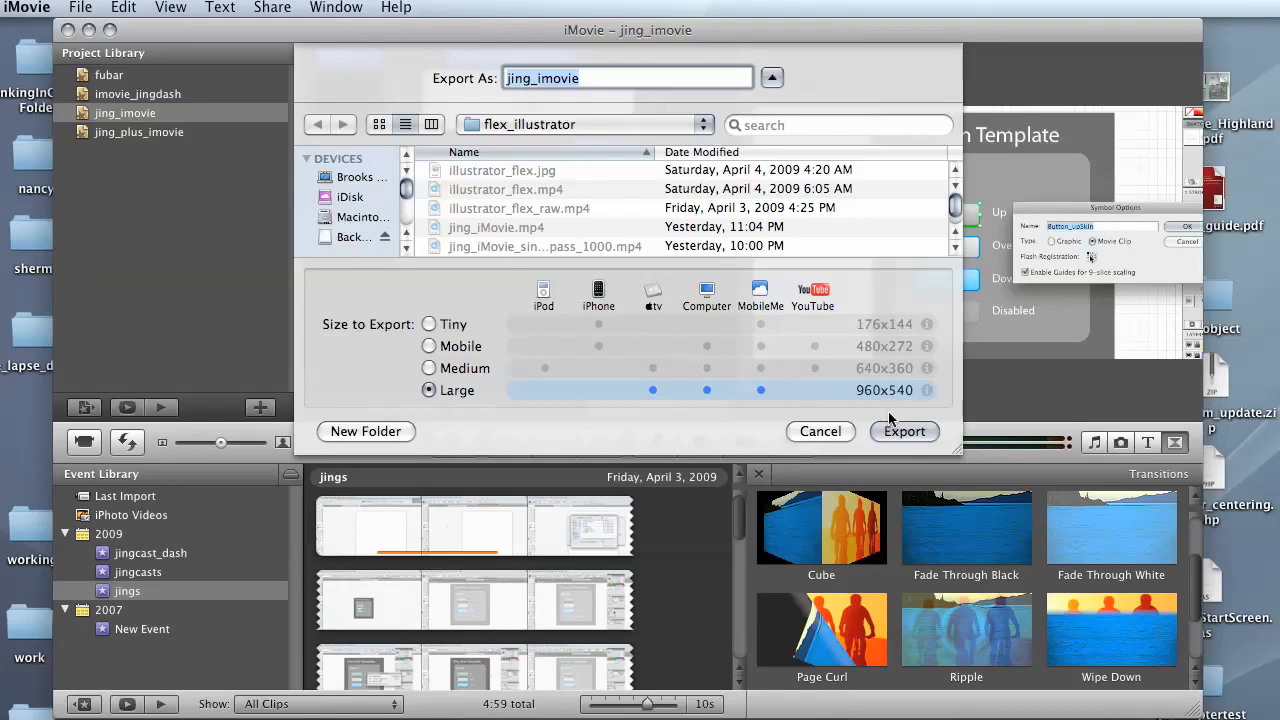
{"action": "mouse_move", "coordinate": [800, 408]}
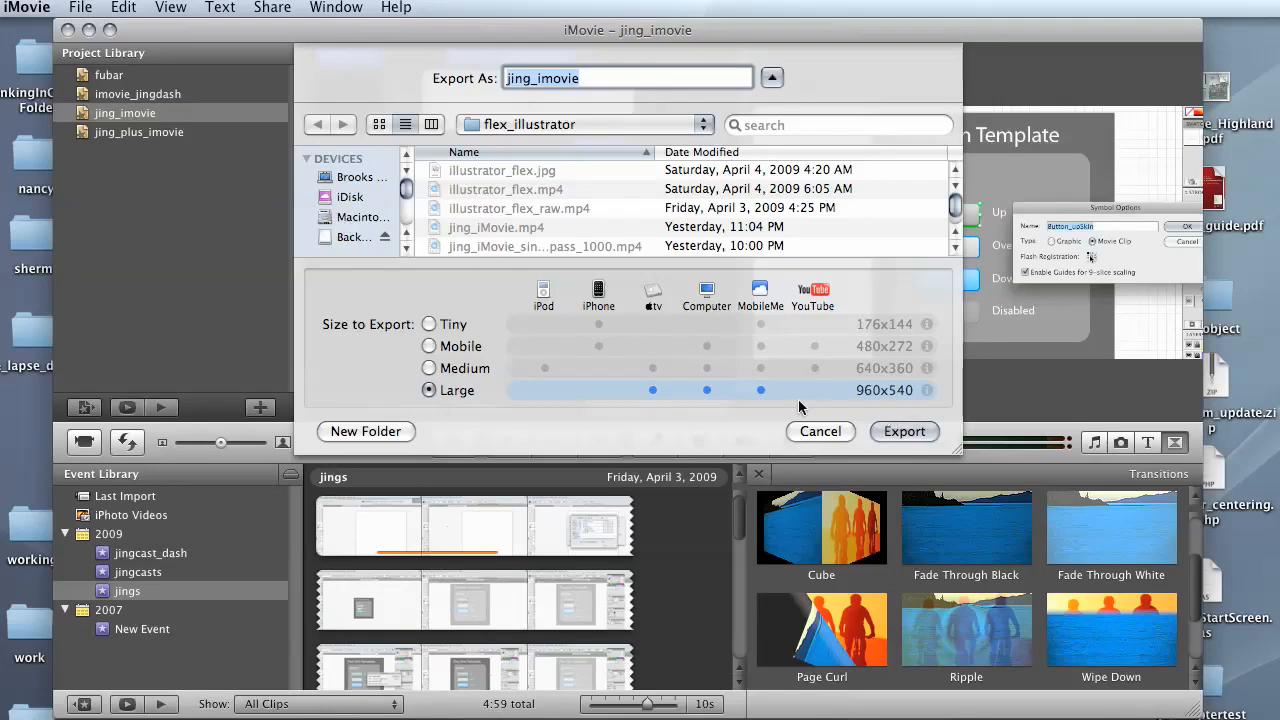
{"action": "mouse_move", "coordinate": [545, 337]}
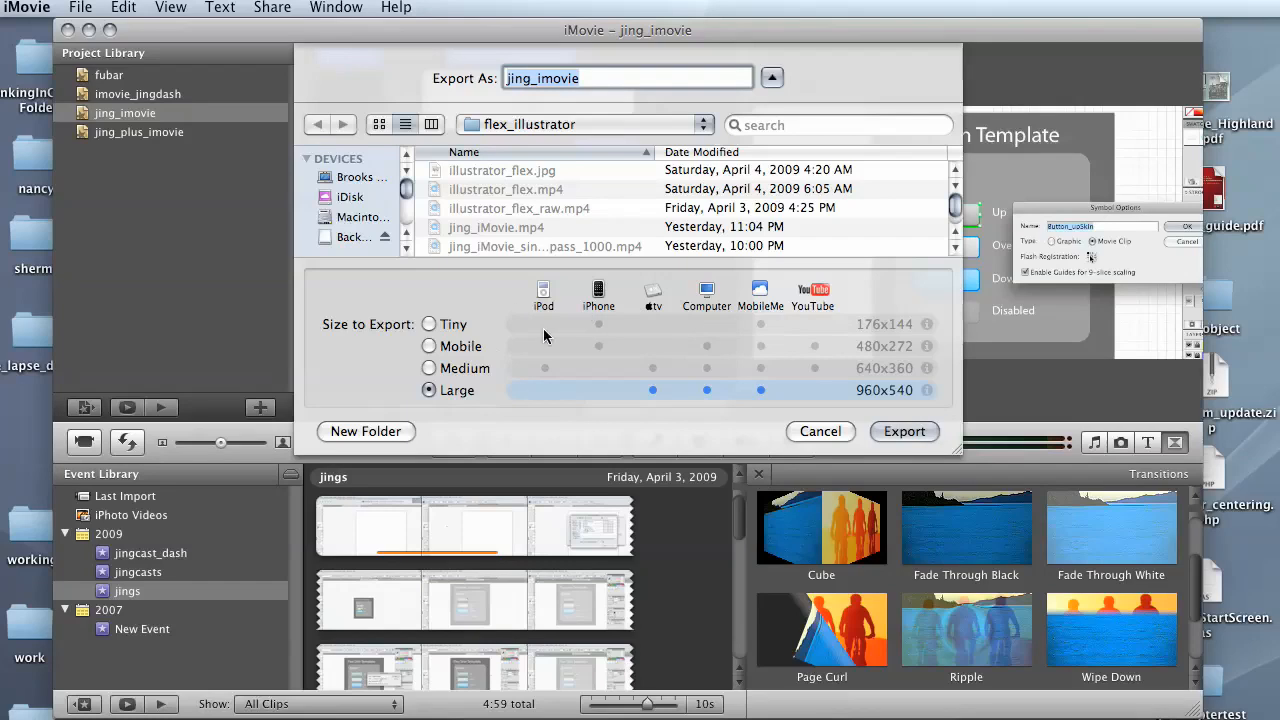
{"action": "mouse_move", "coordinate": [595, 372]}
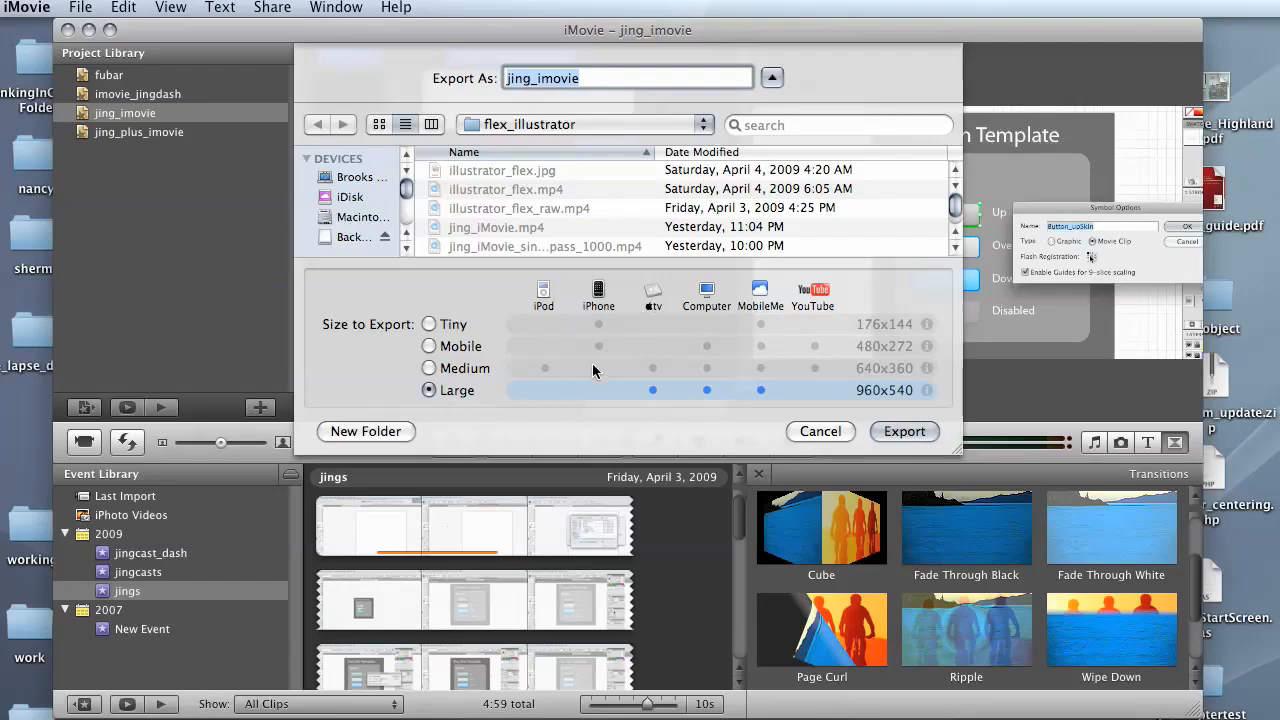
{"action": "mouse_move", "coordinate": [823, 323]}
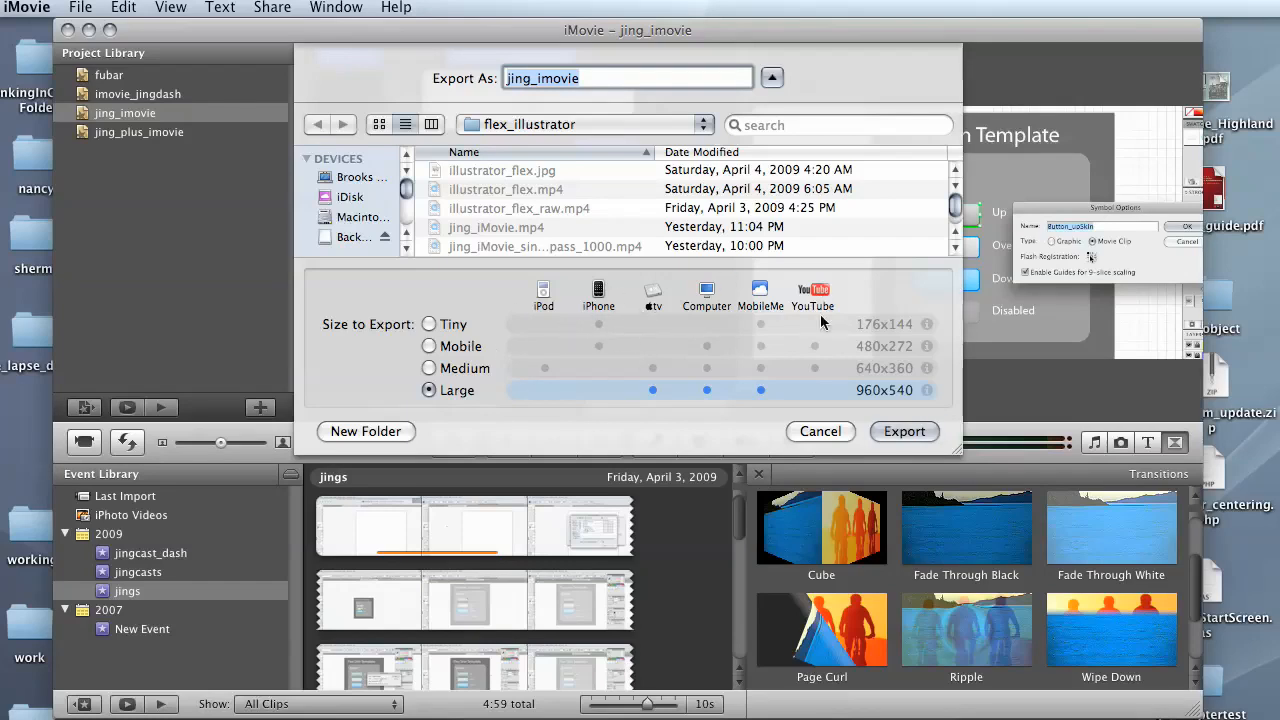
{"action": "mouse_move", "coordinate": [805, 386]}
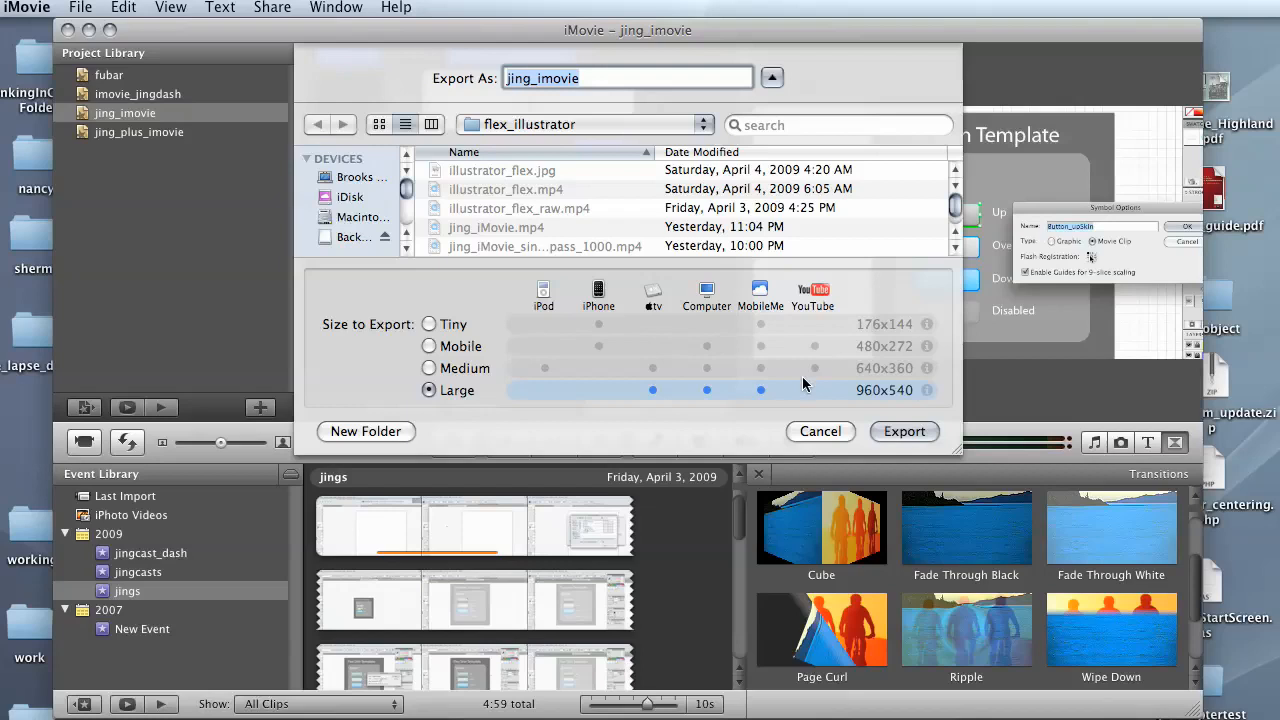
{"action": "mouse_move", "coordinate": [818, 395]}
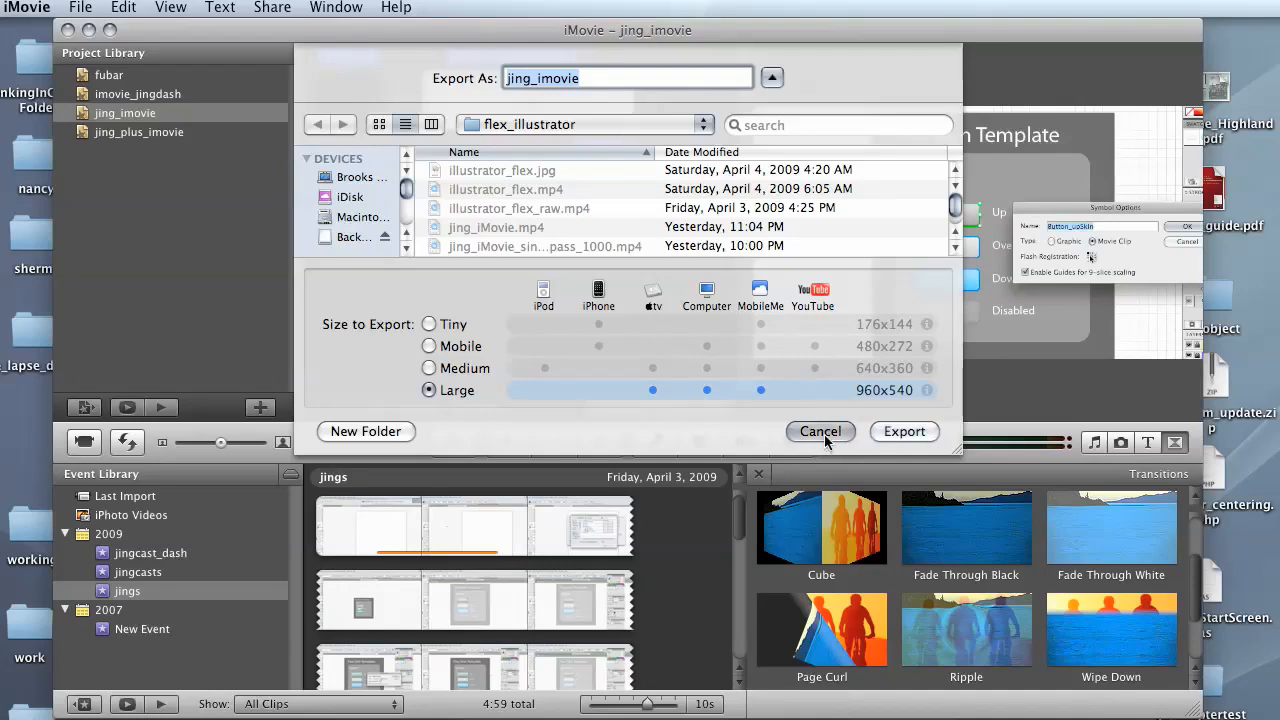
{"action": "left_click", "coordinate": [820, 431]}
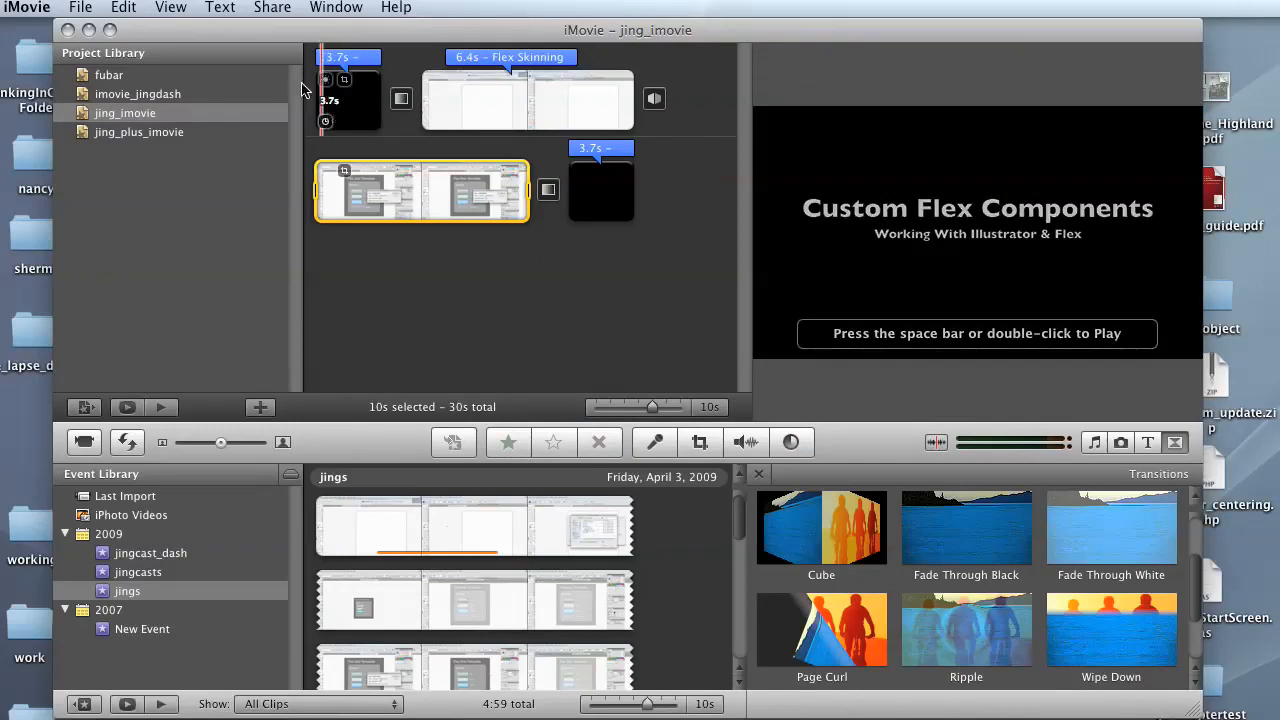
Export via QuickTime as Movie to MPEG-4, keeping H.264 at 1280 × 720 HD.
{"action": "left_click", "coordinate": [272, 7]}
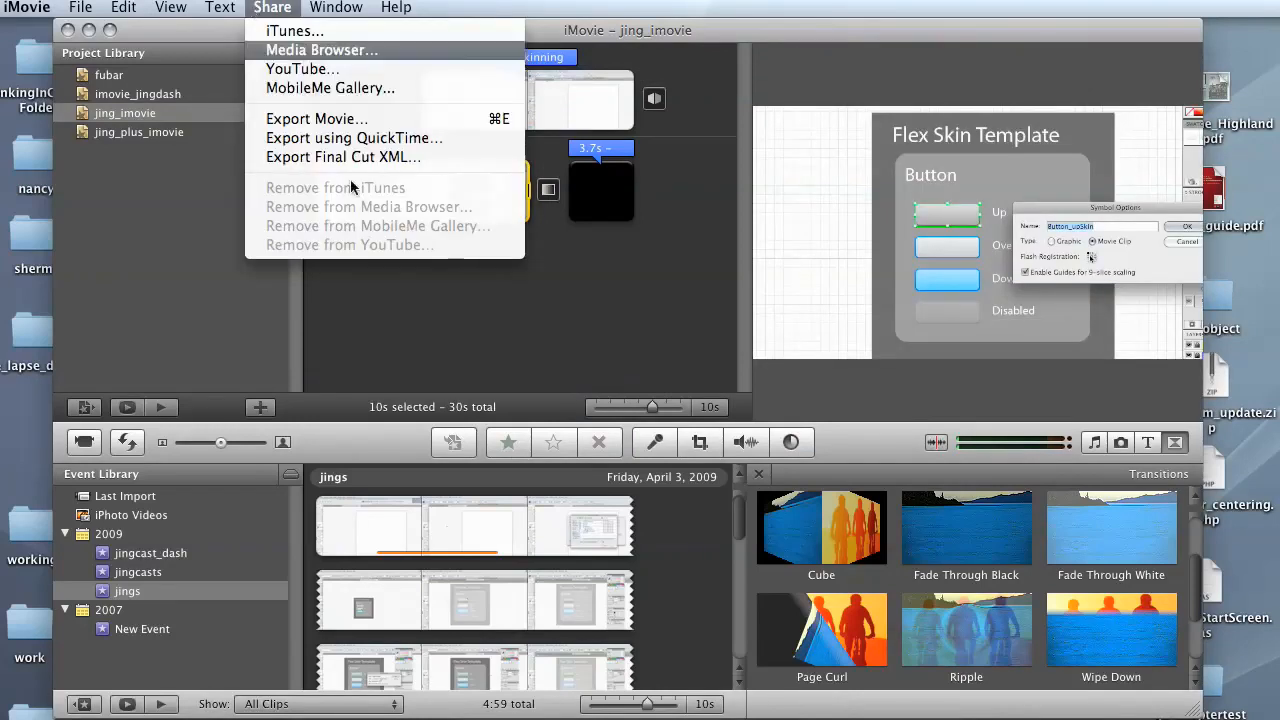
{"action": "mouse_move", "coordinate": [355, 152]}
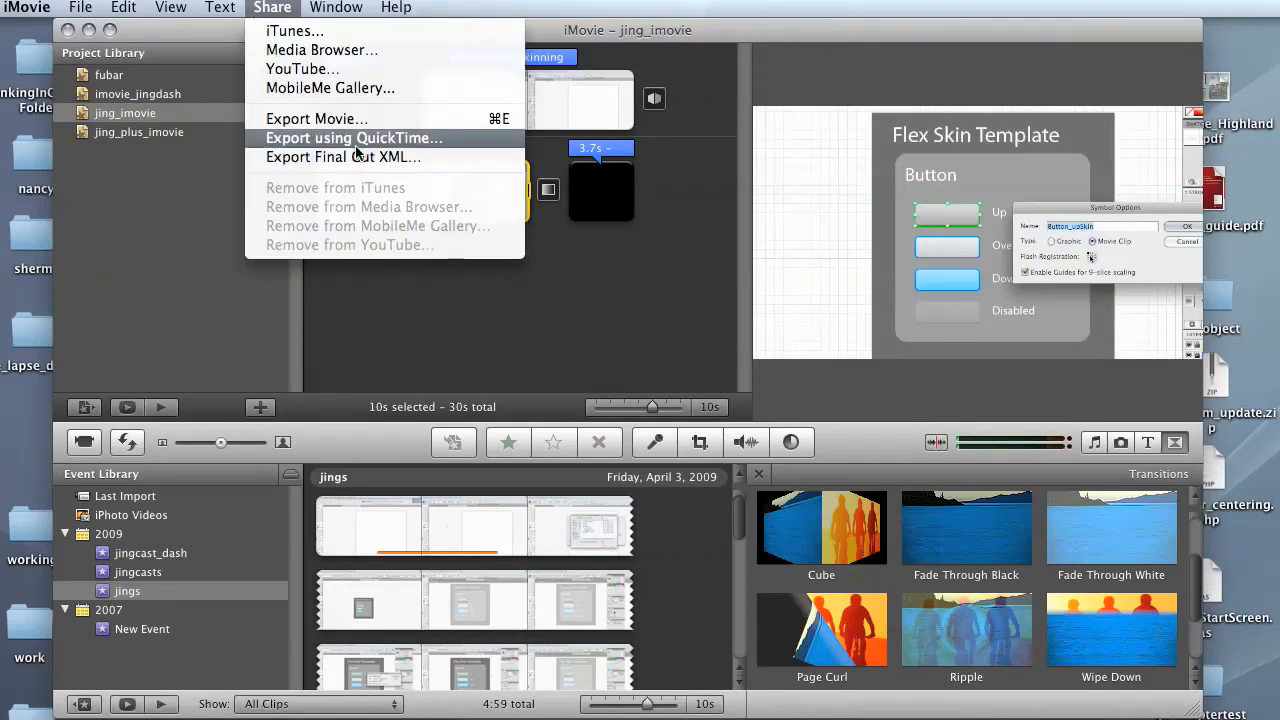
{"action": "left_click", "coordinate": [352, 138]}
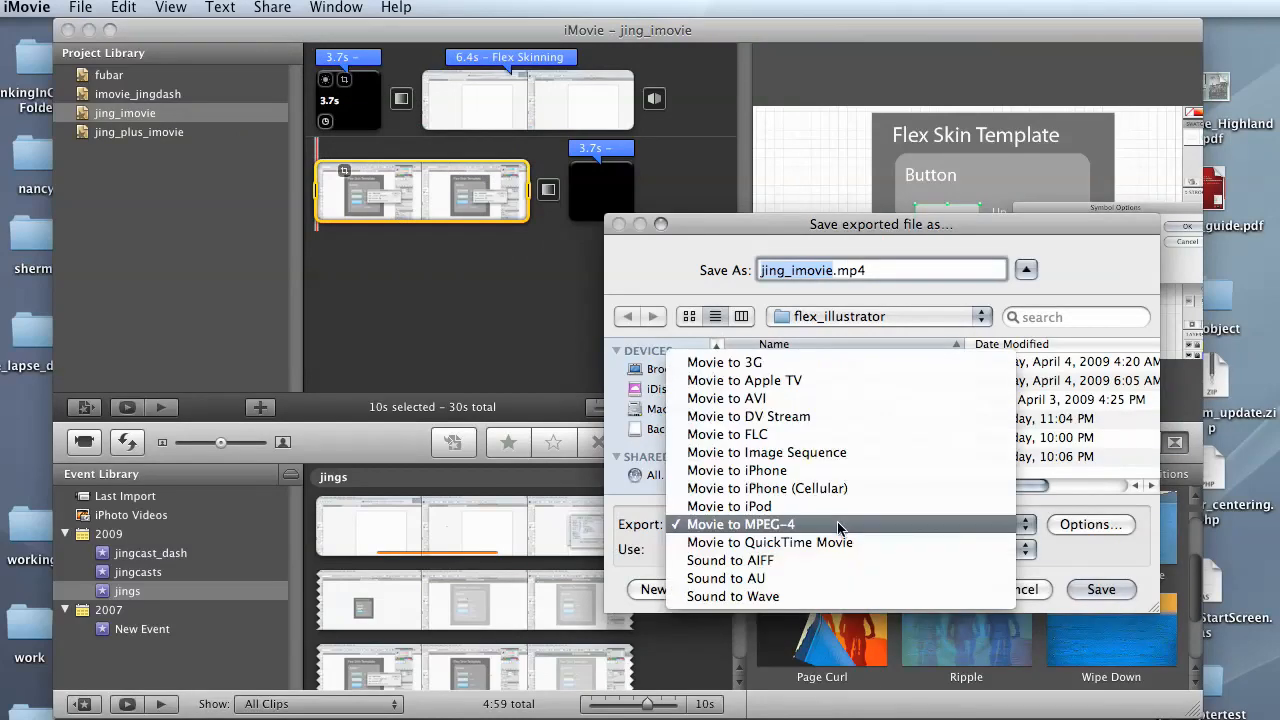
{"action": "left_click", "coordinate": [741, 524]}
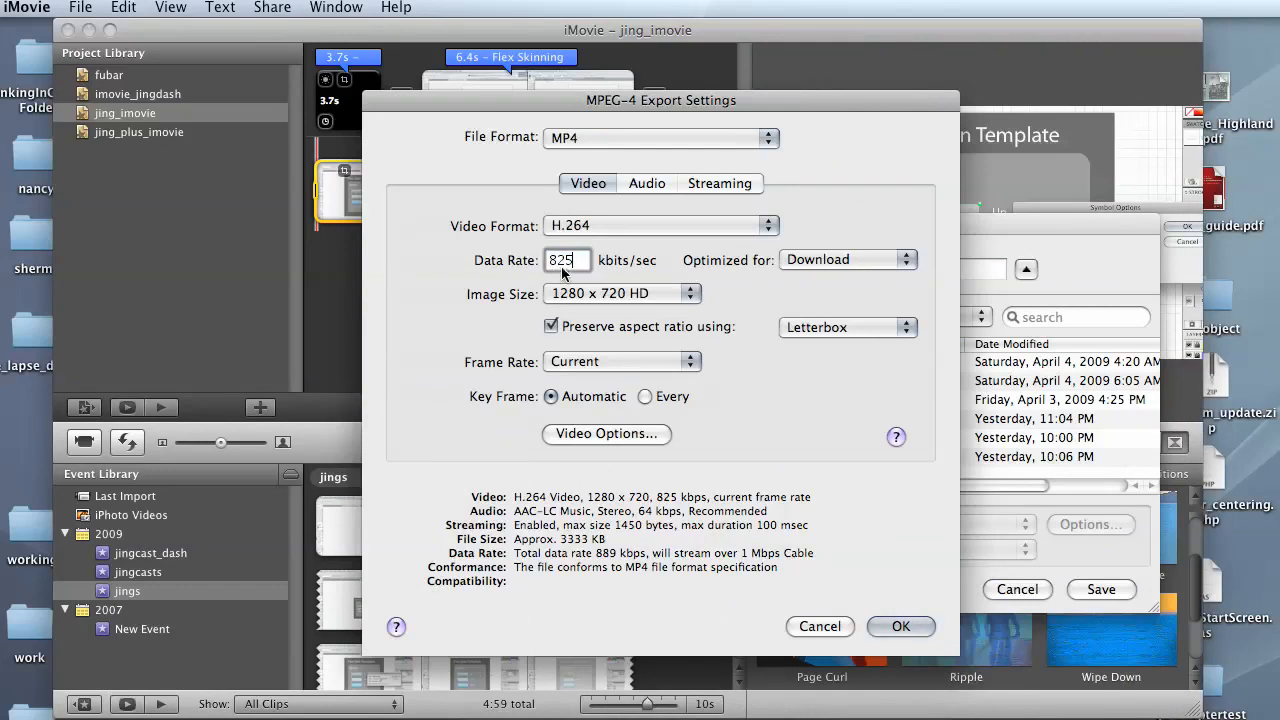
{"action": "mouse_move", "coordinate": [683, 293]}
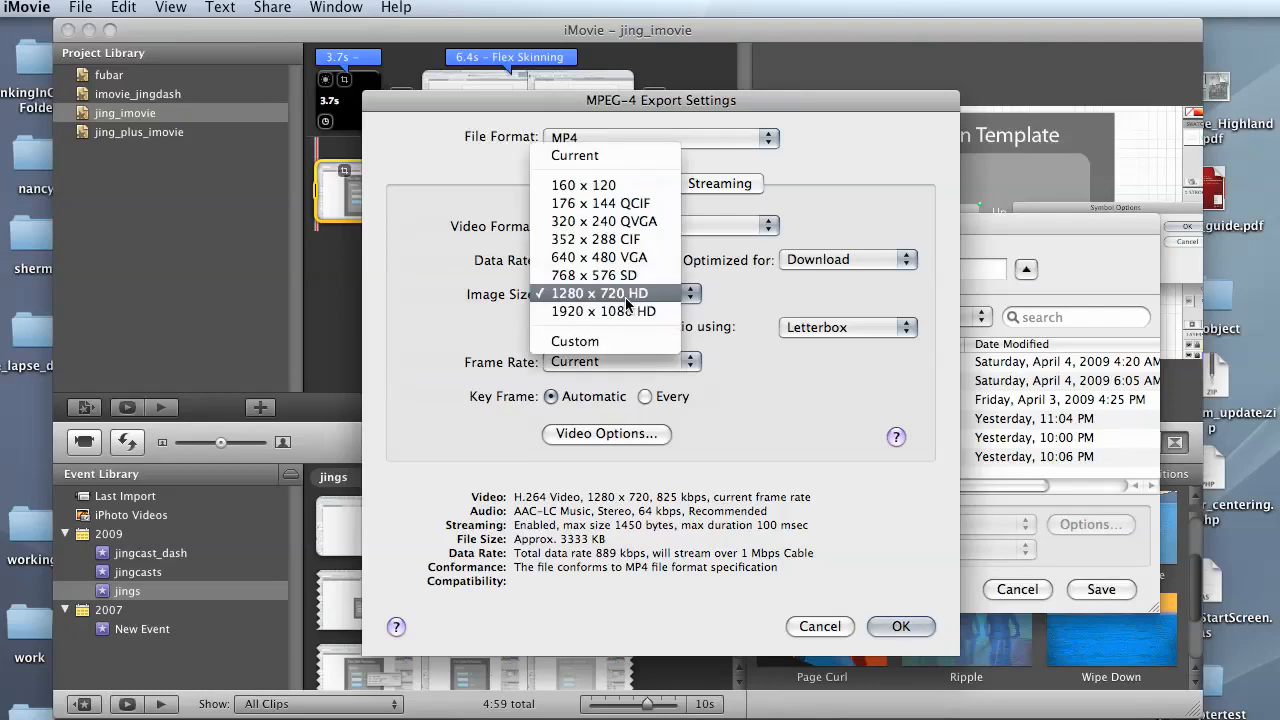
{"action": "mouse_move", "coordinate": [609, 155]}
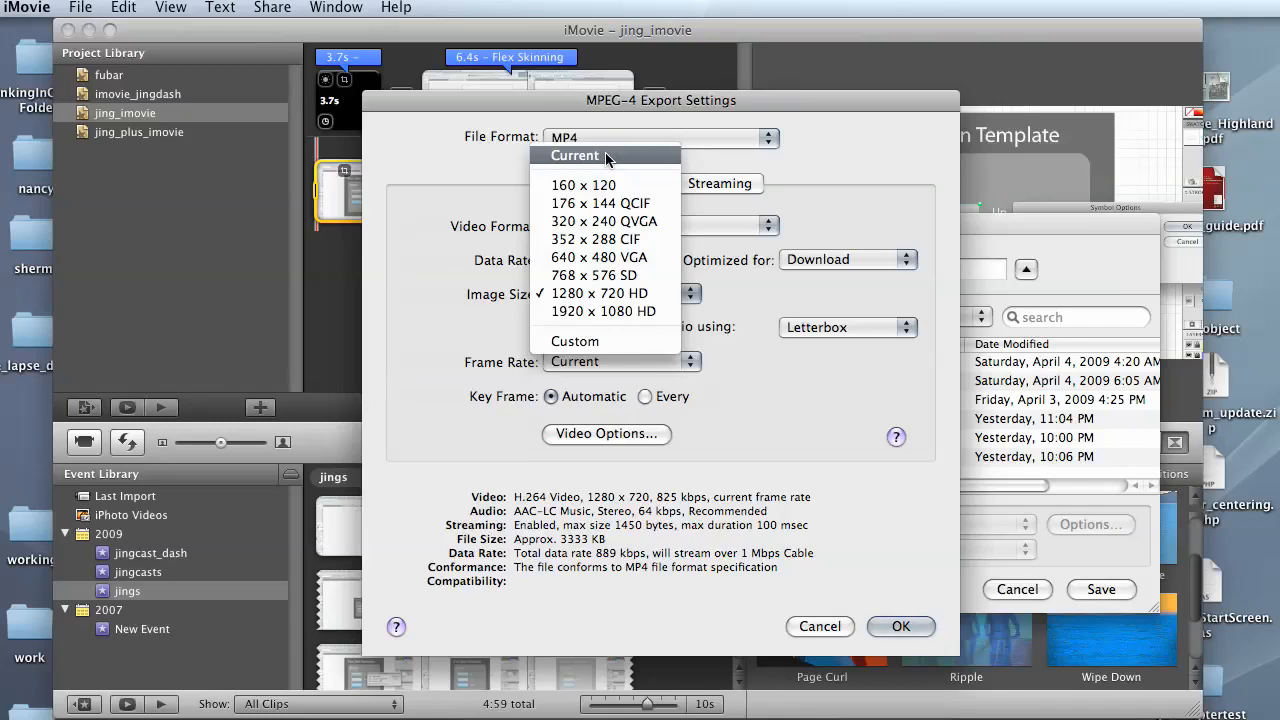
{"action": "mouse_move", "coordinate": [600, 293]}
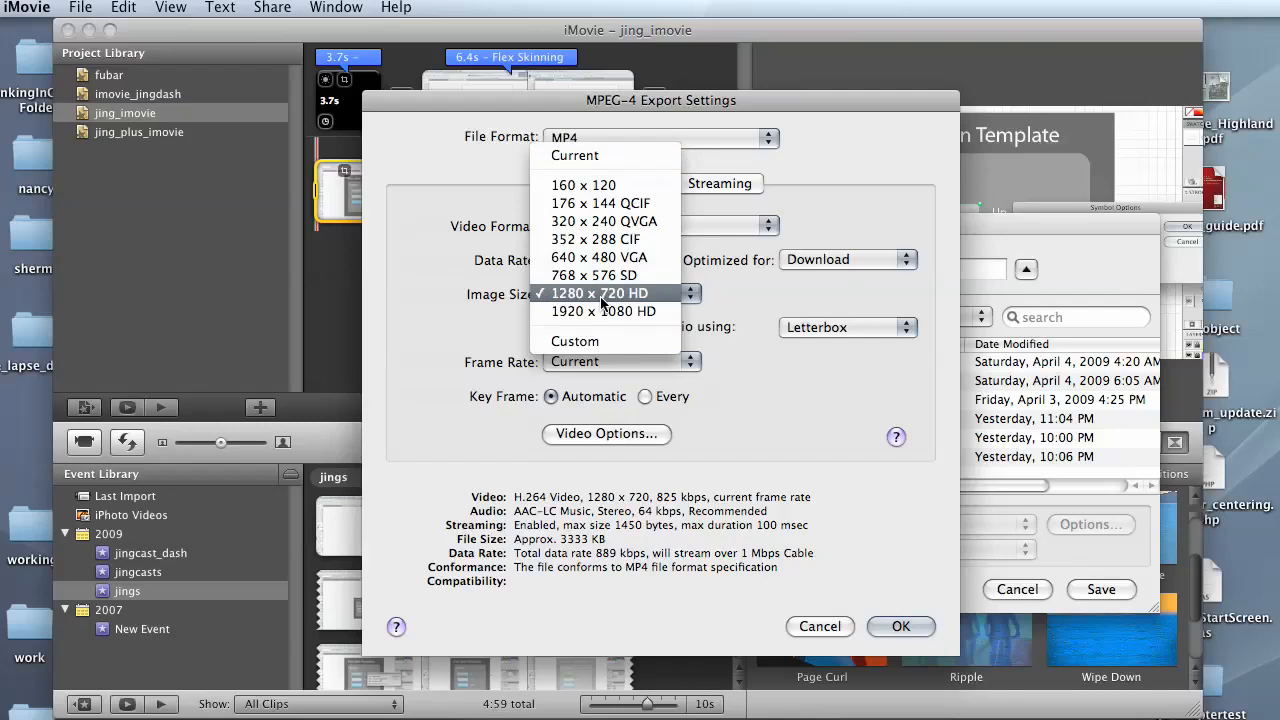
{"action": "left_click", "coordinate": [600, 293]}
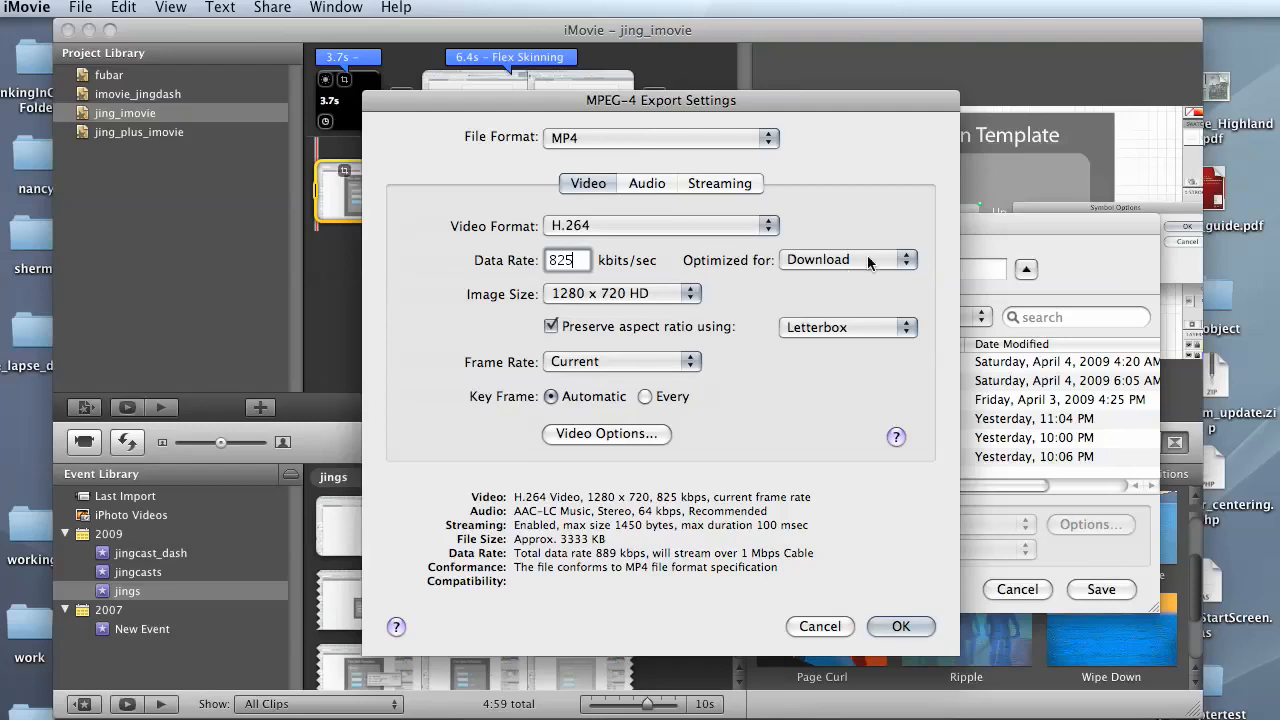
{"action": "mouse_move", "coordinate": [830, 358]}
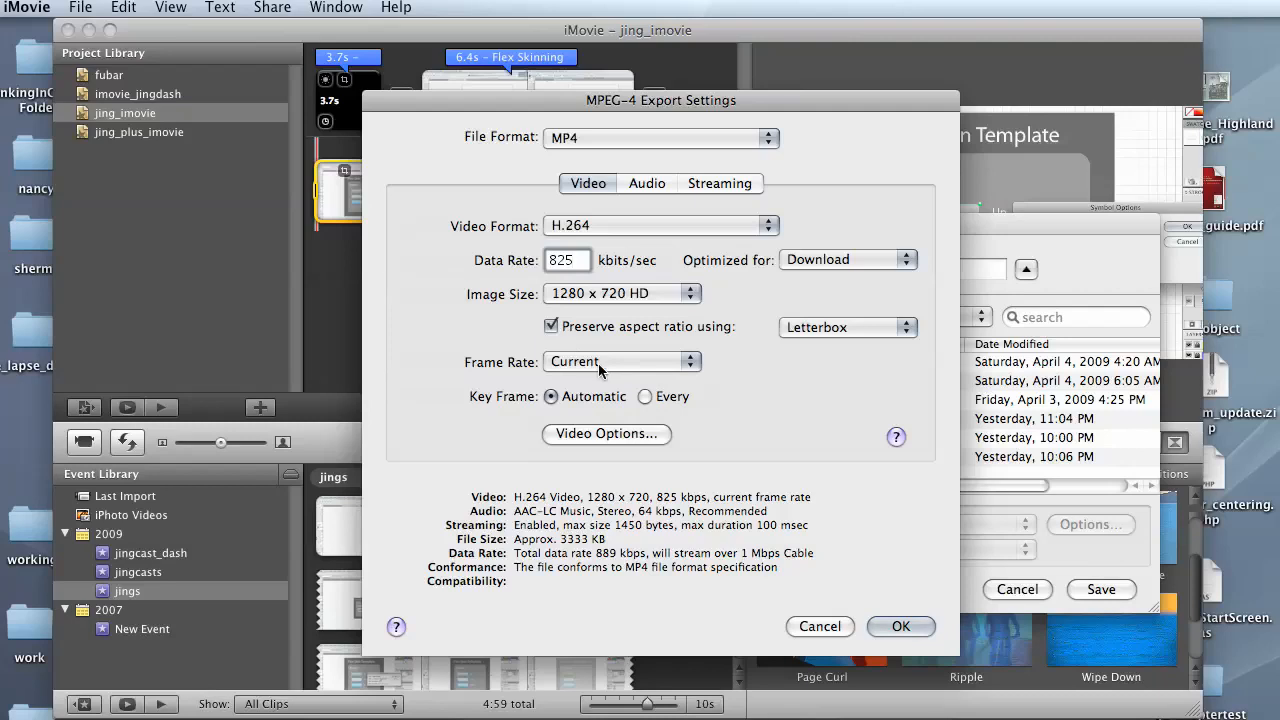
{"action": "mouse_move", "coordinate": [614, 440]}
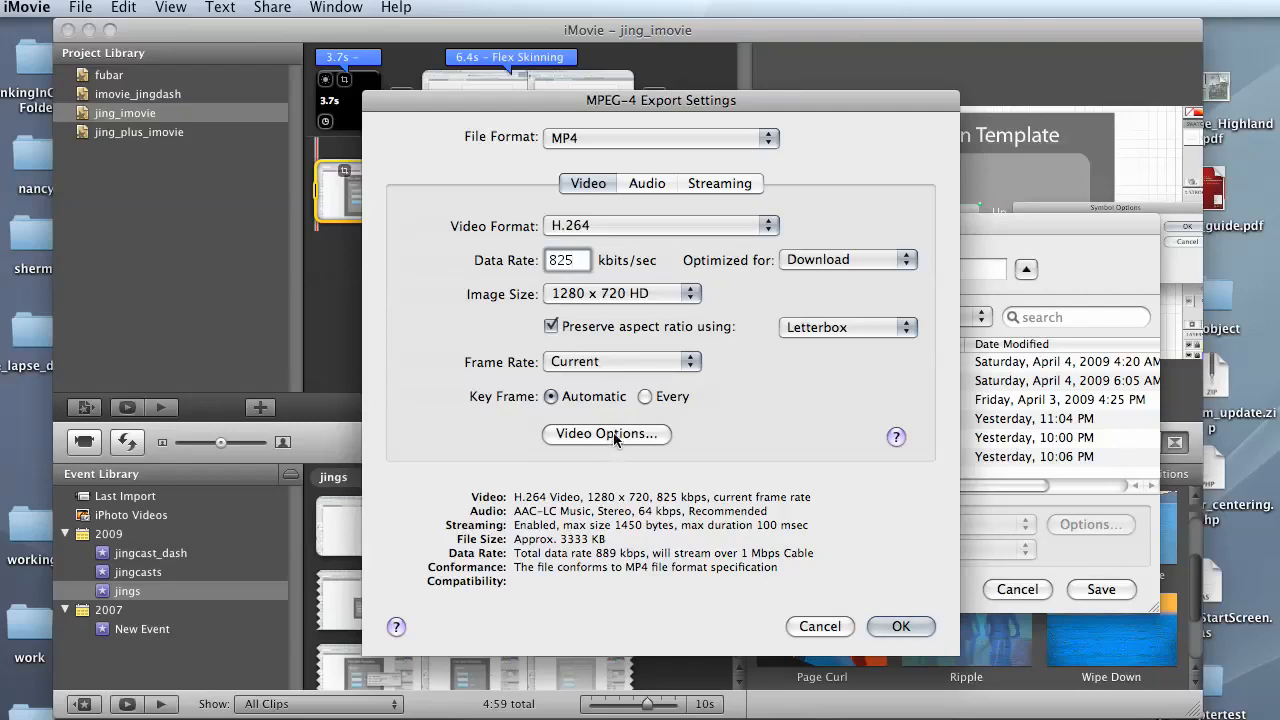
Set the MPEG-4 export audio to AAC-LC (Music) at 64 kbps and accept the settings.
{"action": "left_click", "coordinate": [900, 626]}
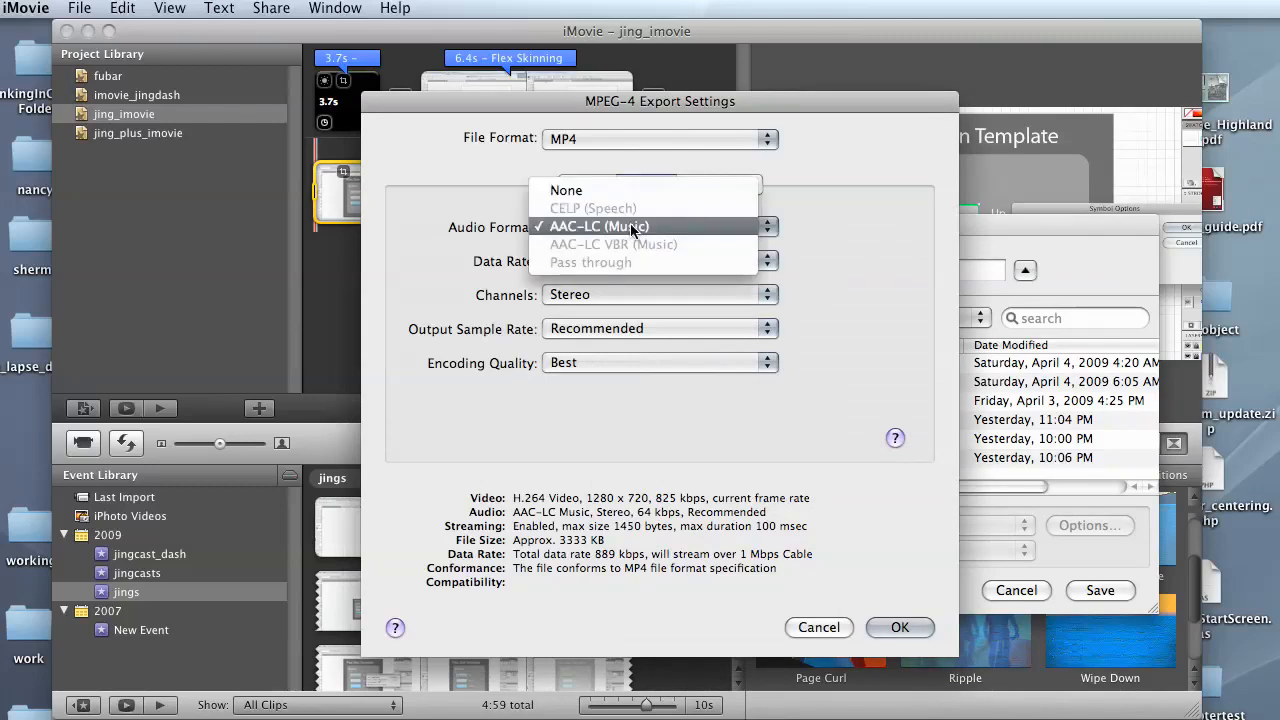
{"action": "left_click", "coordinate": [599, 226]}
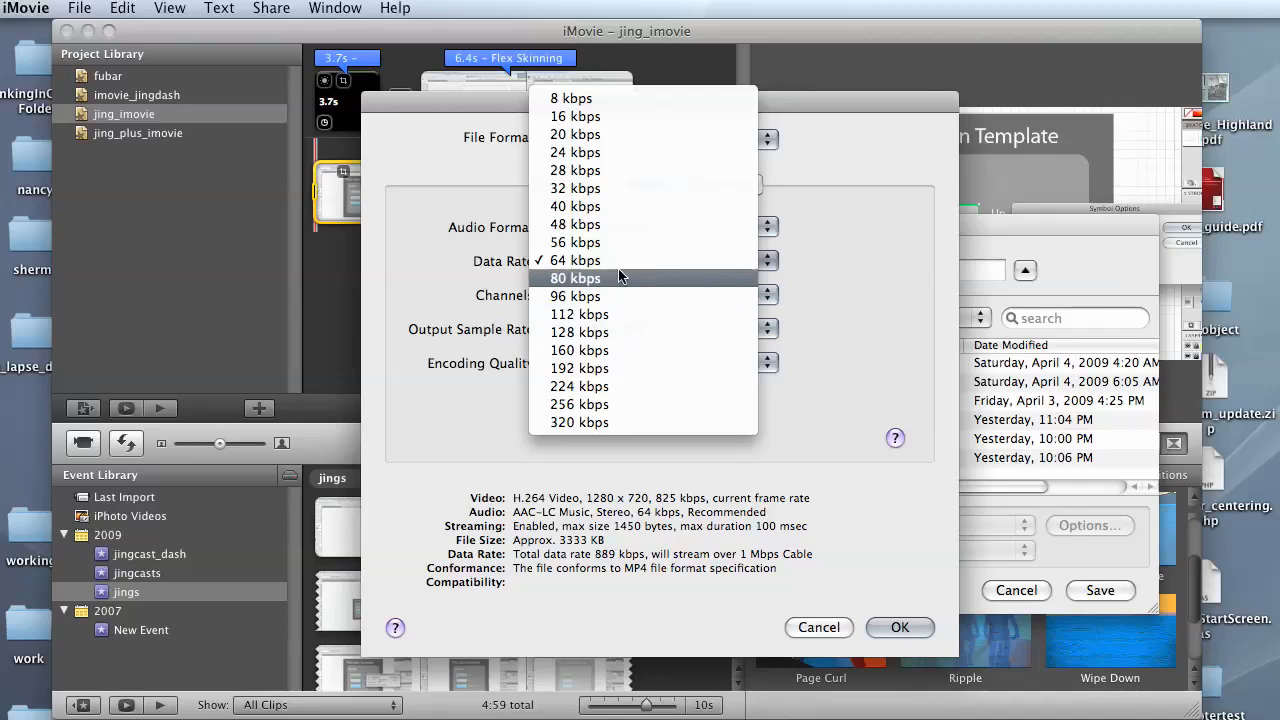
{"action": "mouse_move", "coordinate": [632, 274]}
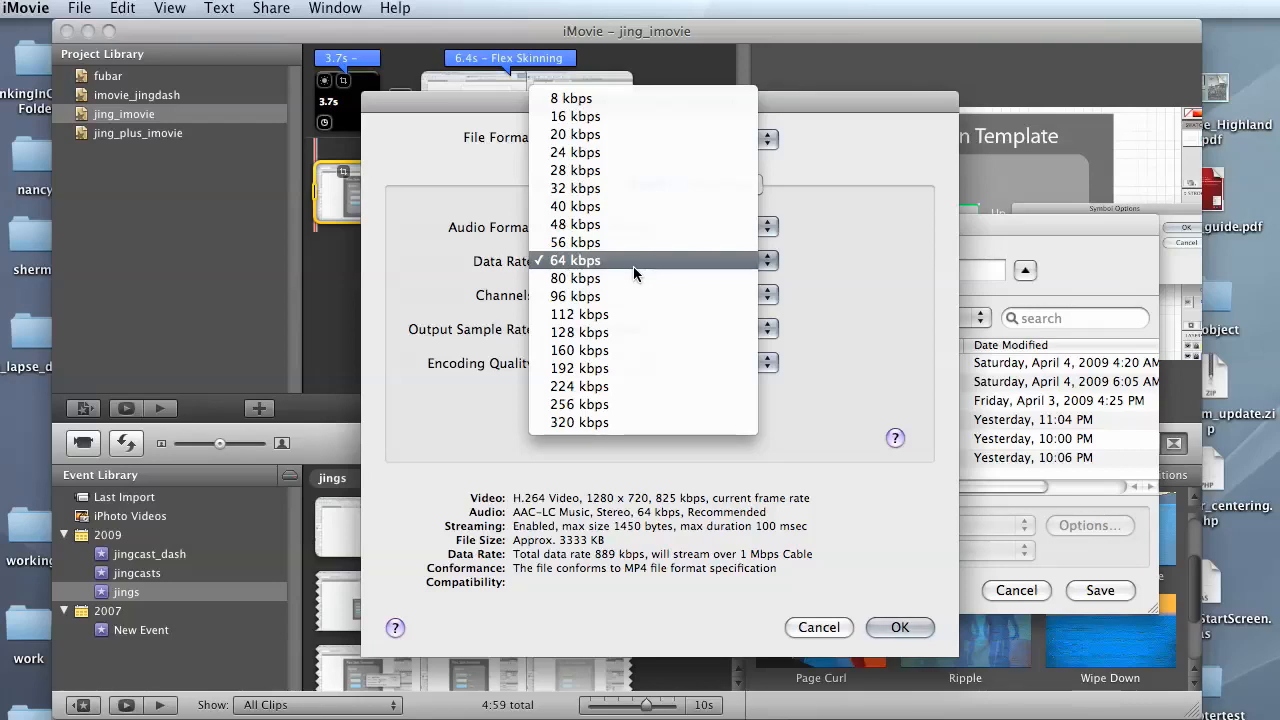
{"action": "left_click", "coordinate": [573, 260]}
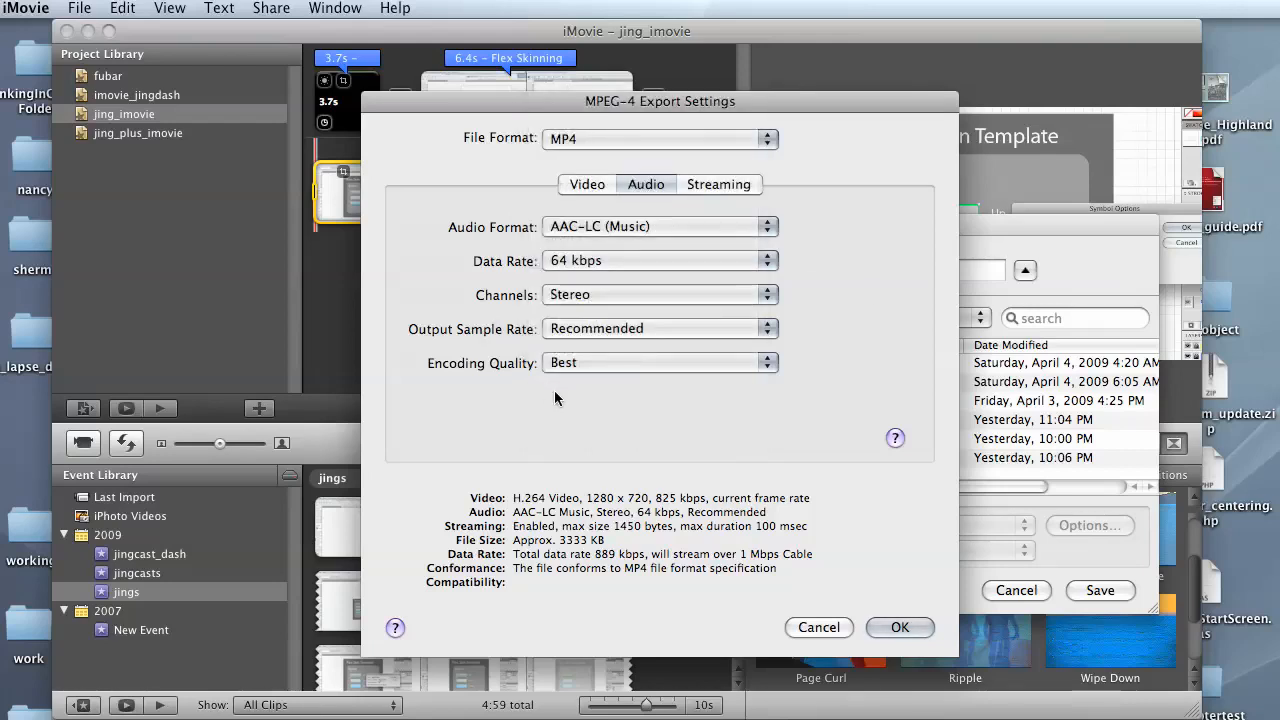
{"action": "mouse_move", "coordinate": [590, 367]}
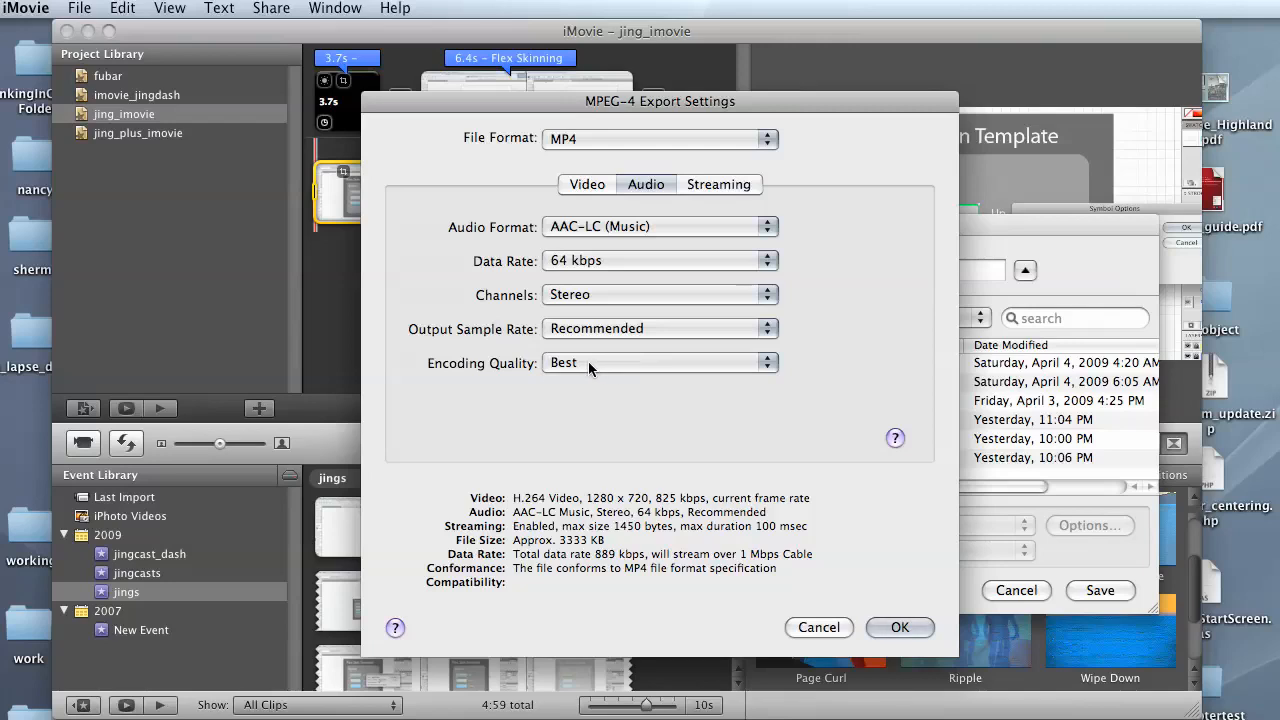
{"action": "mouse_move", "coordinate": [853, 580]}
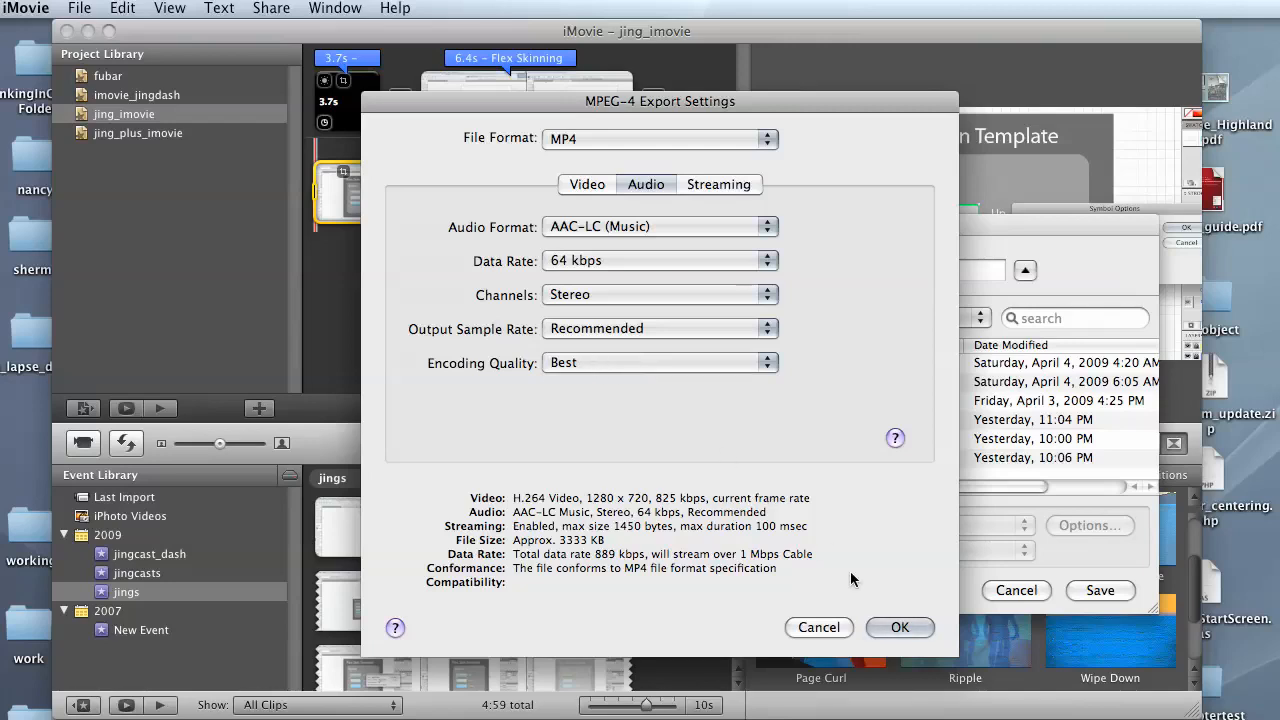
{"action": "left_click", "coordinate": [899, 627]}
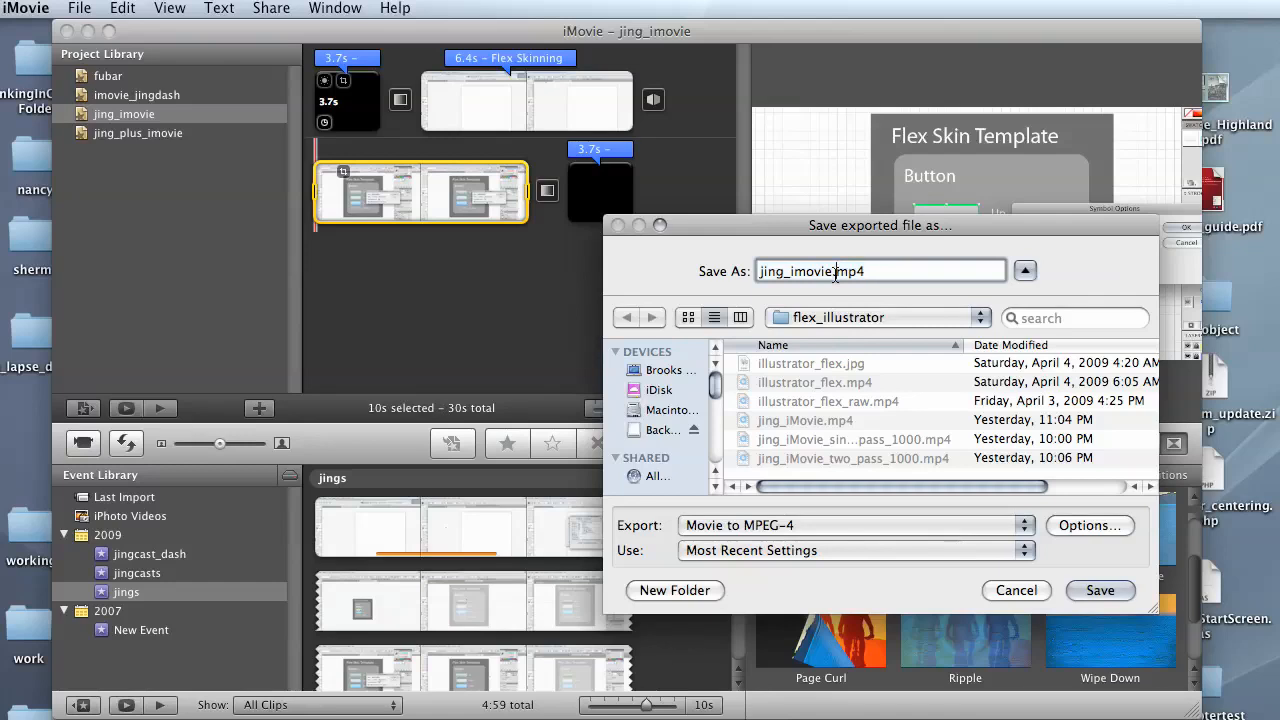
Rename the export to jing_imovie_720p.mp4 and save it in flex_illustrator.
{"action": "type", "text": "_7"}
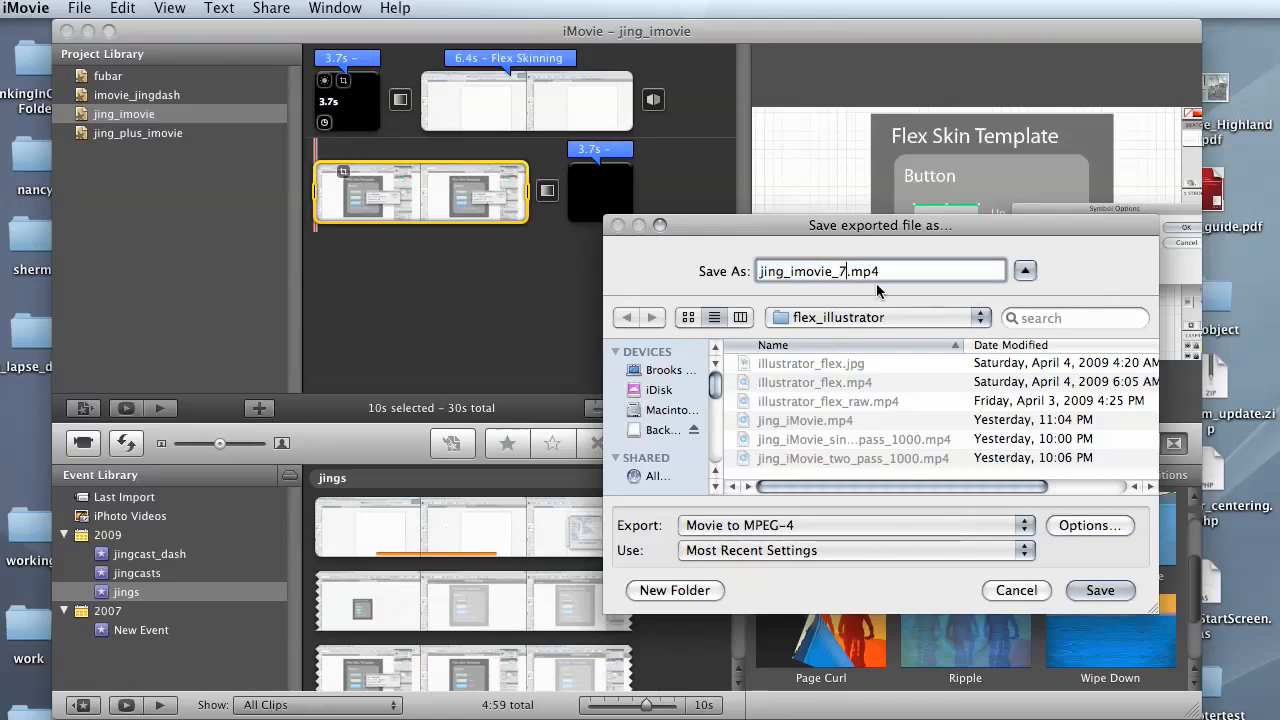
{"action": "type", "text": "20p"}
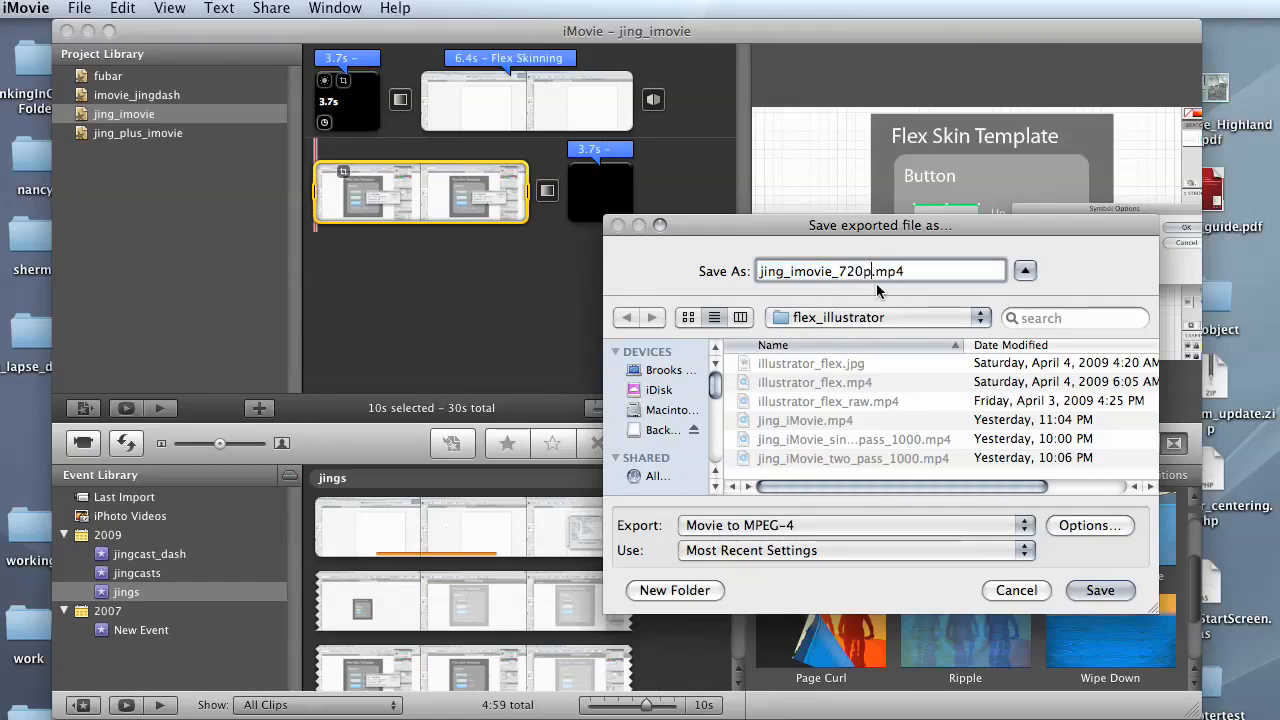
{"action": "left_click", "coordinate": [1099, 590]}
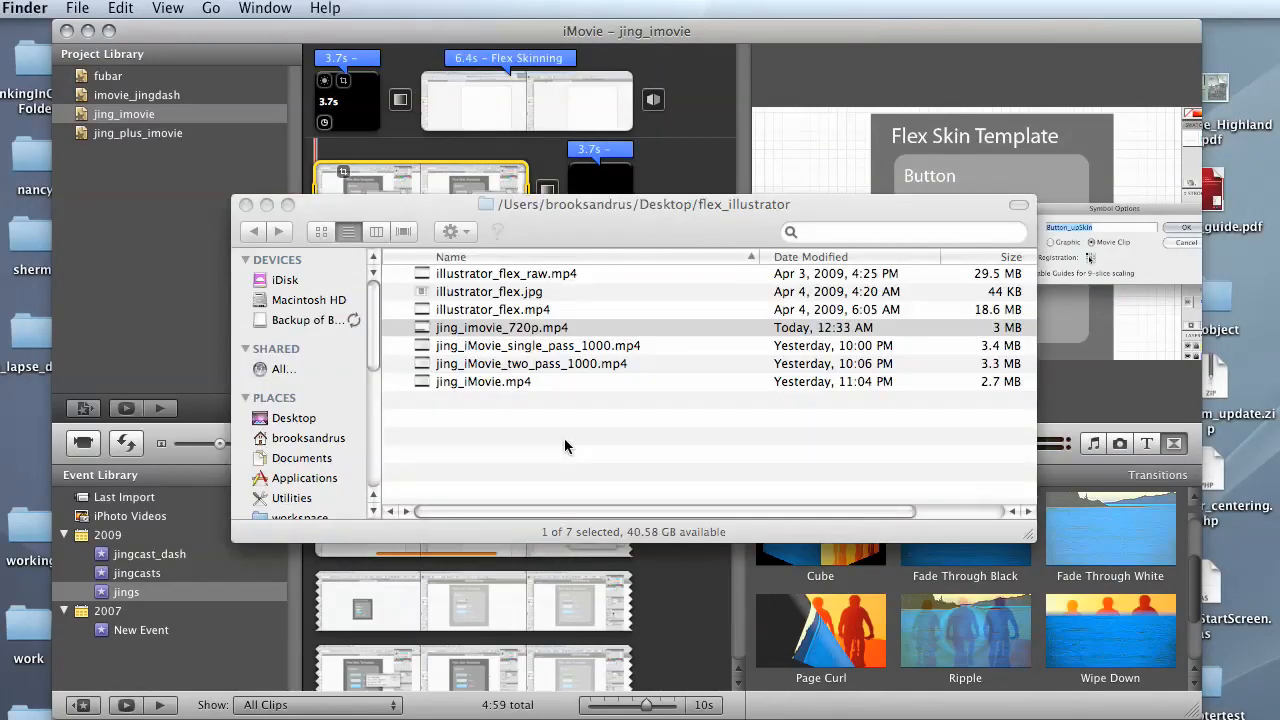
{"action": "mouse_move", "coordinate": [435, 340]}
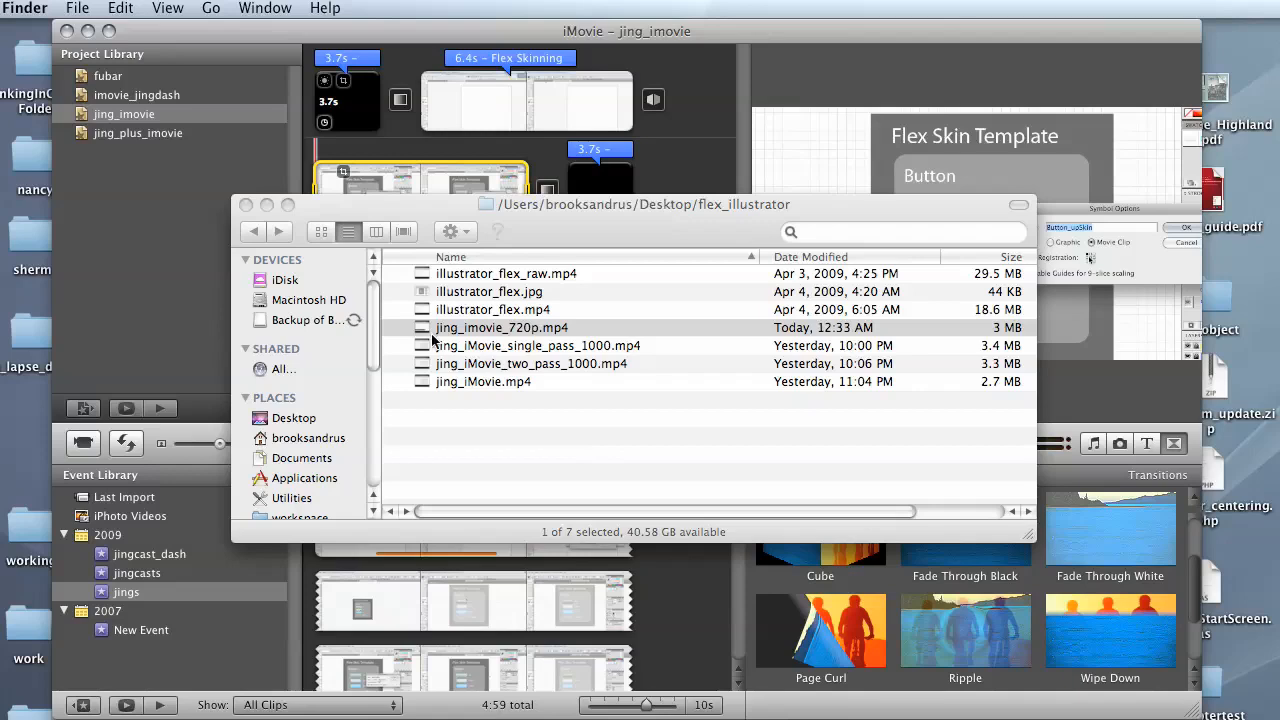
Open jing_imovie_720p.mp4 from the flex_illustrator Finder window in QuickTime Player.
{"action": "double_click", "coordinate": [501, 327]}
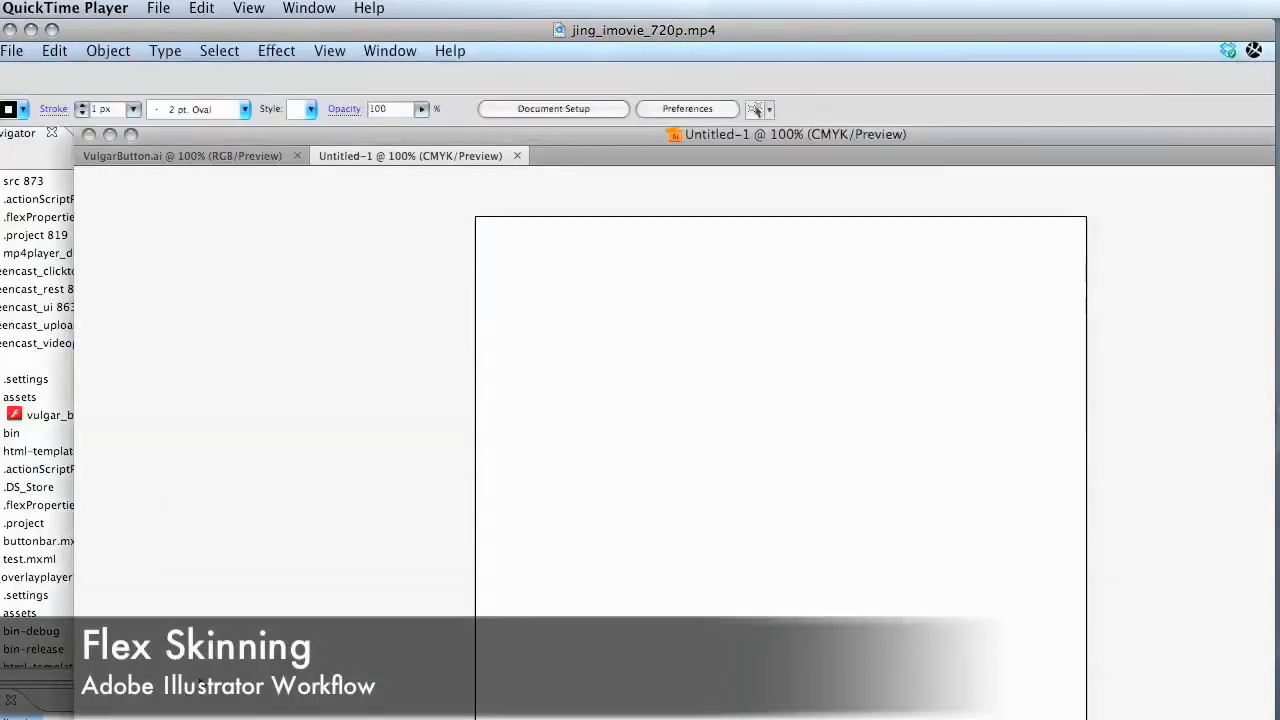
{"action": "mouse_move", "coordinate": [302, 418]}
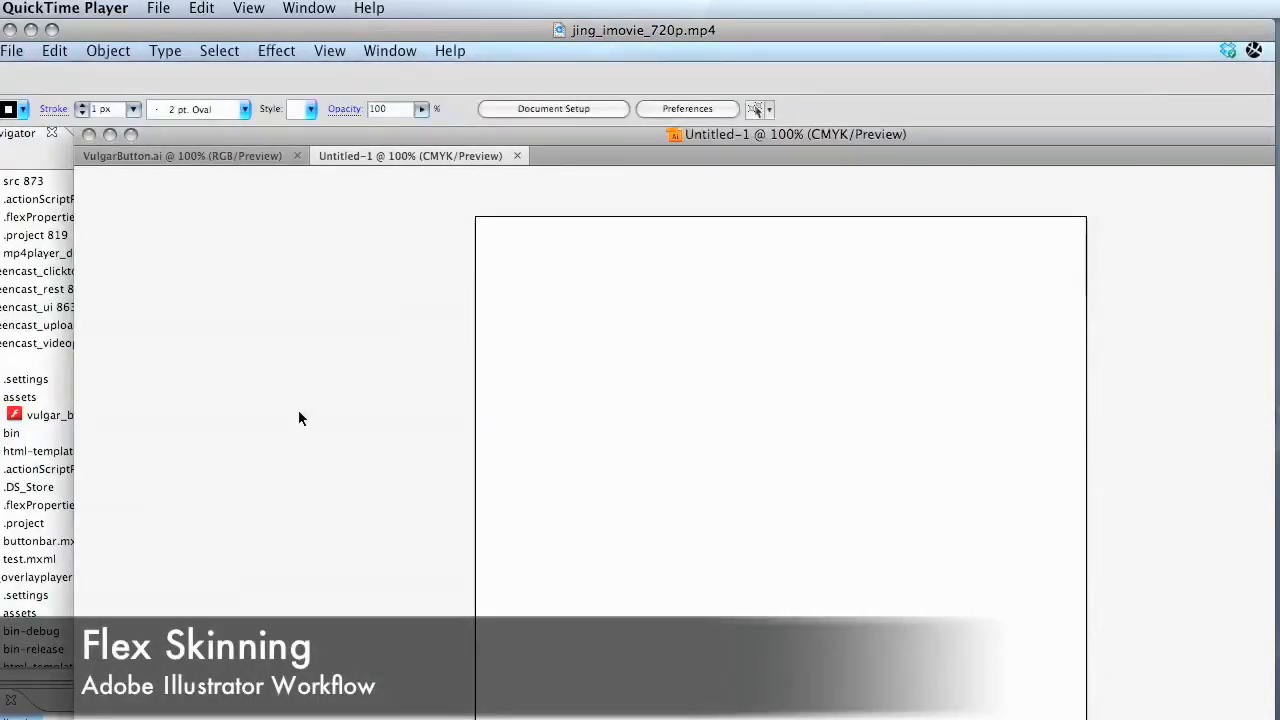
Start playback of jing_imovie_720p.mp4 in QuickTime Player.
{"action": "left_click", "coordinate": [12, 50]}
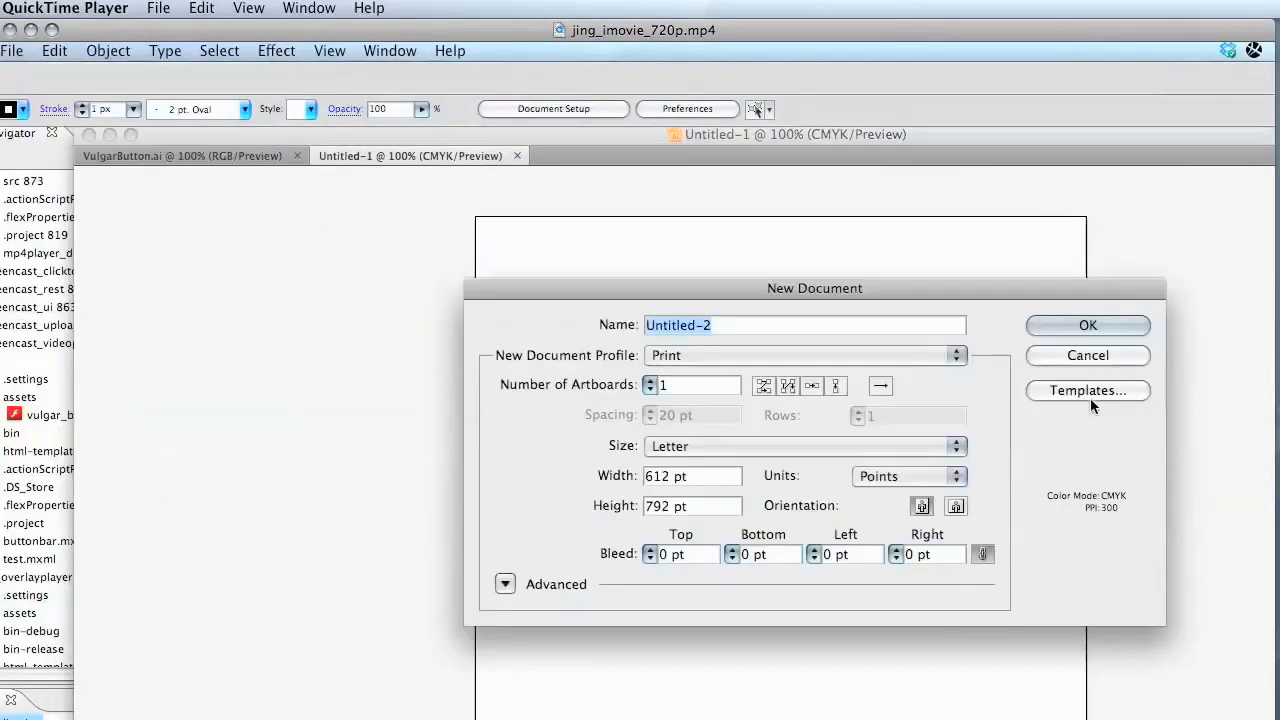